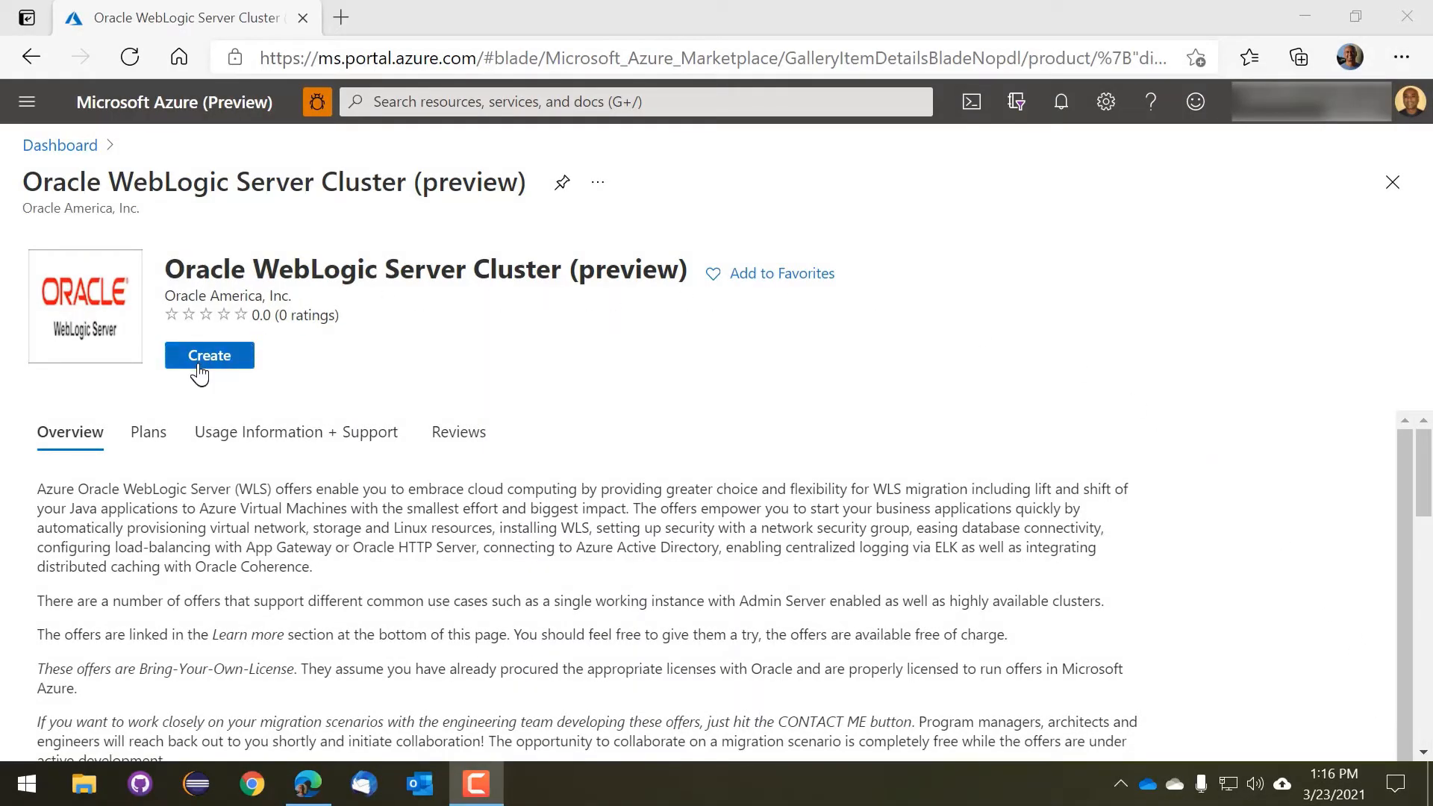
Begin a WebLogic Server Cluster with new resource group wls-demo in East US
{"action": "left_click", "coordinate": [209, 355]}
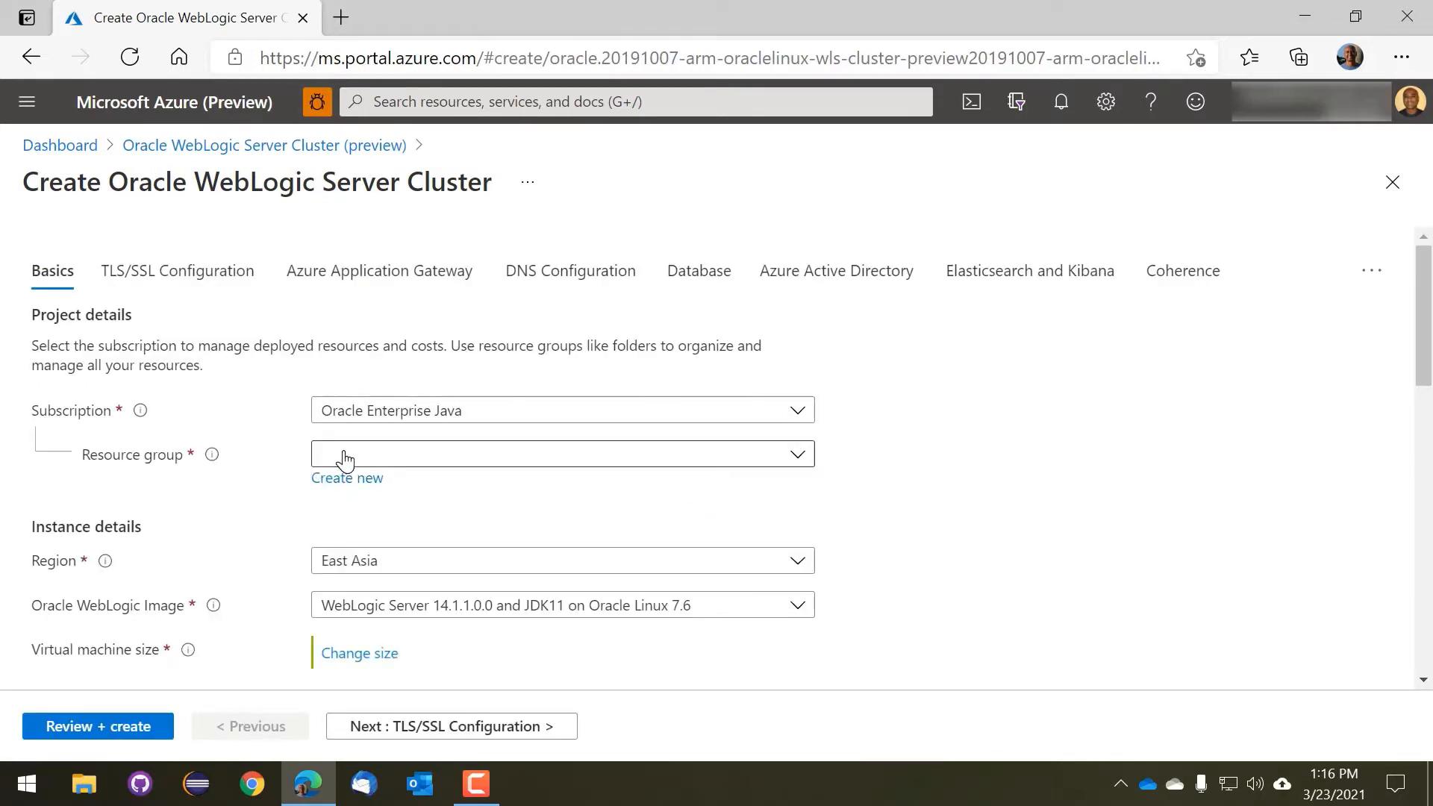
{"action": "left_click", "coordinate": [347, 478]}
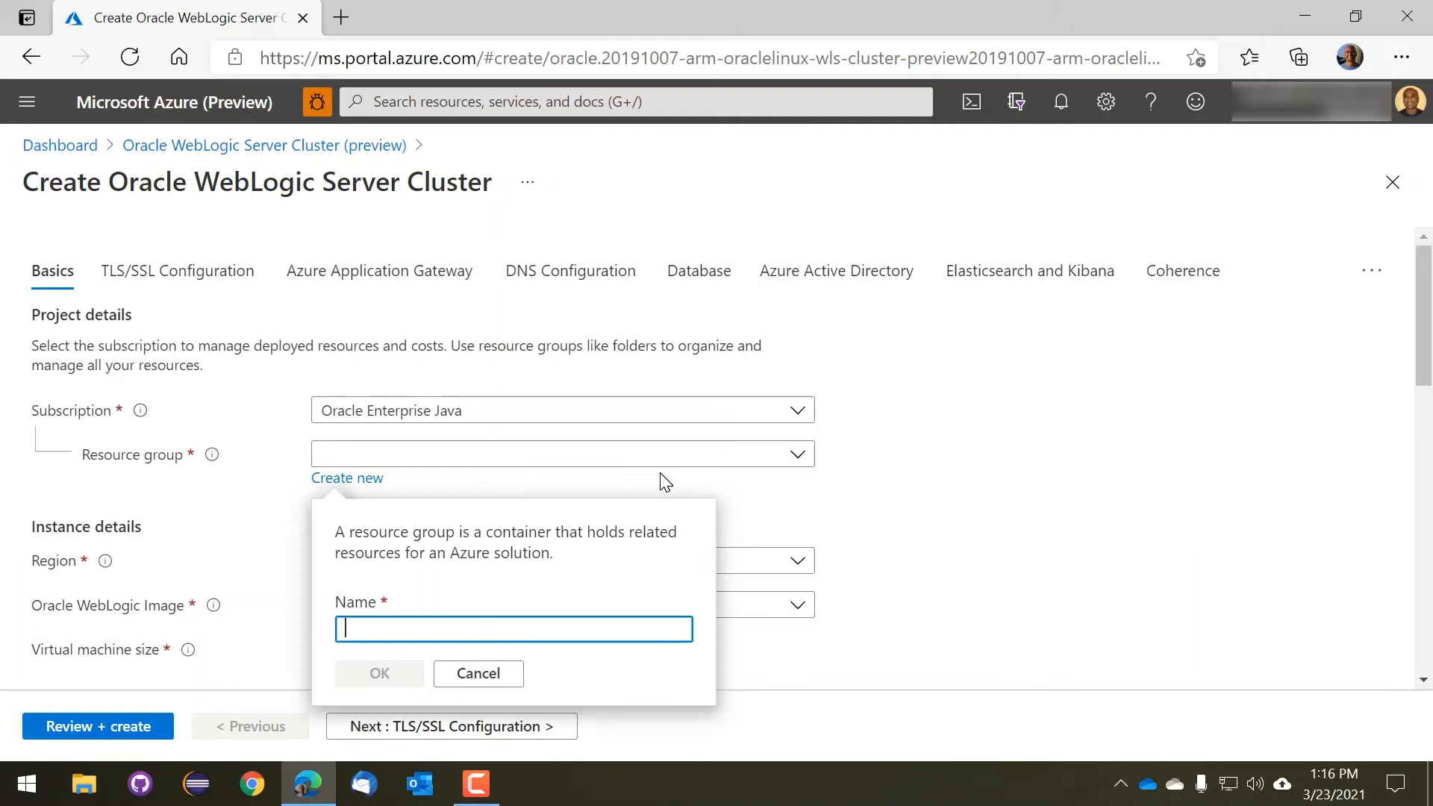
{"action": "type", "text": "wls-demo"}
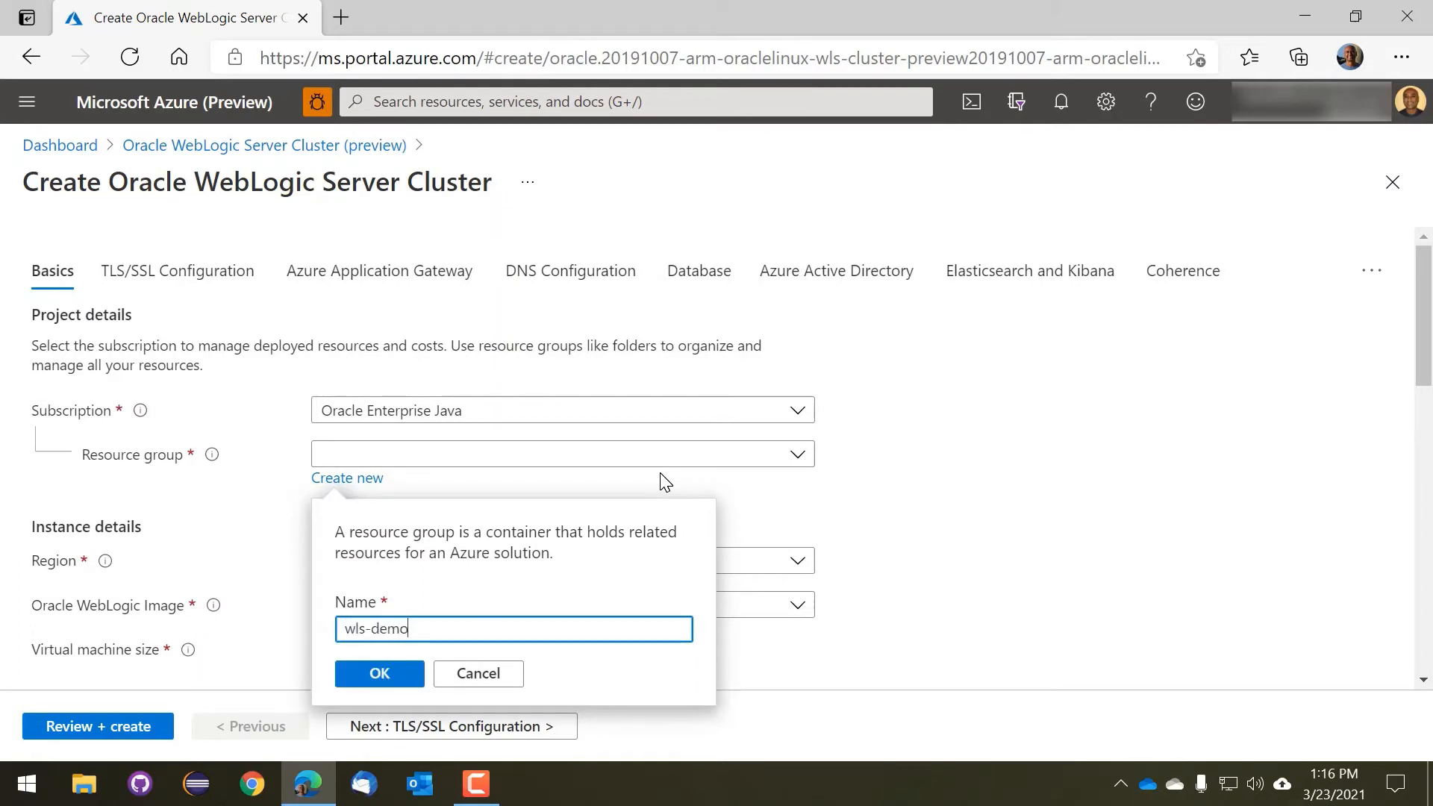
{"action": "left_click", "coordinate": [379, 673]}
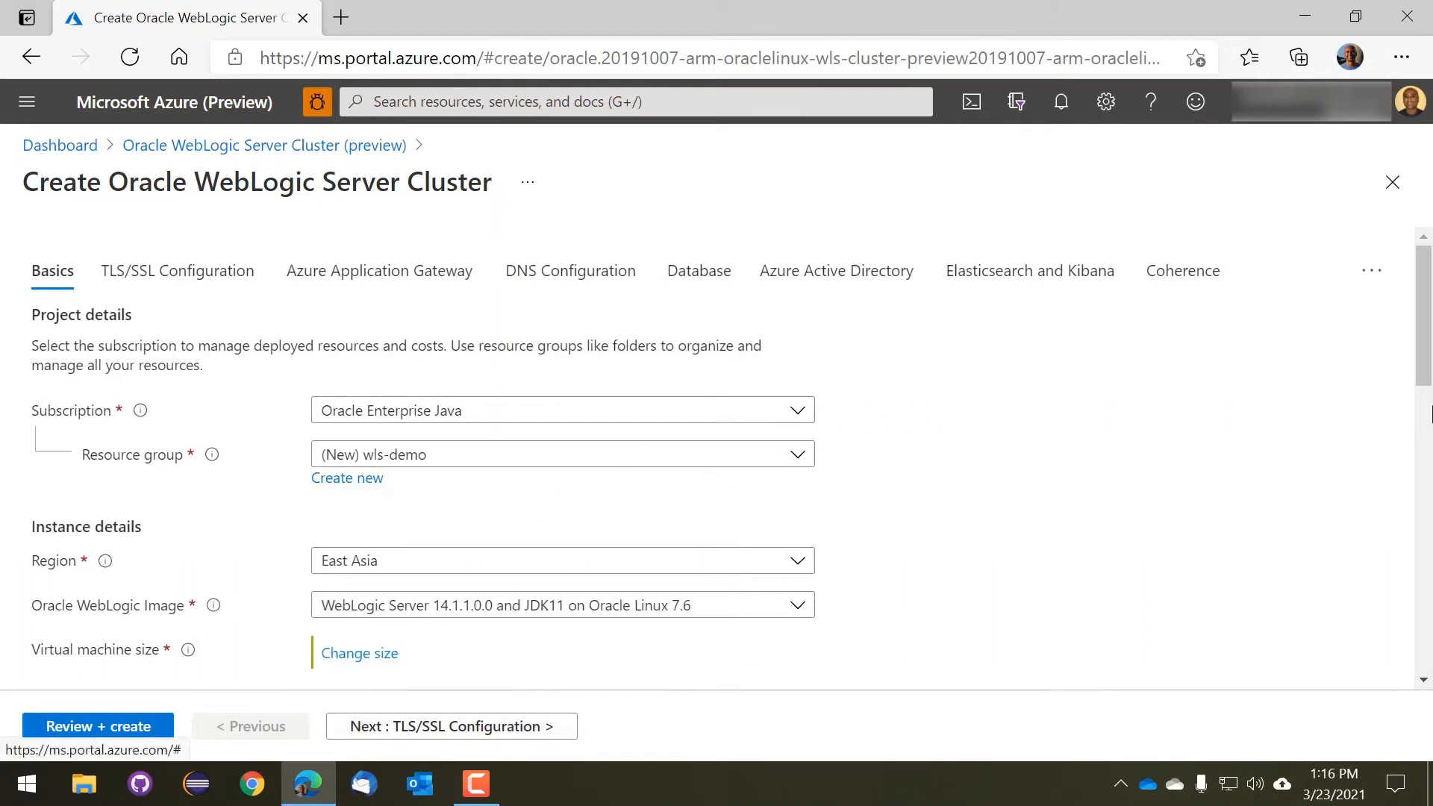
{"action": "scroll", "scroll_direction": "down", "scroll_amount": 3}
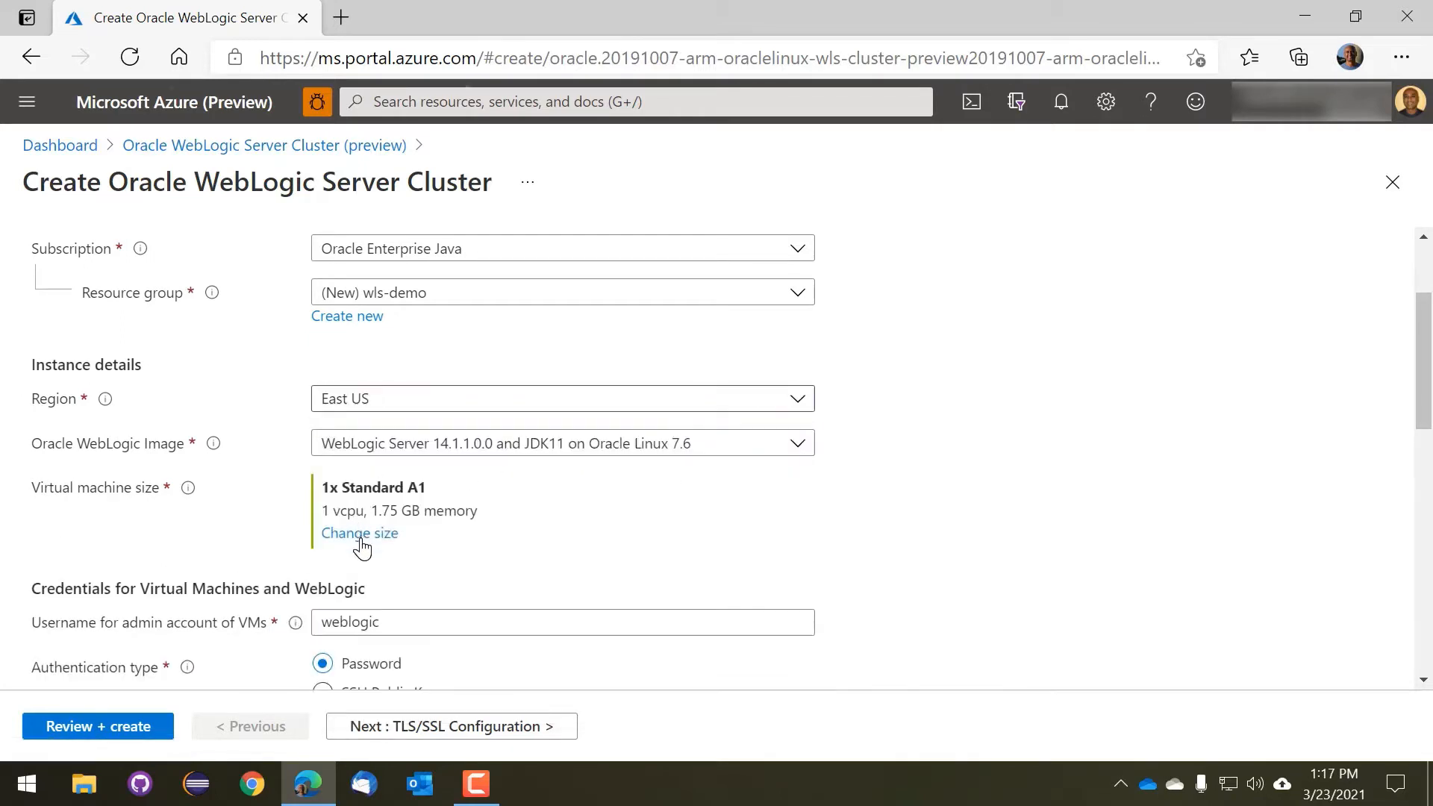
Choose Standard B2s (2 vCPUs, 4 GB memory) as the cluster VM size
{"action": "left_click", "coordinate": [358, 533]}
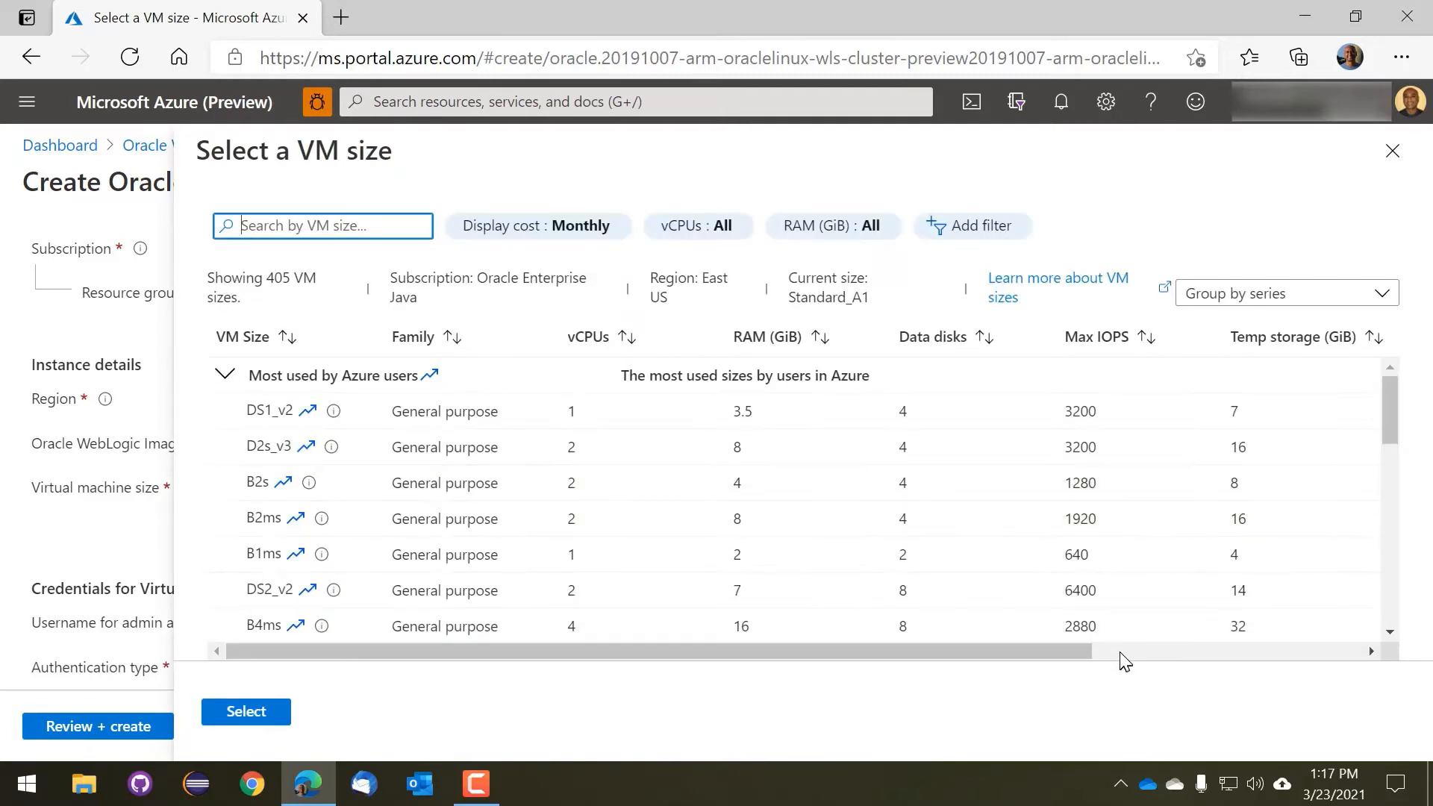
{"action": "scroll", "scroll_direction": "right", "scroll_amount": 3}
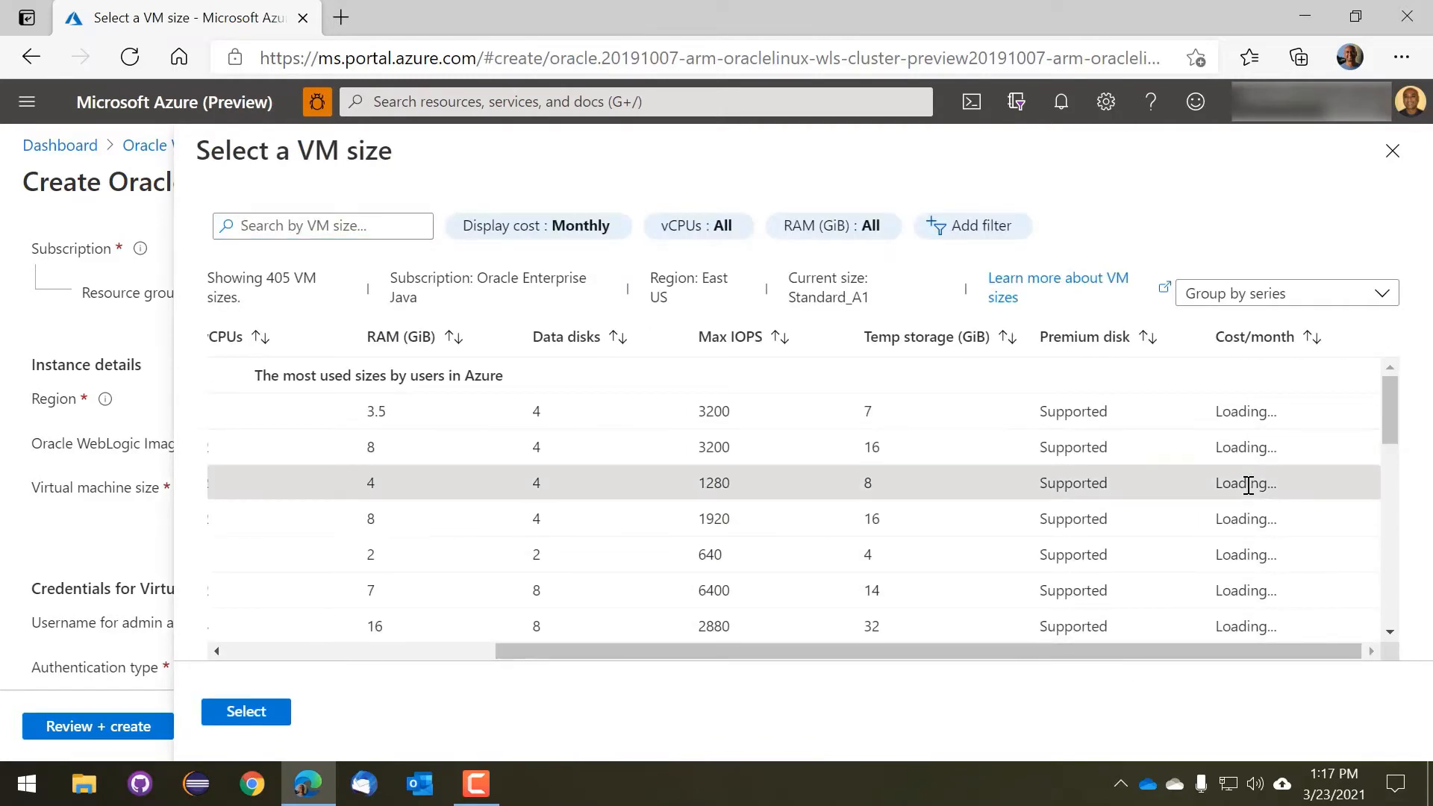
{"action": "mouse_move", "coordinate": [626, 548]}
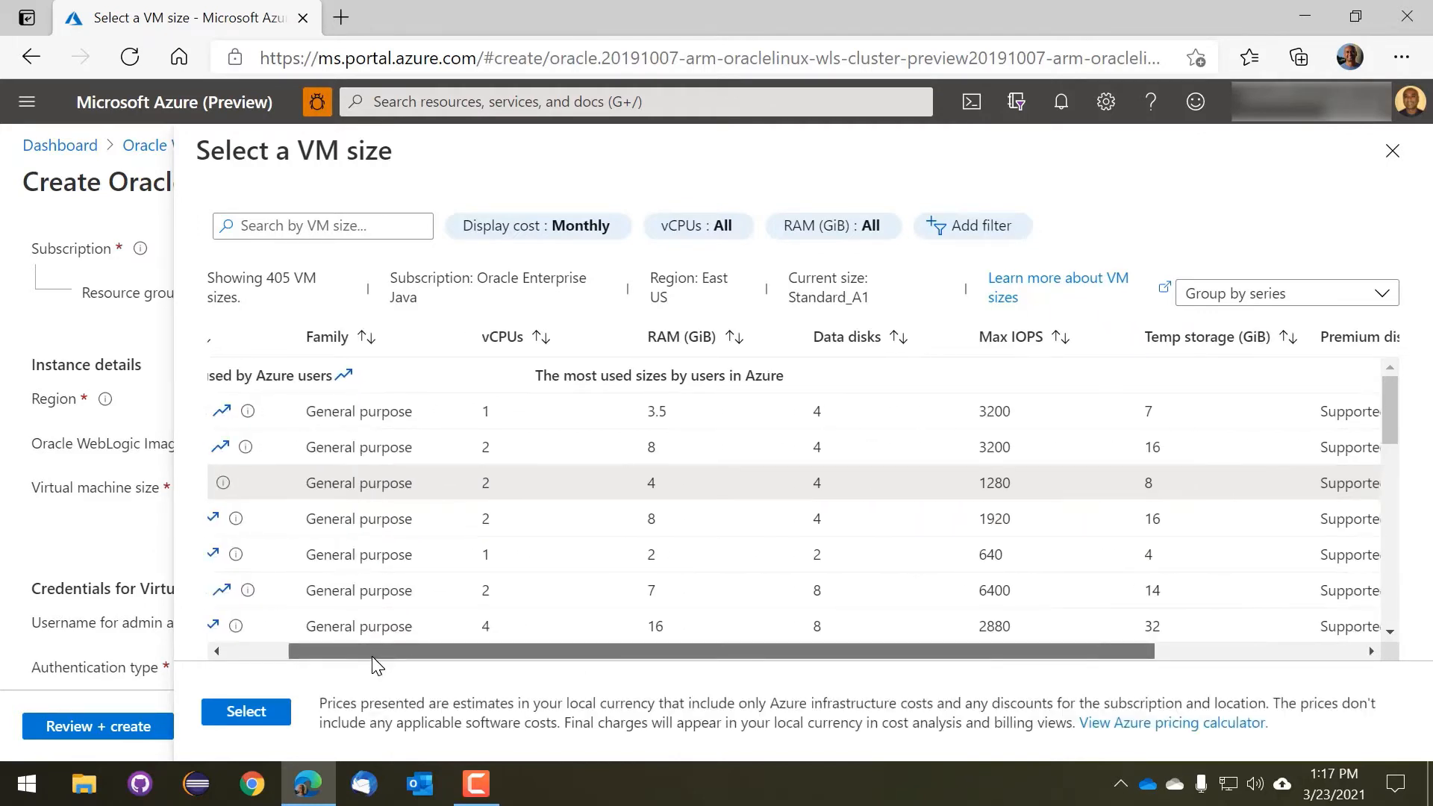
{"action": "scroll", "scroll_direction": "right", "scroll_amount": 3}
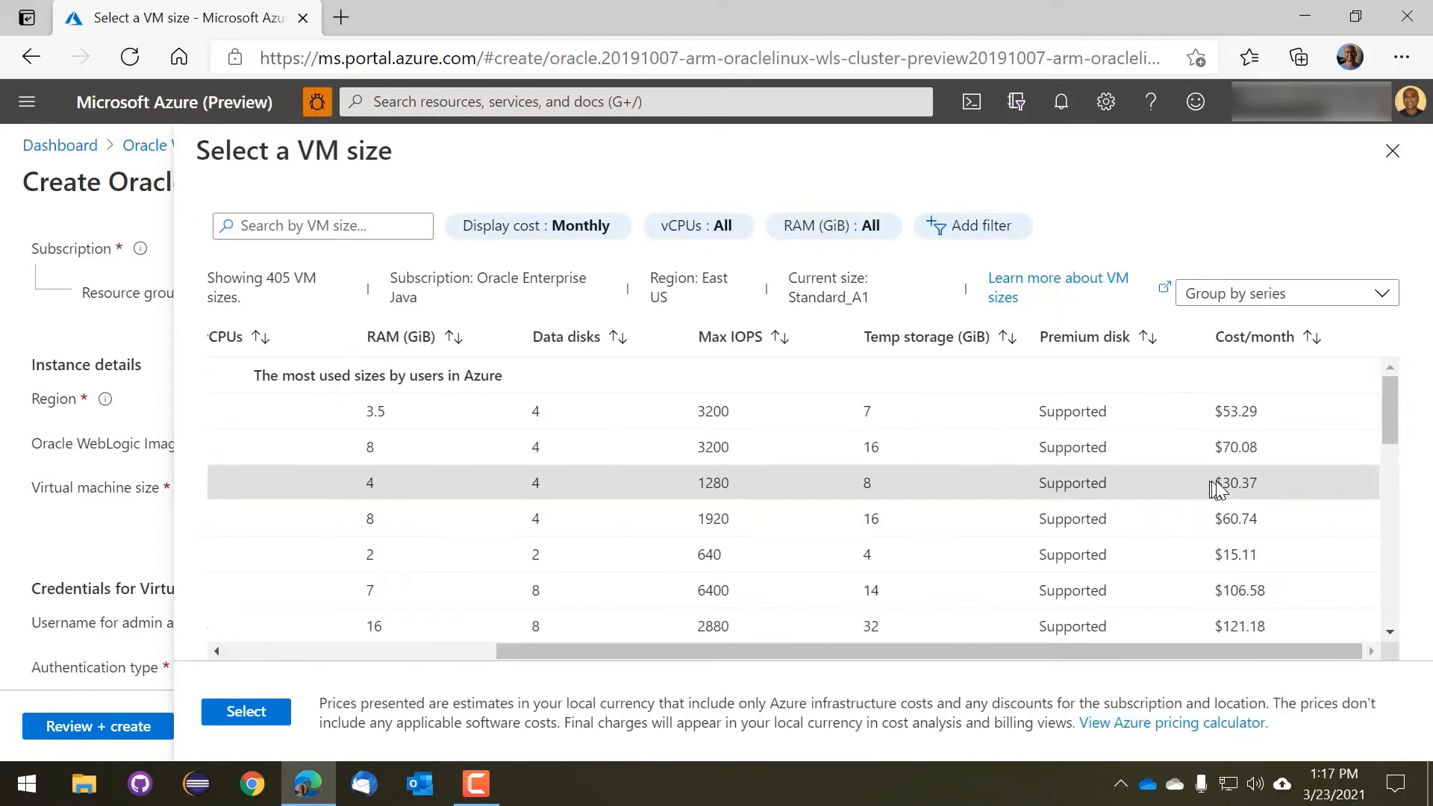
{"action": "left_click", "coordinate": [245, 711]}
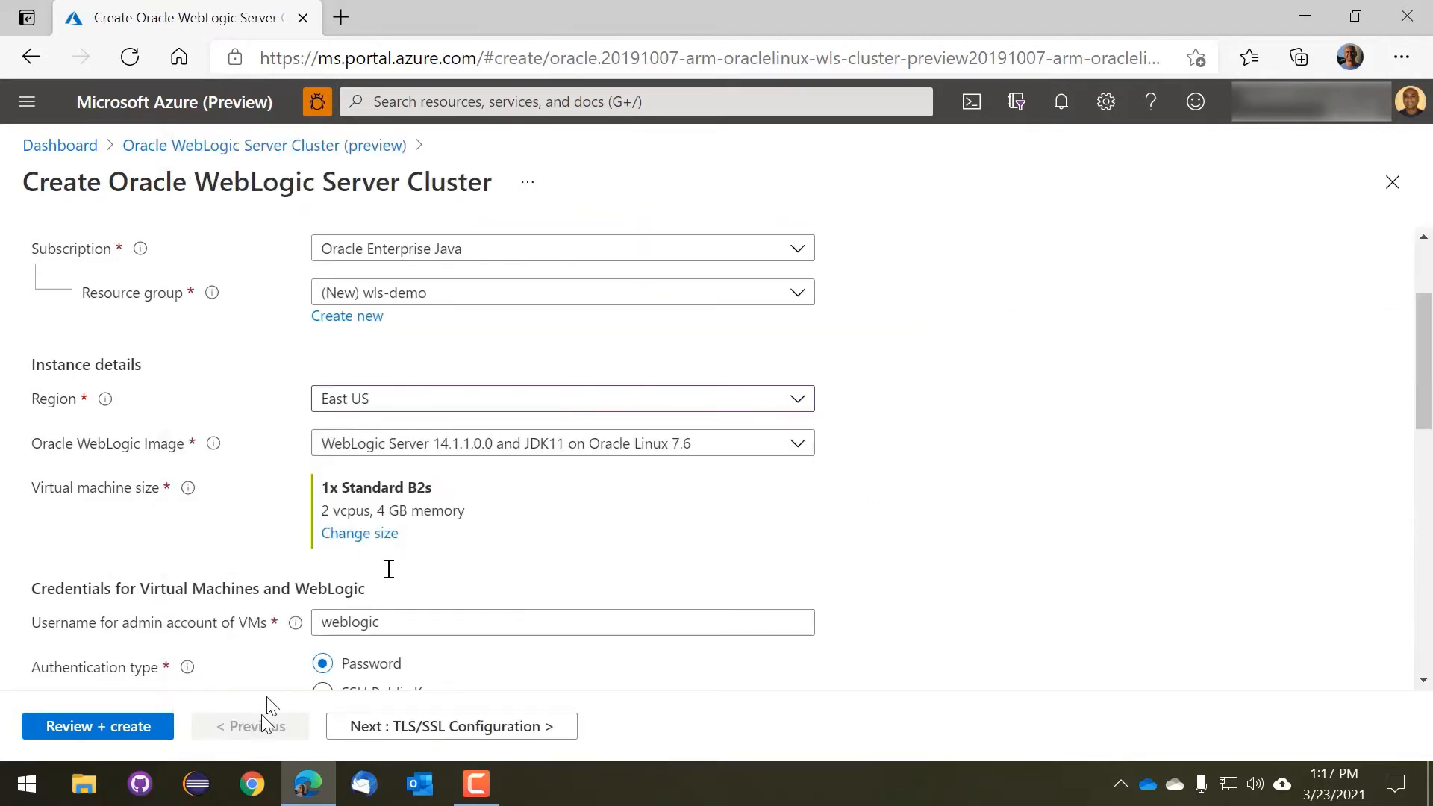
Enter and confirm the VM admin account password
{"action": "scroll", "scroll_direction": "down", "scroll_amount": 3}
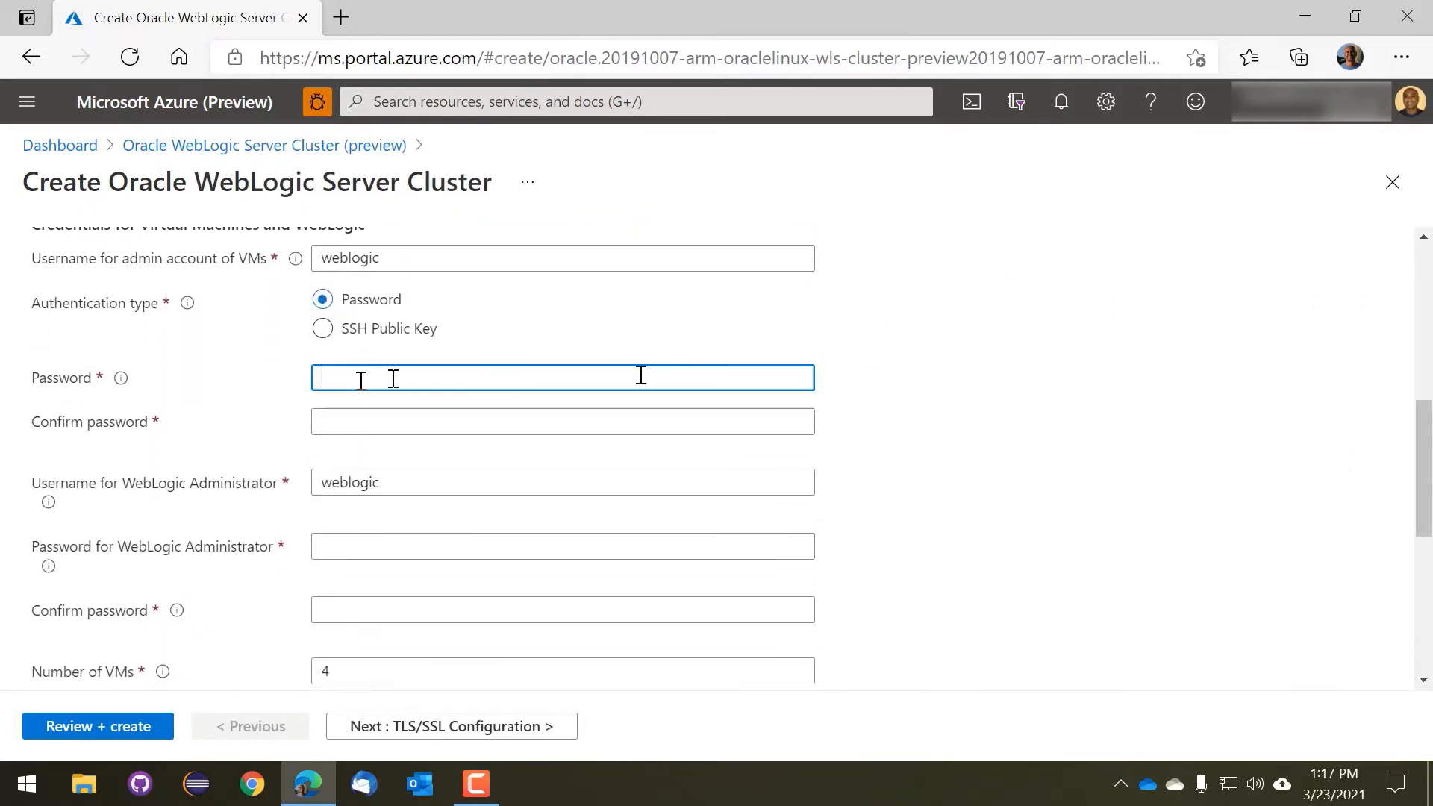
{"action": "type", "text": "*"}
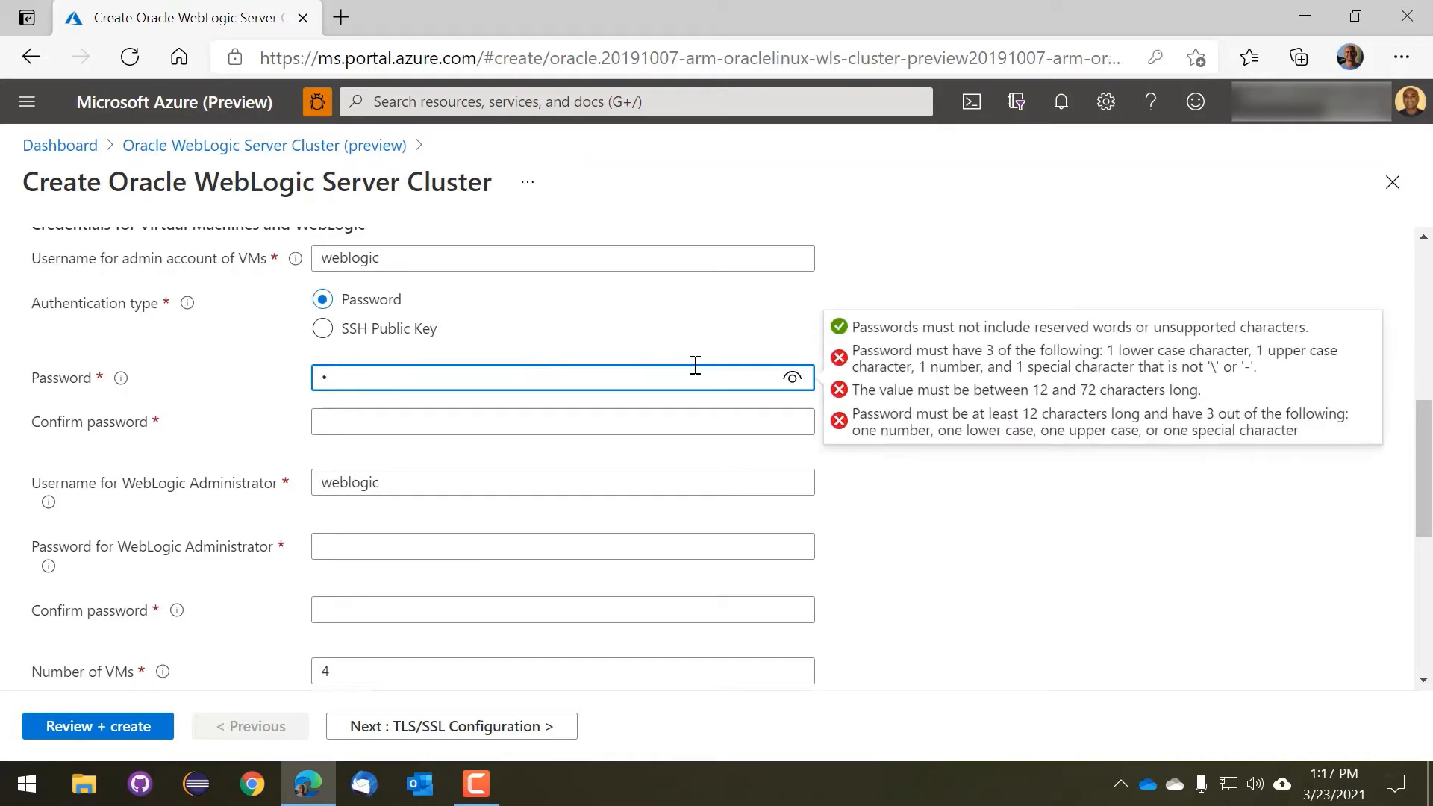
{"action": "type", "text": "•••••"}
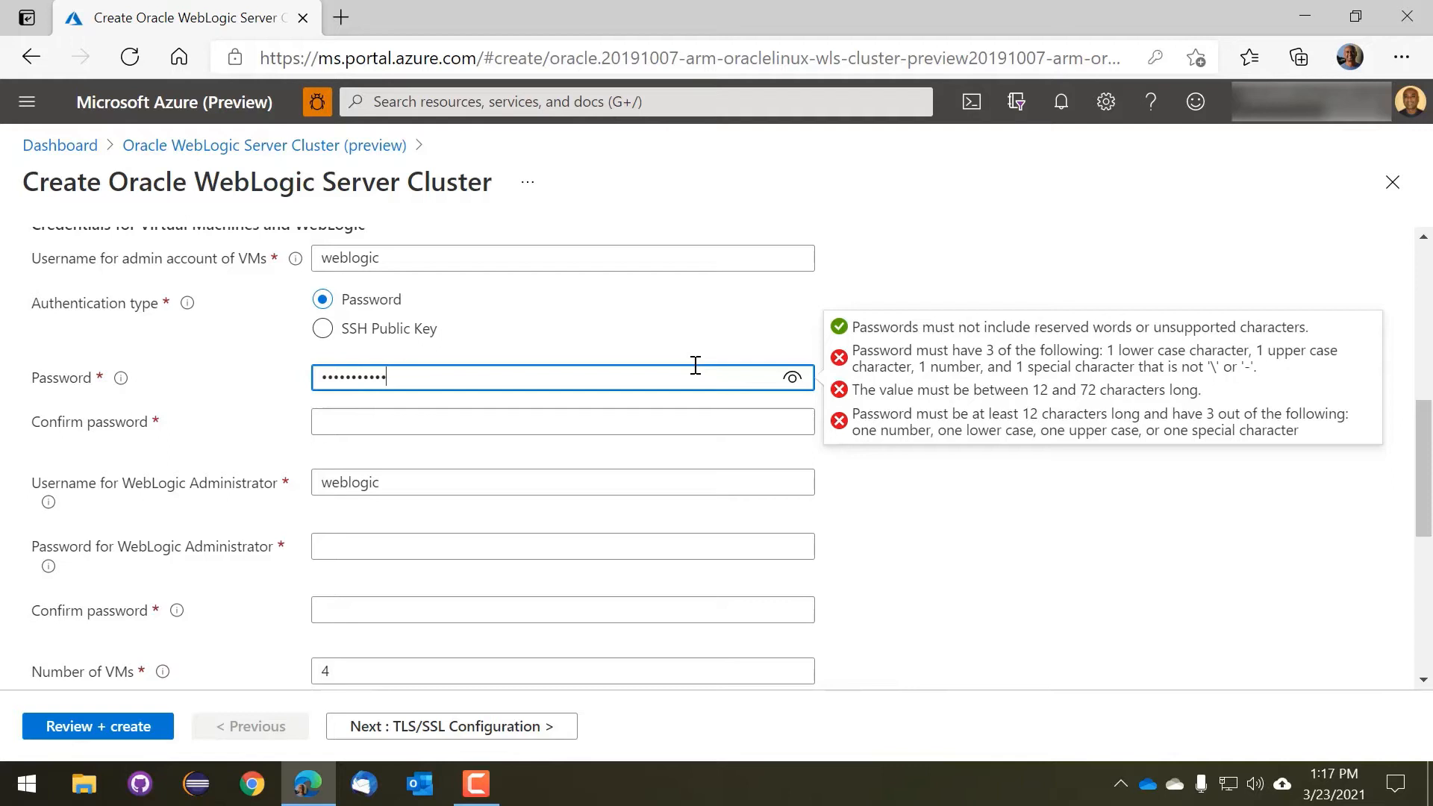
{"action": "left_click", "coordinate": [562, 422]}
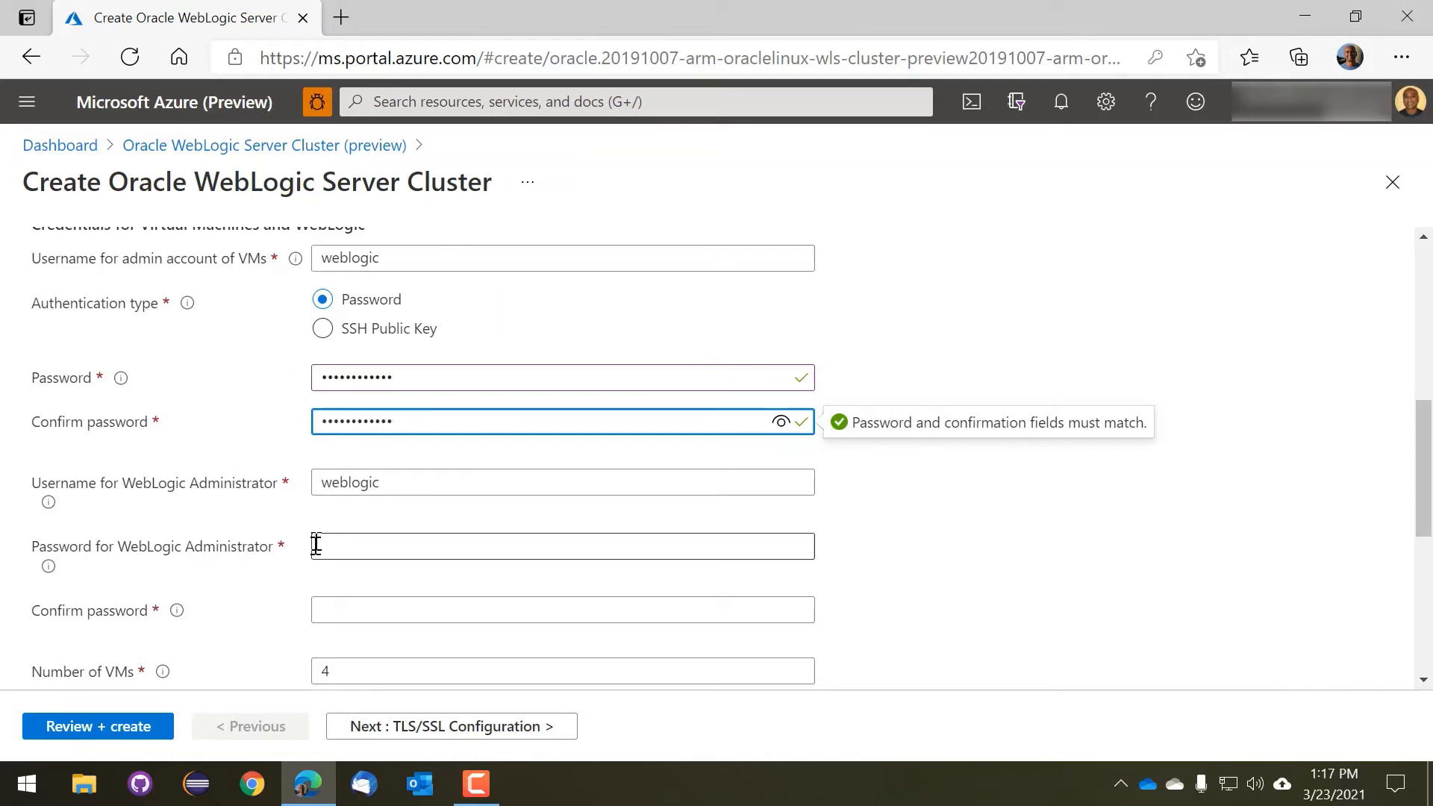
Enter and confirm the WebLogic Administrator password, reaching the bottom of Basics
{"action": "scroll", "scroll_direction": "down", "scroll_amount": 3}
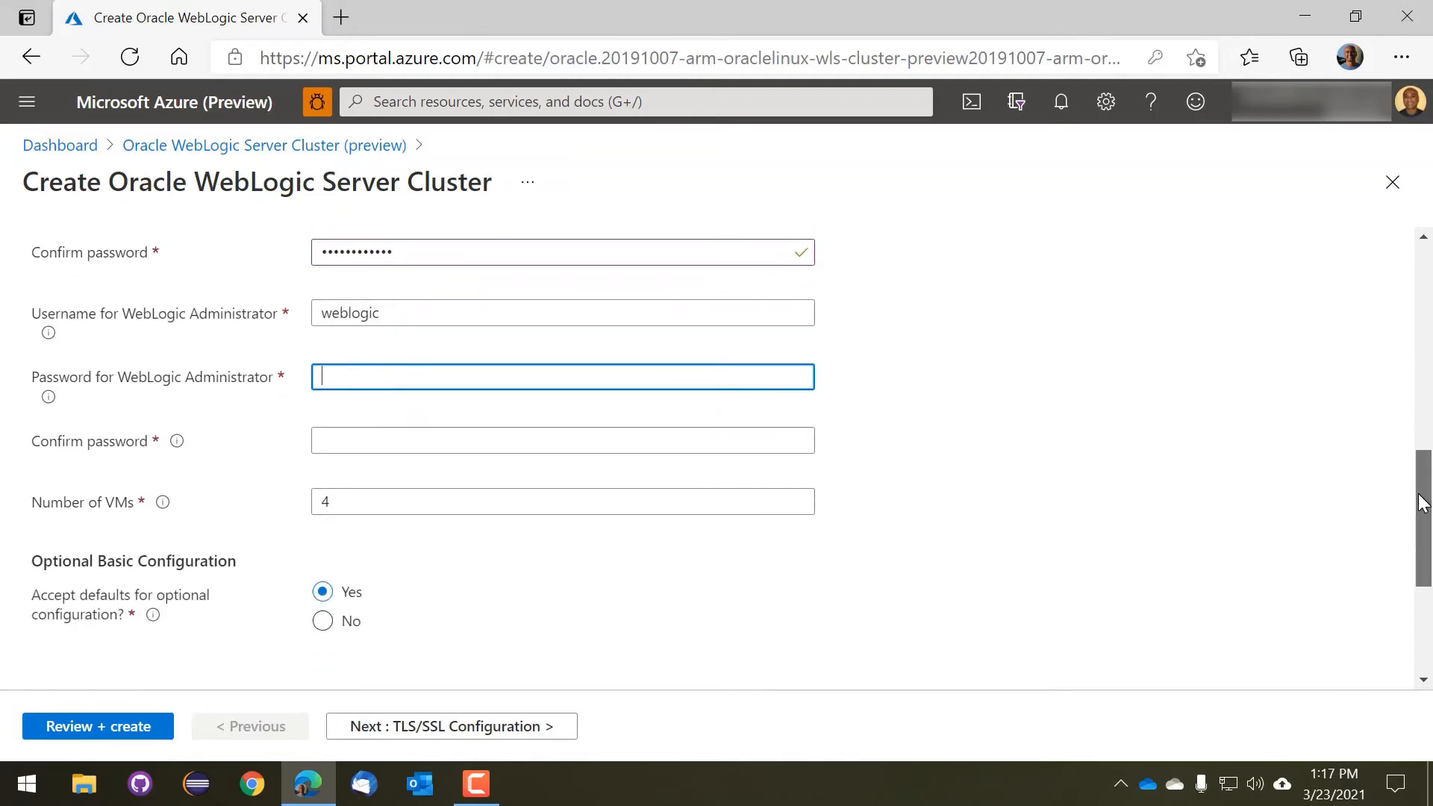
{"action": "type", "text": "•••••"}
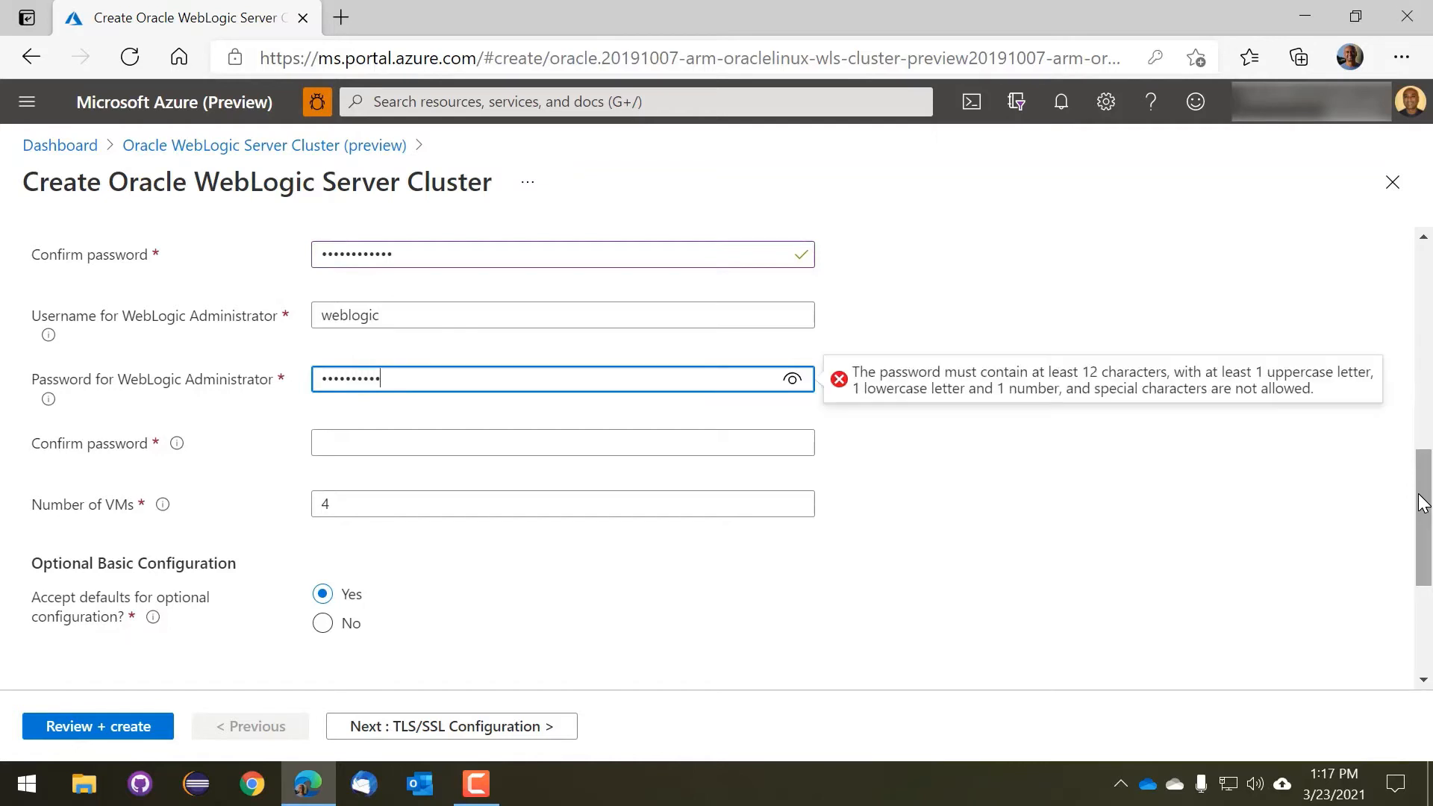
{"action": "left_click", "coordinate": [562, 443]}
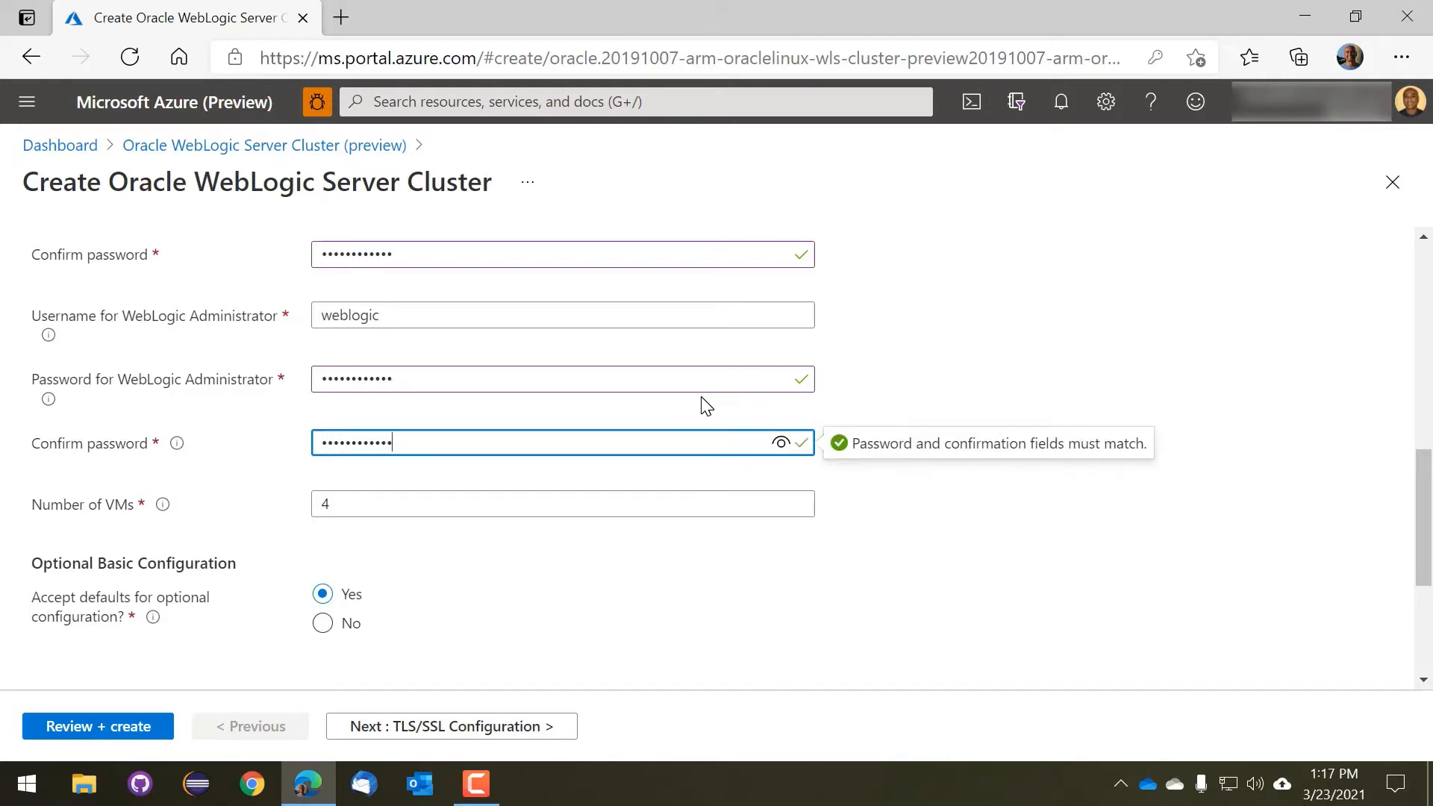
{"action": "scroll", "scroll_direction": "down", "scroll_amount": 3}
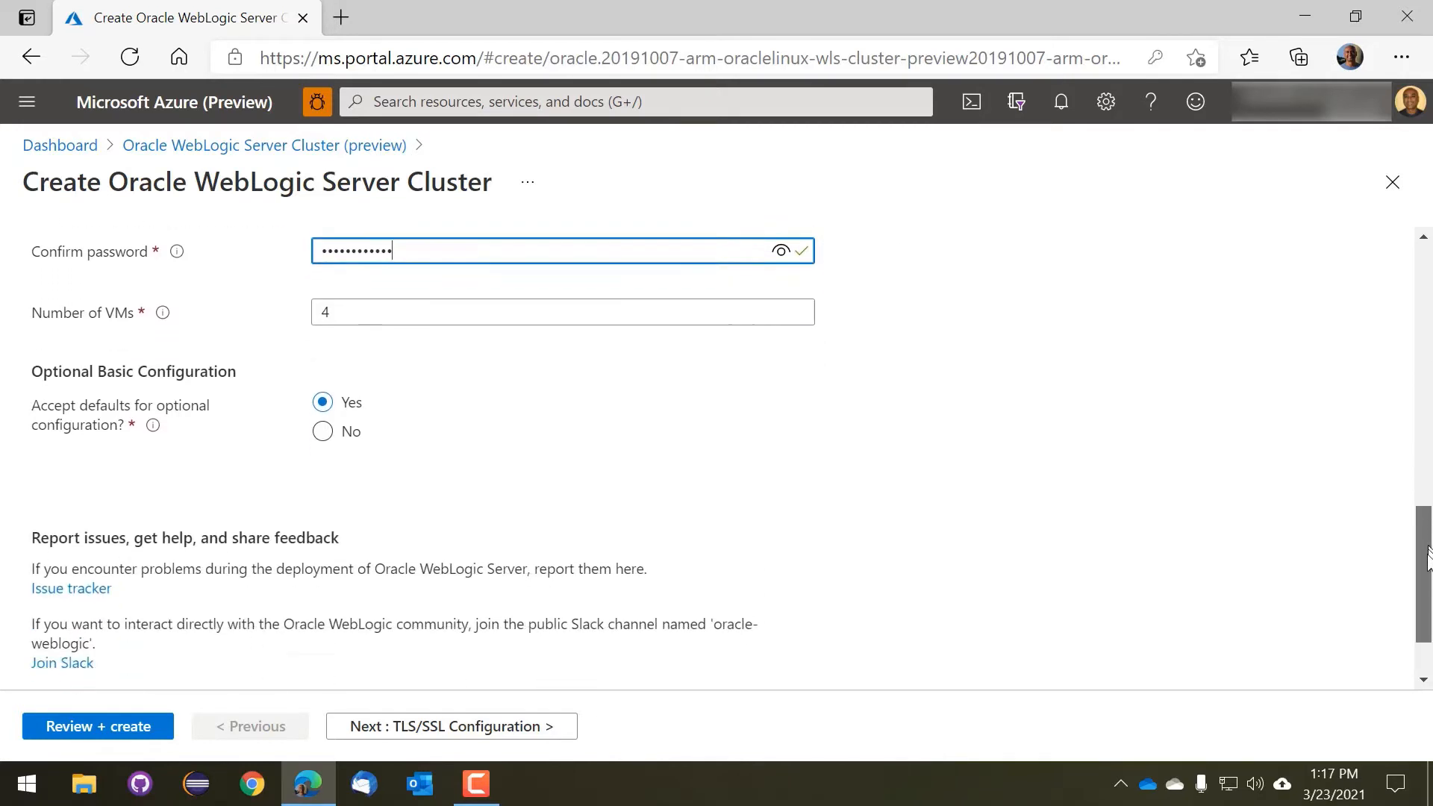
{"action": "scroll", "scroll_direction": "down", "scroll_amount": 3}
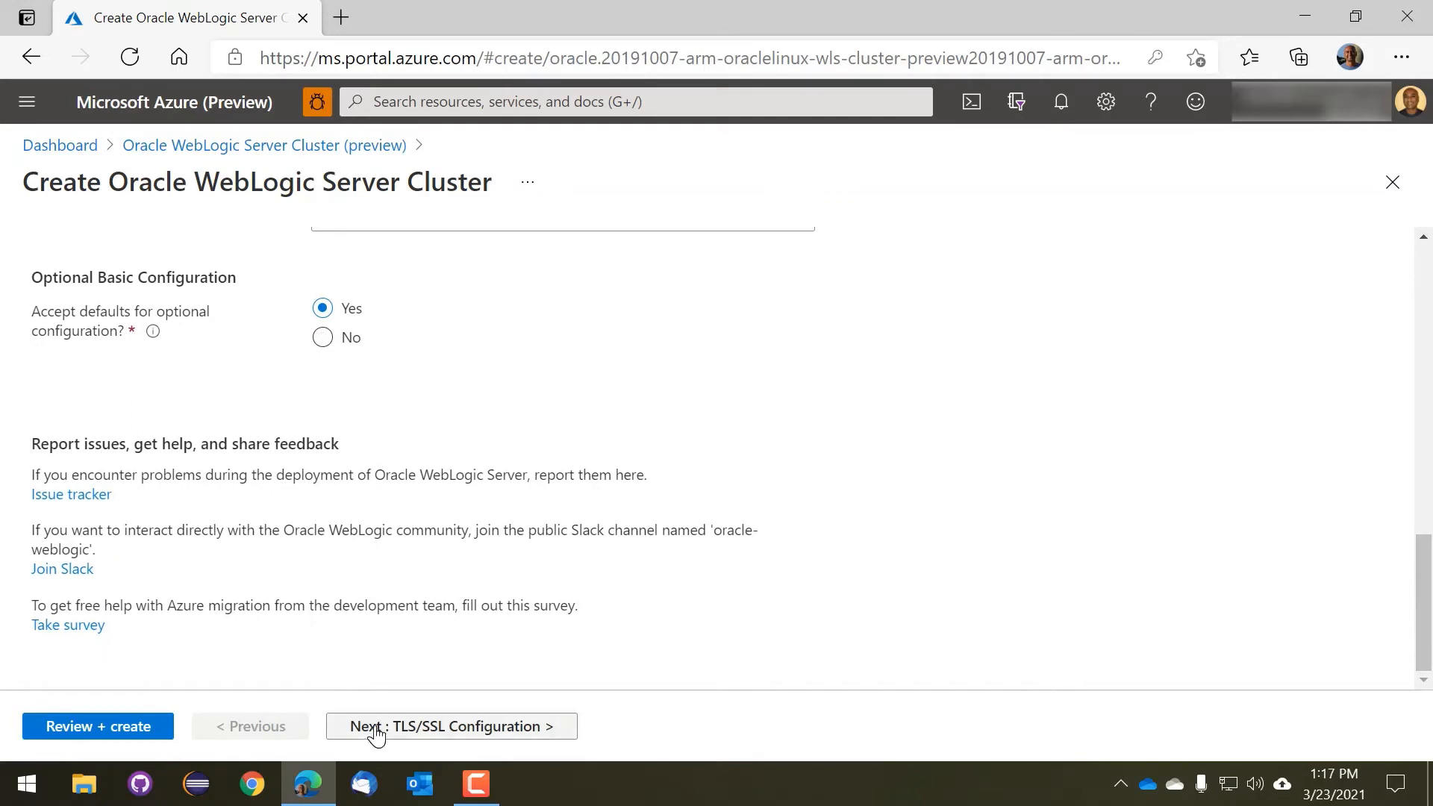
Advance to TLS/SSL Configuration, keeping HTTPS for the Administration Console at No
{"action": "left_click", "coordinate": [450, 726]}
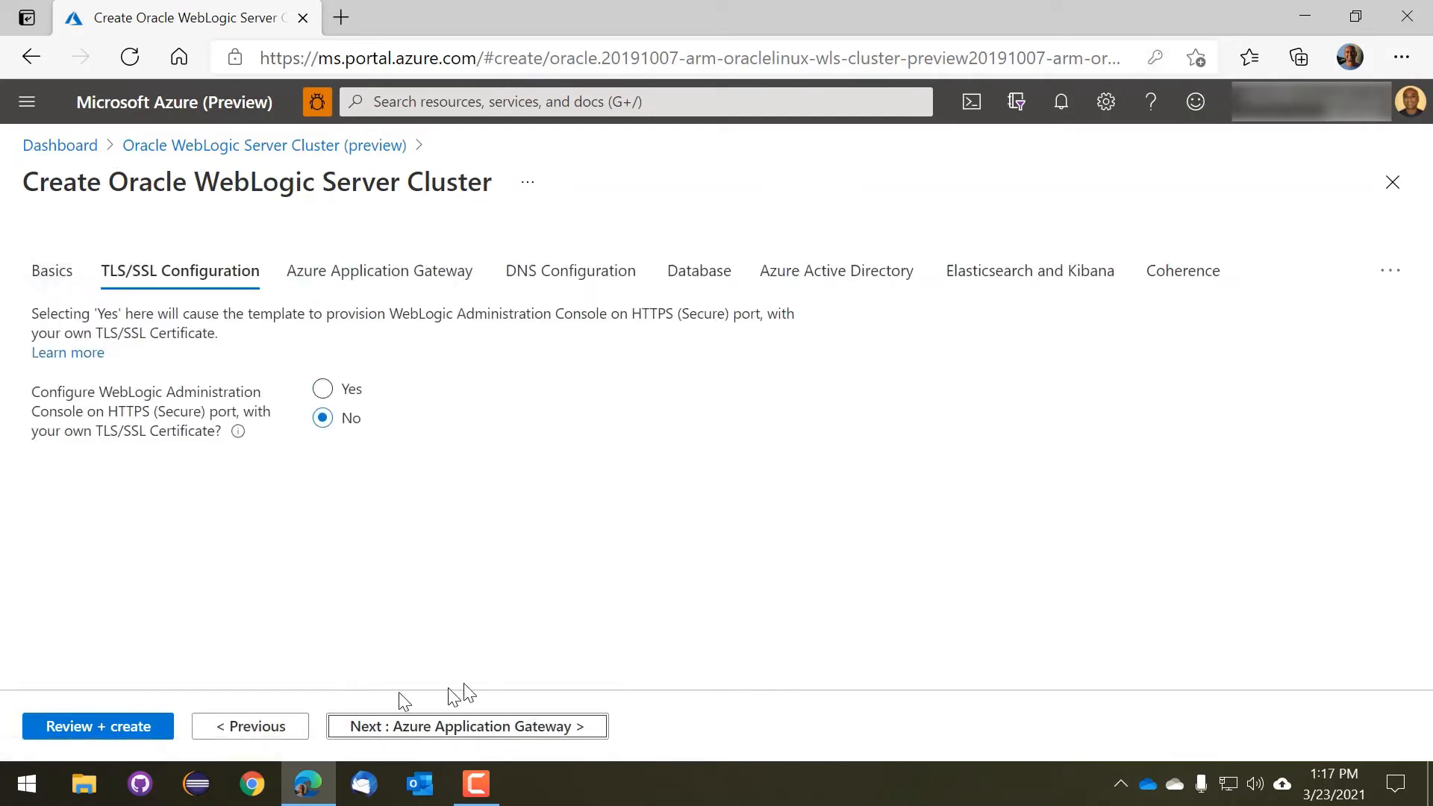
{"action": "mouse_move", "coordinate": [386, 740]}
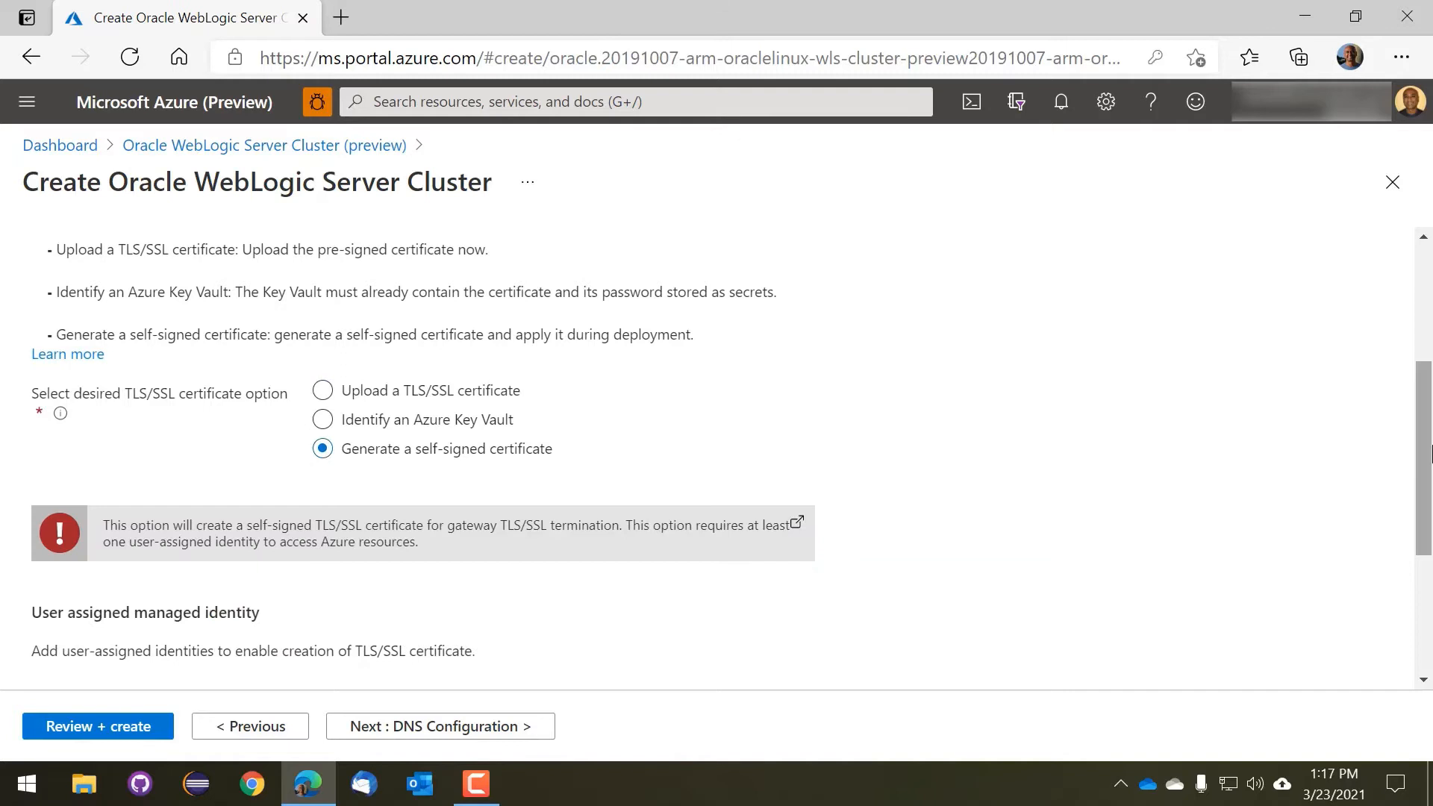
Add wls-demo-identity as the gateway's user-assigned managed identity and reach DNS Configuration
{"action": "scroll", "scroll_direction": "down", "scroll_amount": 3}
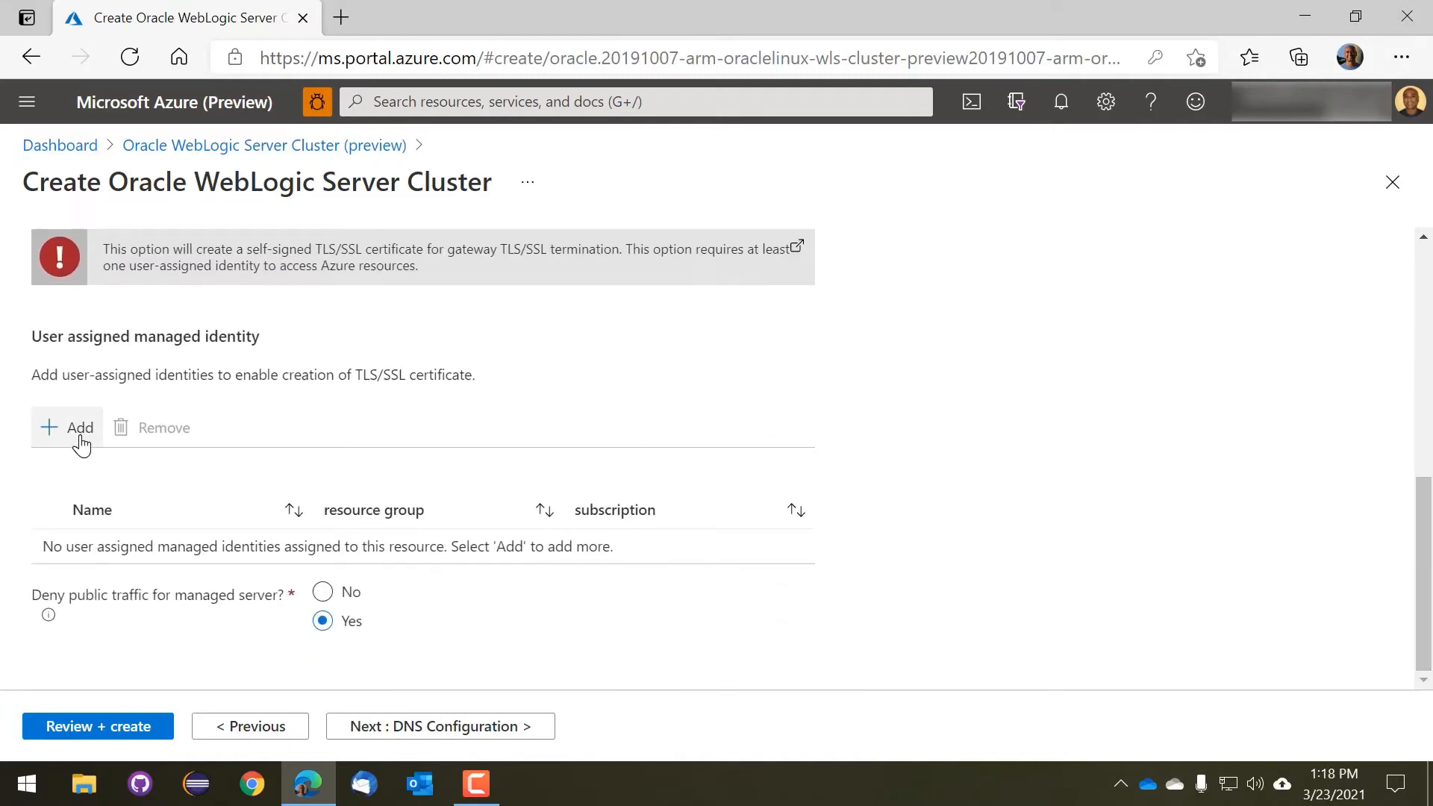
{"action": "left_click", "coordinate": [67, 427]}
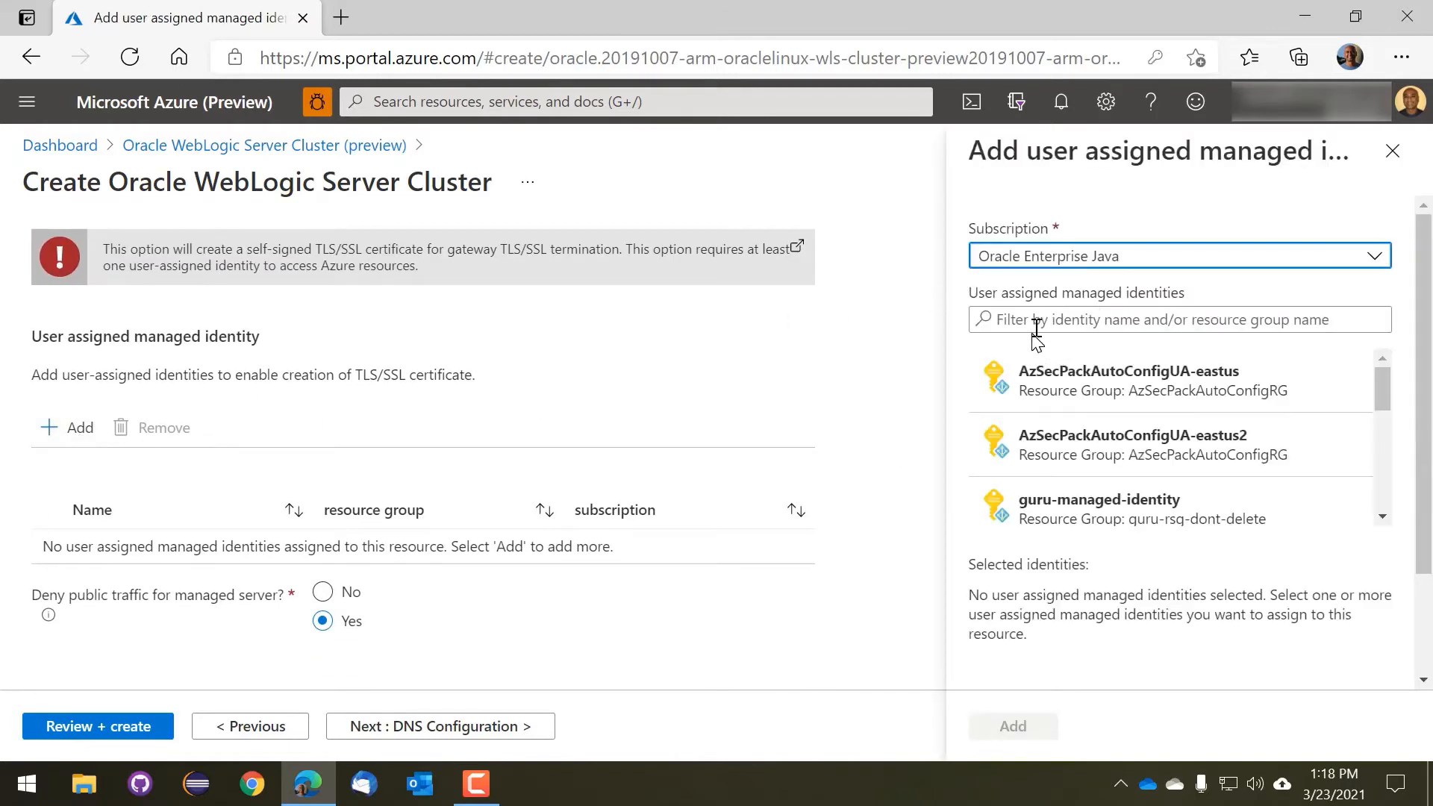
{"action": "type", "text": "wls"}
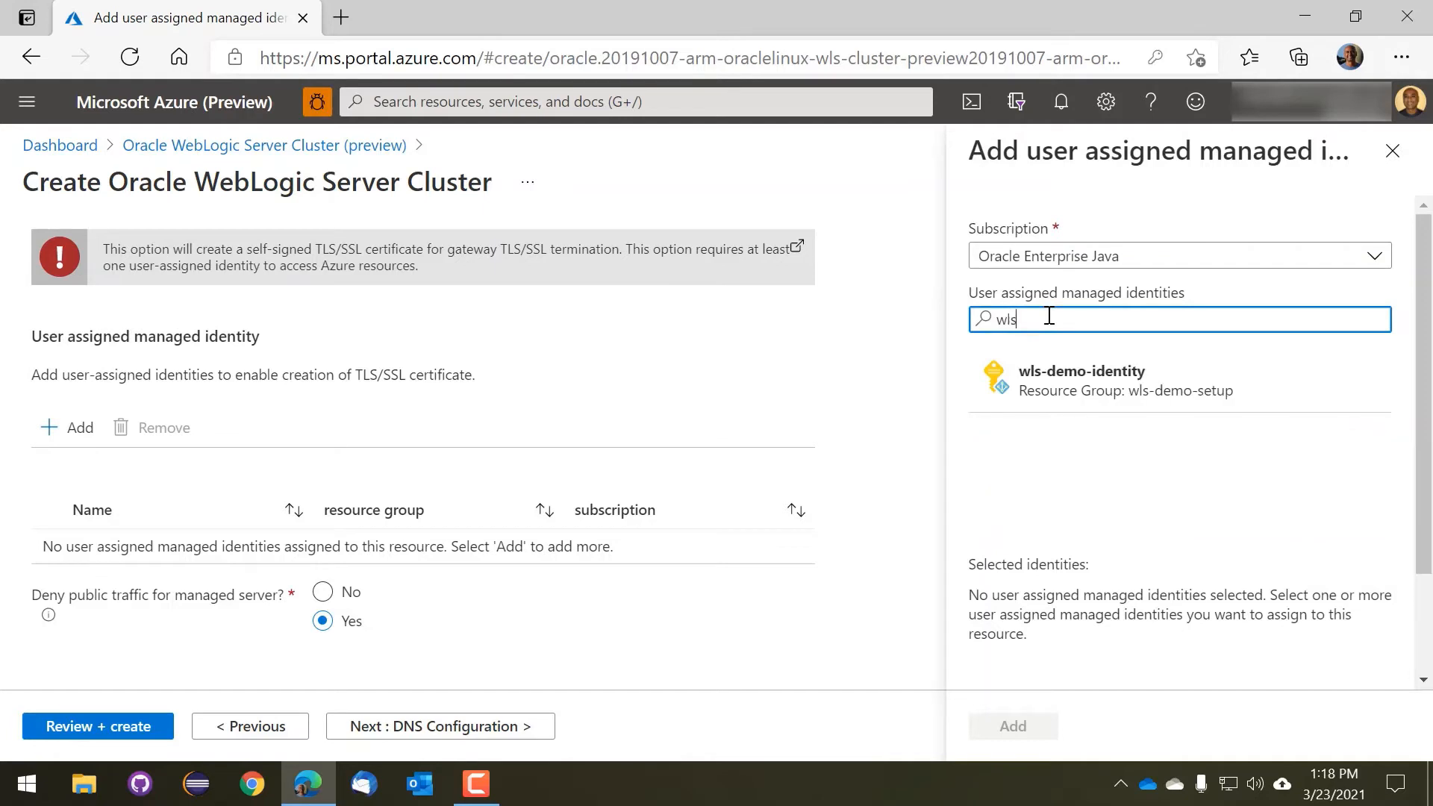
{"action": "left_click", "coordinate": [1081, 380]}
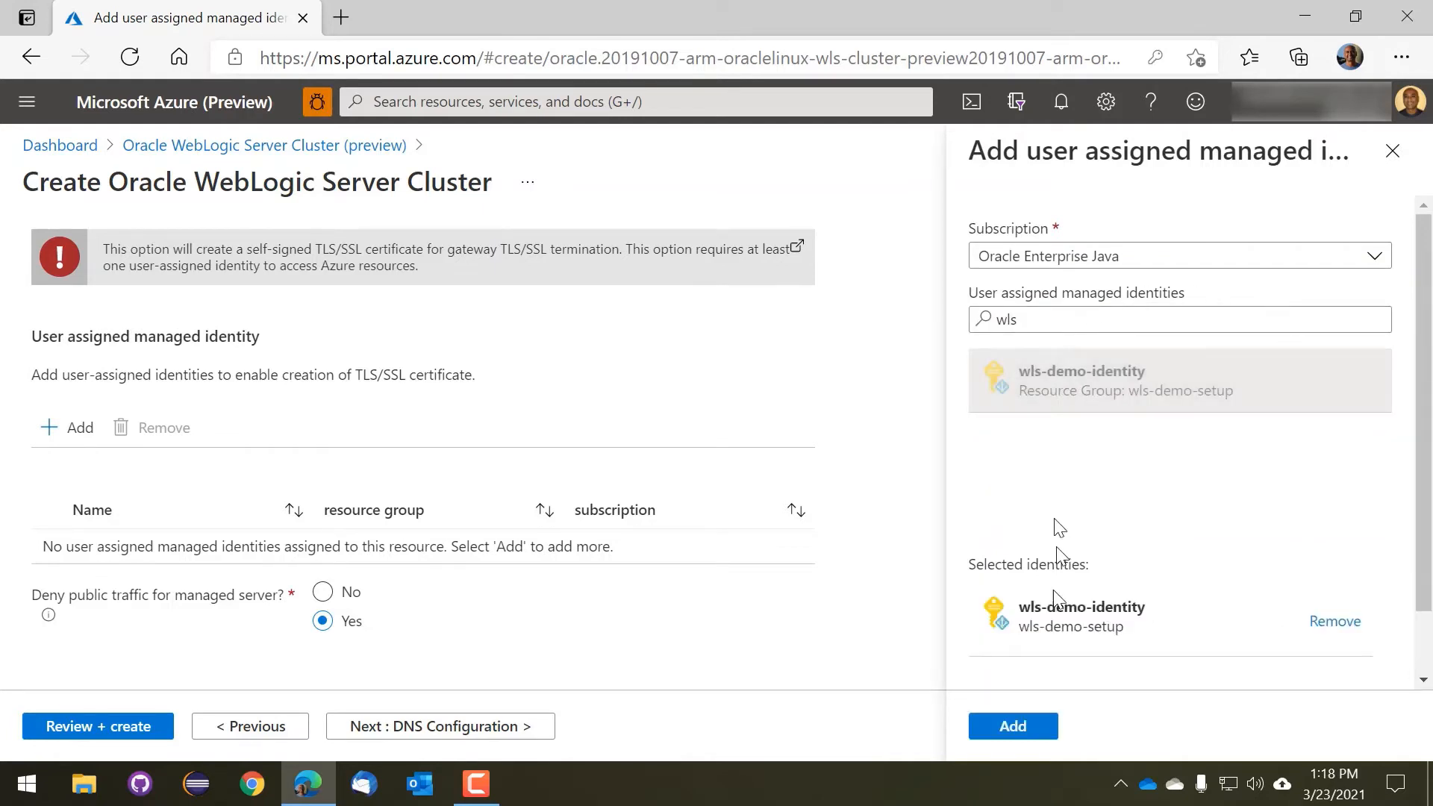
{"action": "left_click", "coordinate": [1013, 726]}
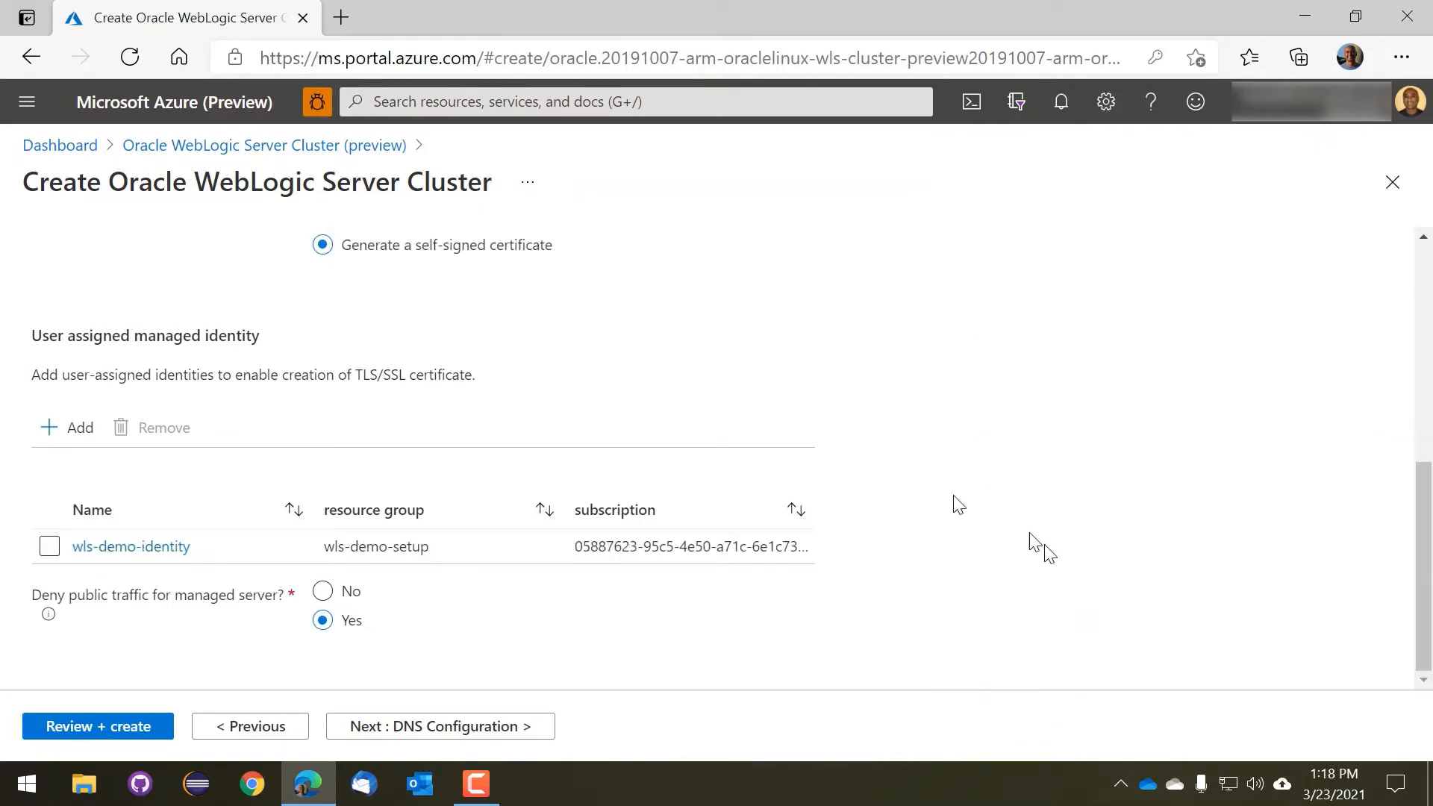
{"action": "left_click", "coordinate": [49, 546]}
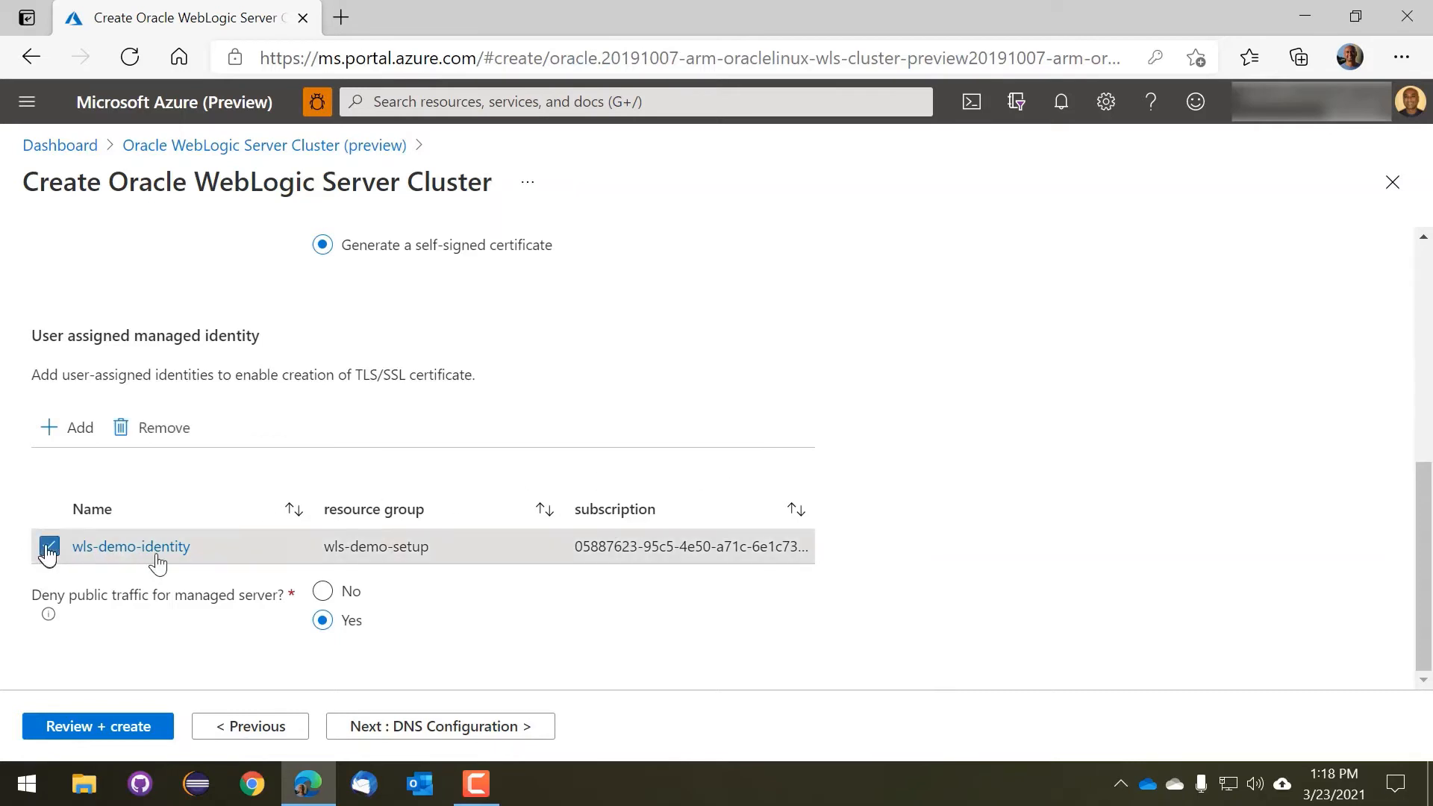
{"action": "left_click", "coordinate": [50, 547]}
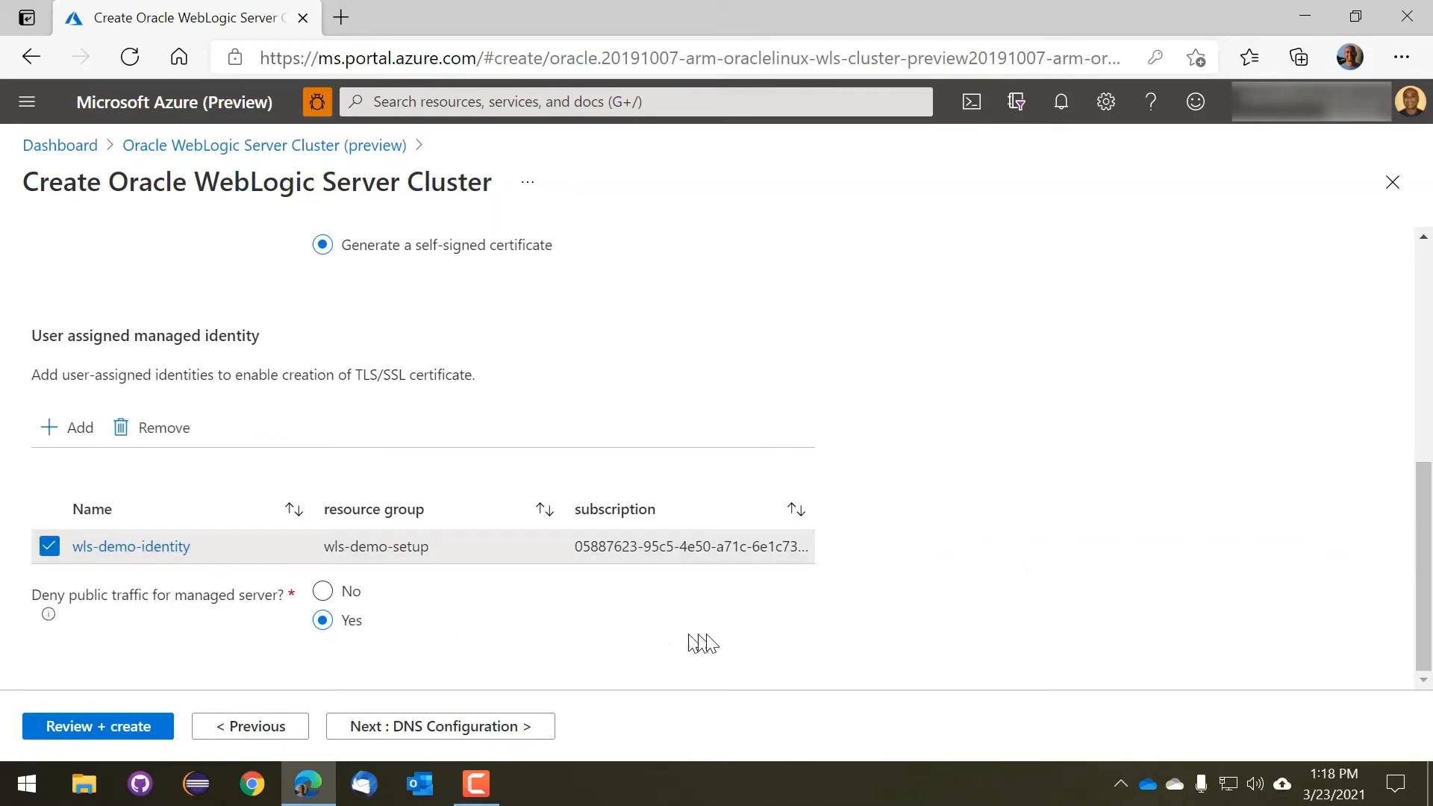
{"action": "mouse_move", "coordinate": [434, 750]}
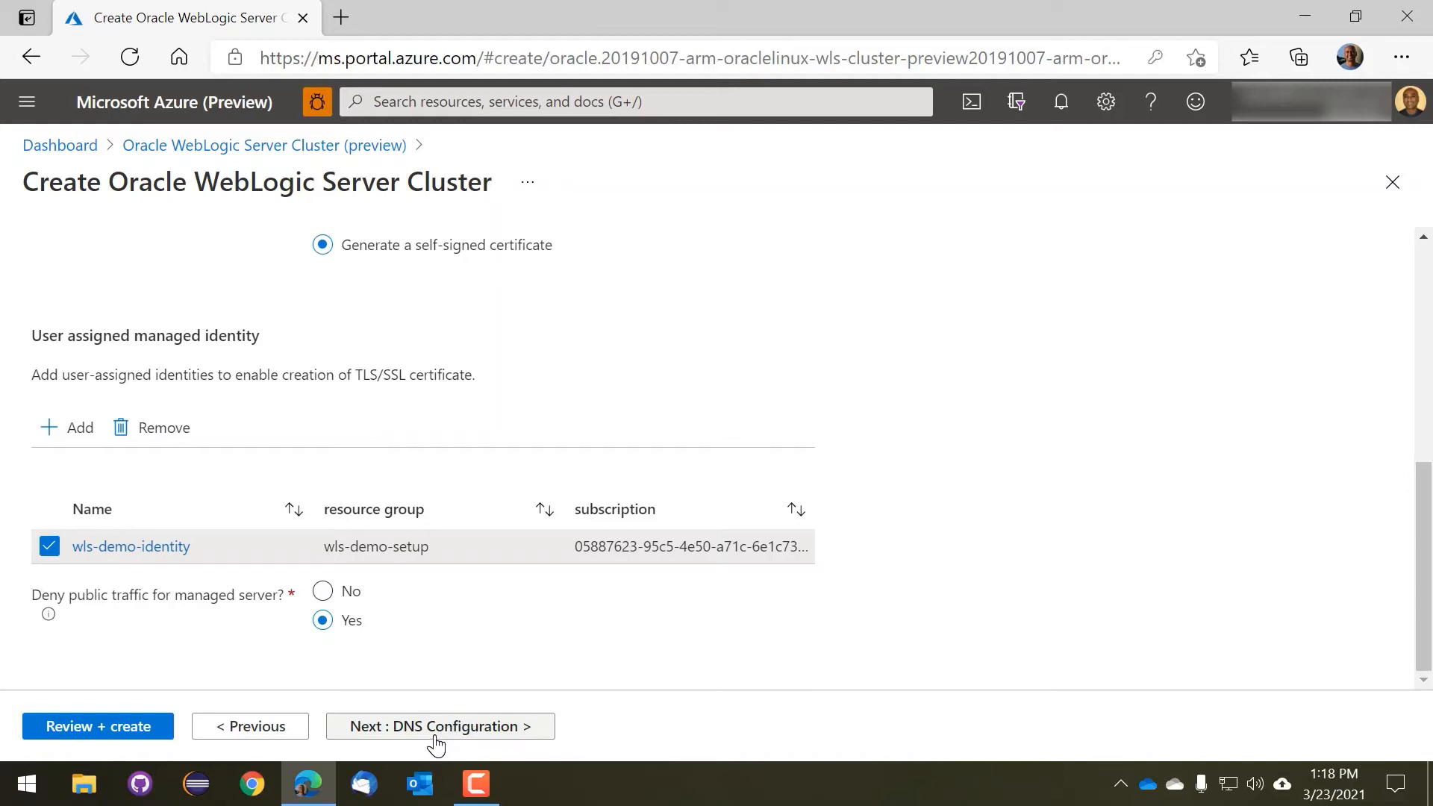
{"action": "left_click", "coordinate": [440, 726]}
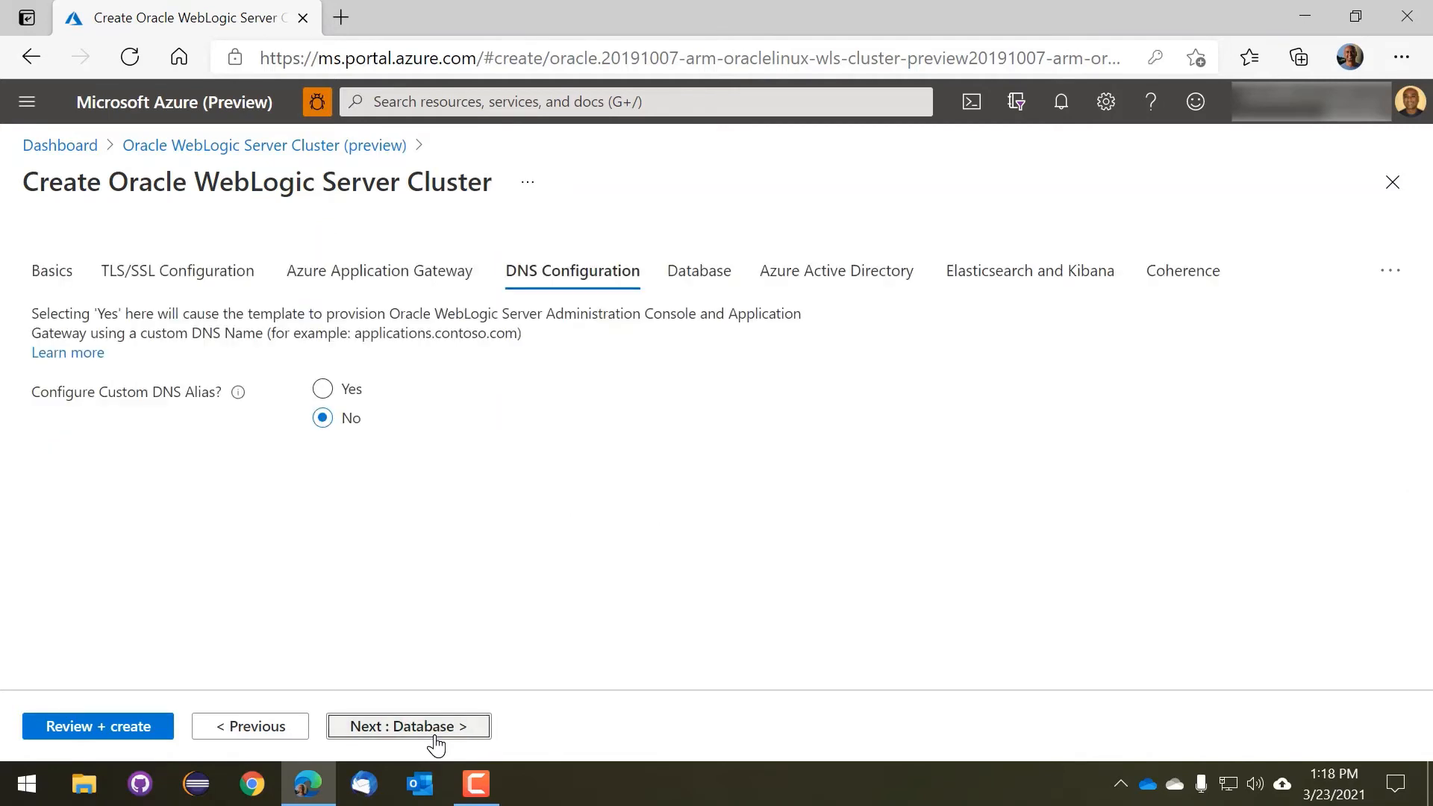
{"action": "mouse_move", "coordinate": [1150, 281]}
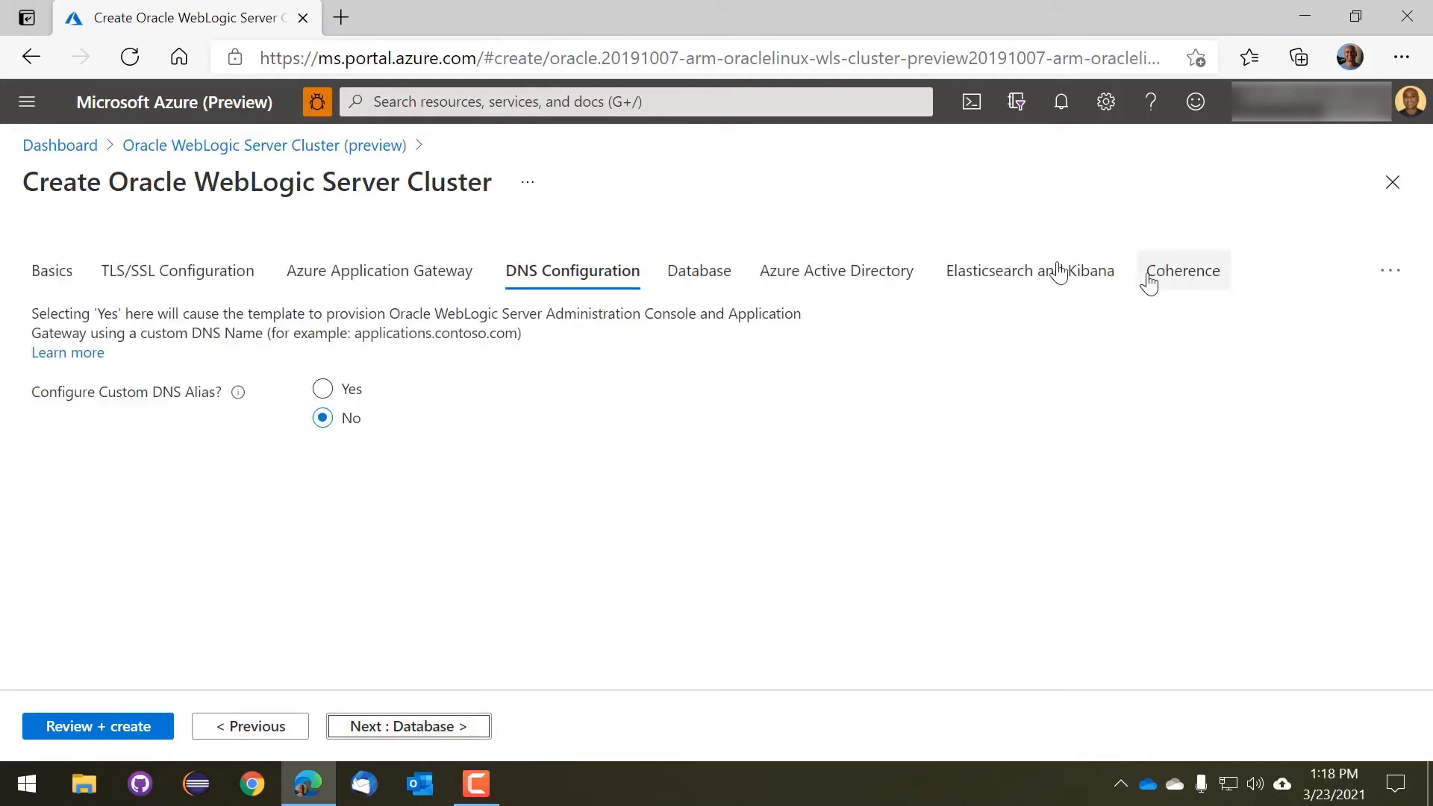
Connect Azure PostgreSQL database wls-demo-db as jdbc/TestDB with connection string and confirmed password
{"action": "left_click", "coordinate": [384, 726]}
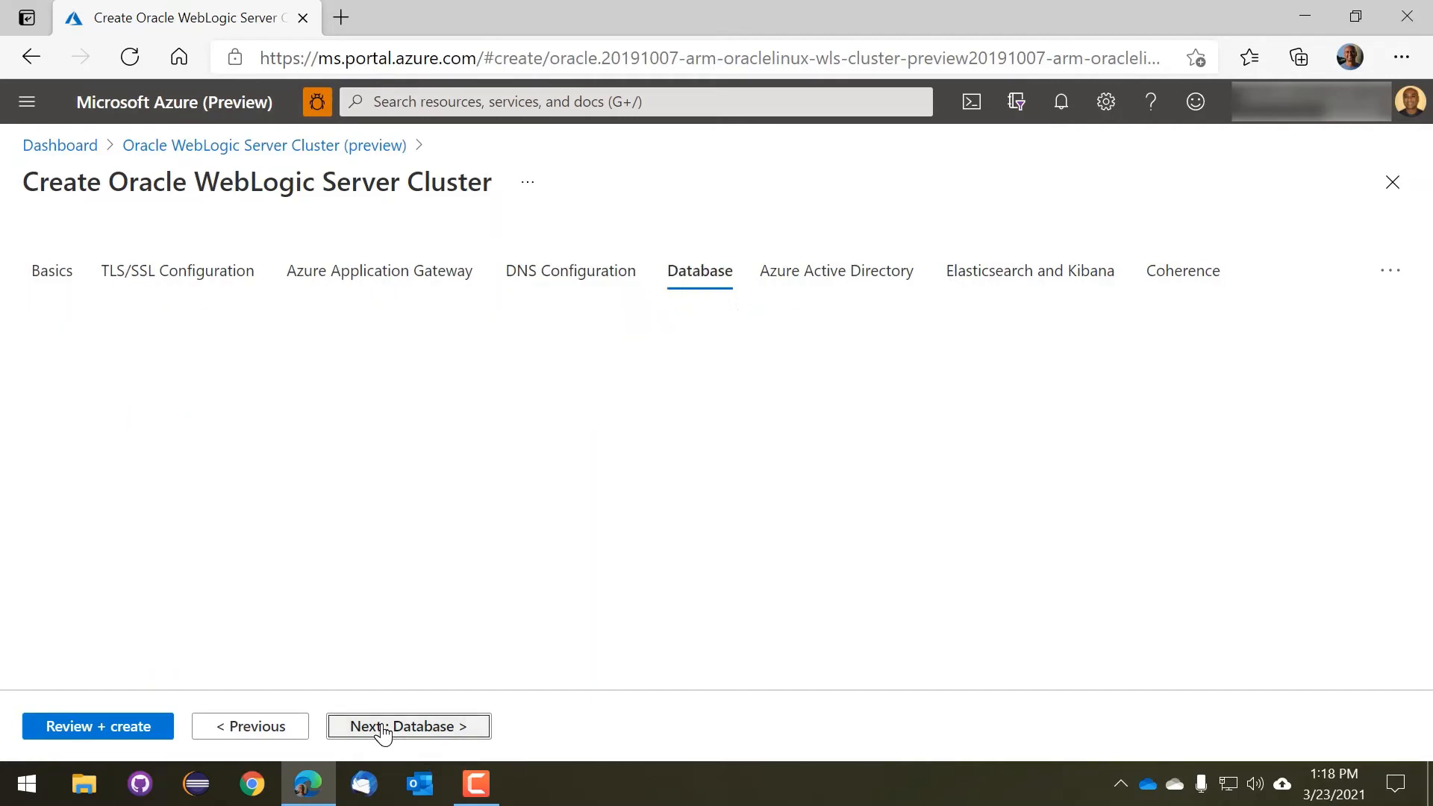
{"action": "left_click", "coordinate": [407, 726]}
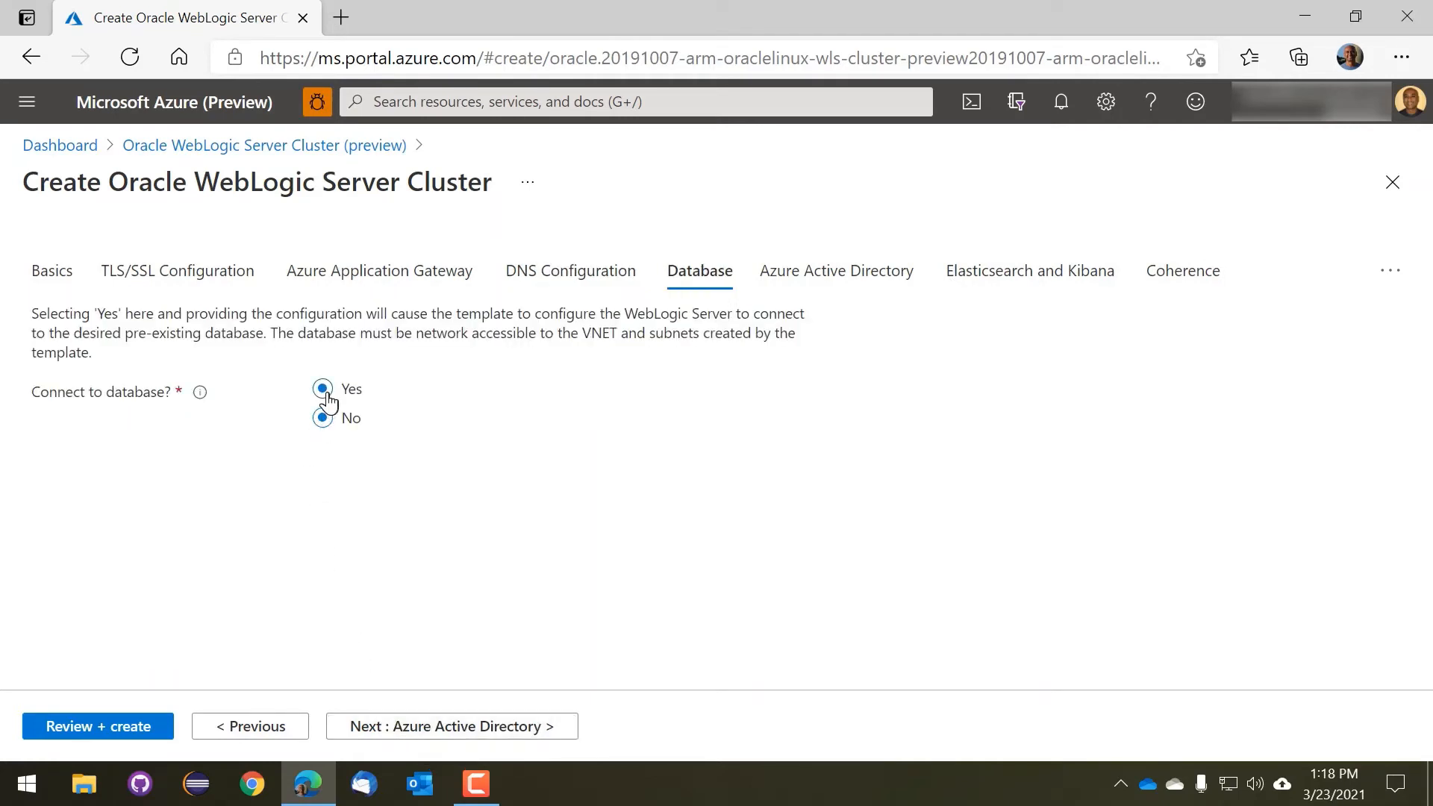
{"action": "left_click", "coordinate": [322, 388]}
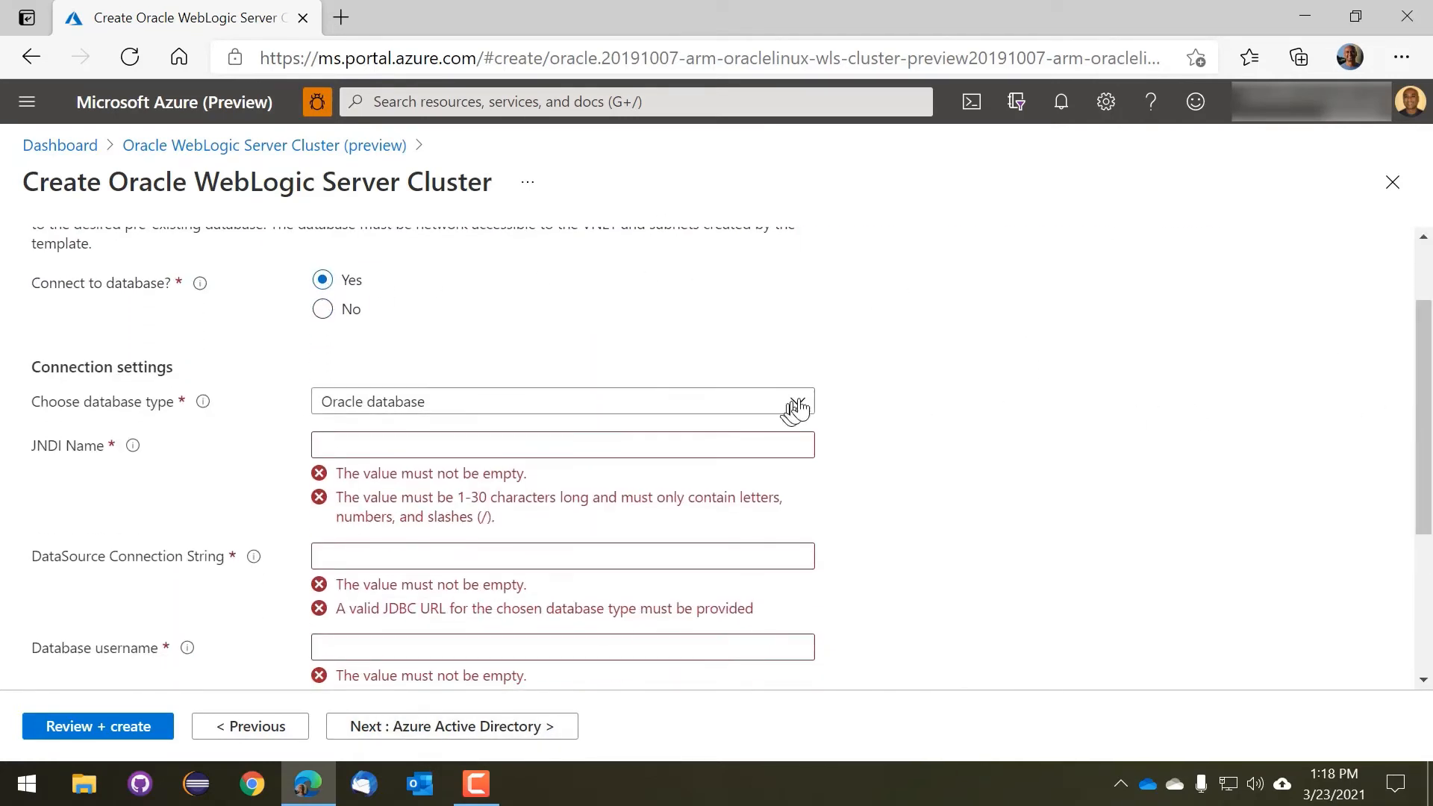
{"action": "left_click", "coordinate": [563, 401]}
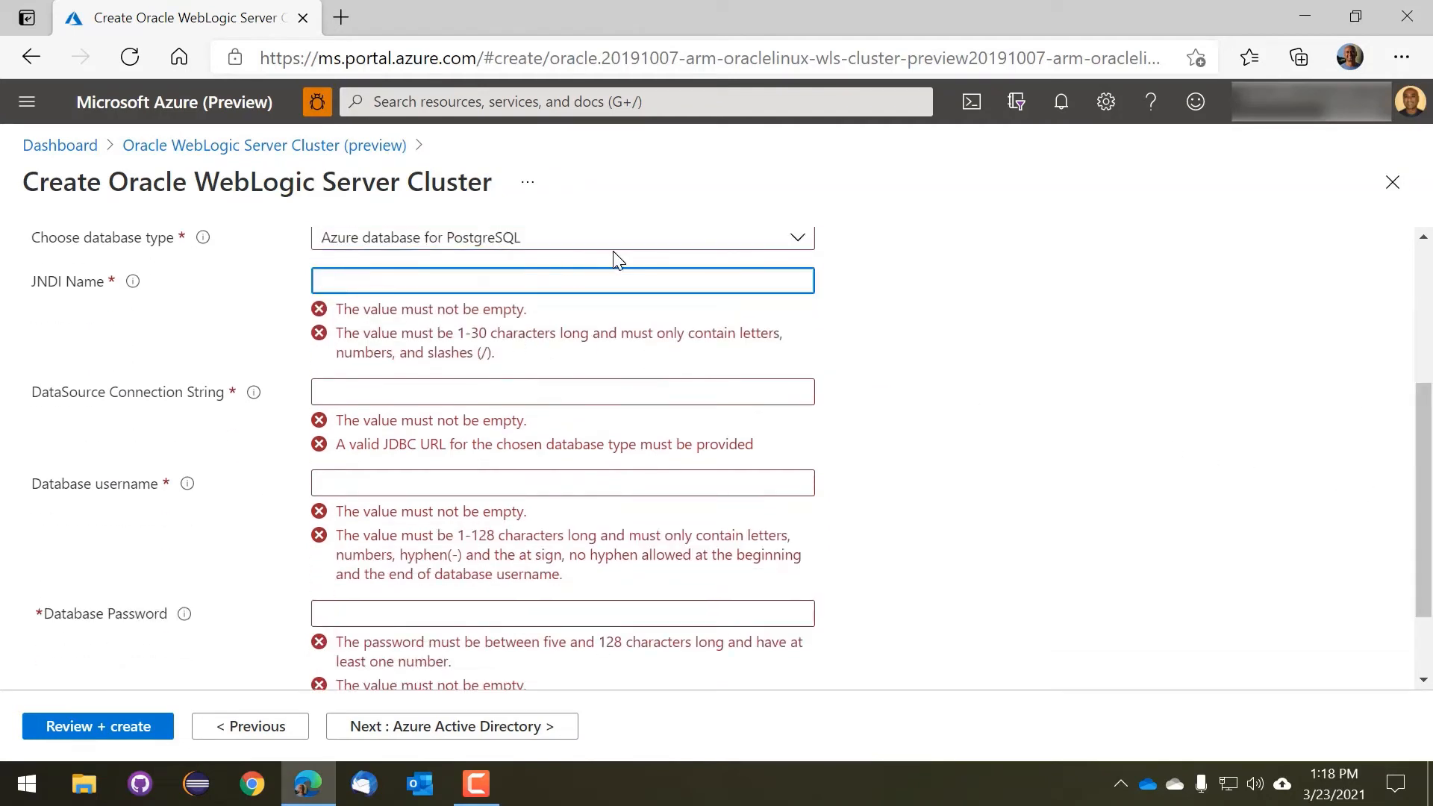
{"action": "type", "text": "jdbc/TestDB"}
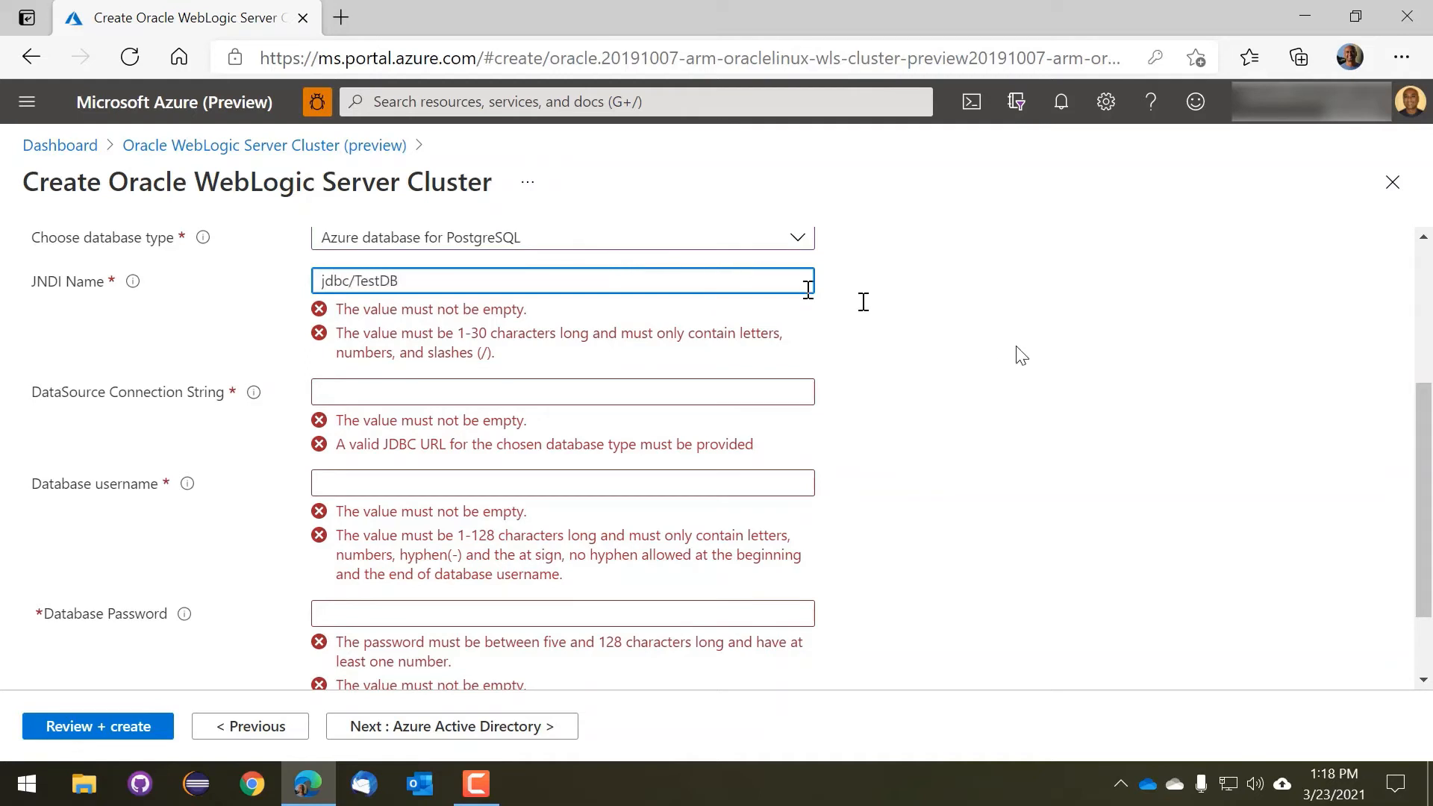
{"action": "left_click", "coordinate": [564, 325]}
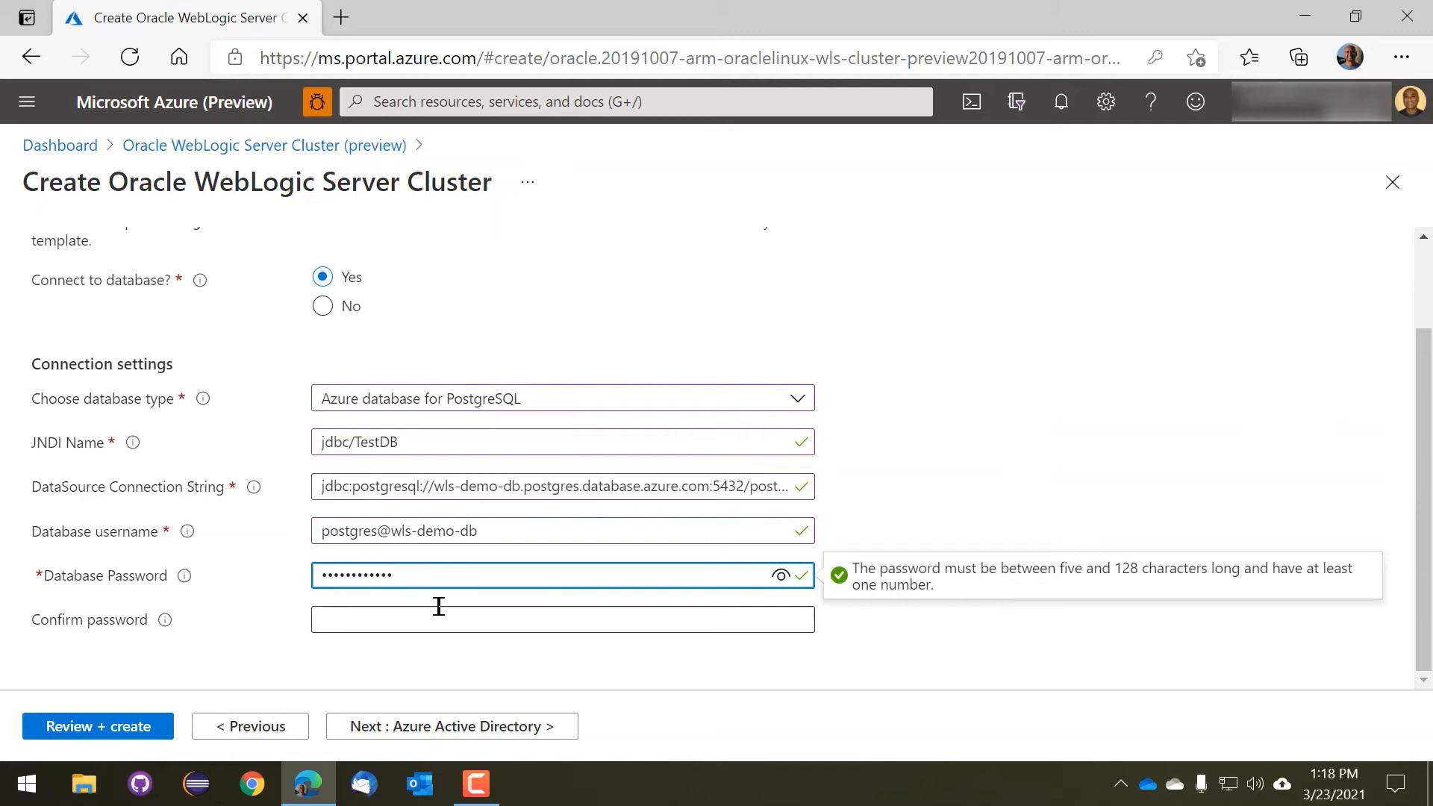
{"action": "type", "text": "••"}
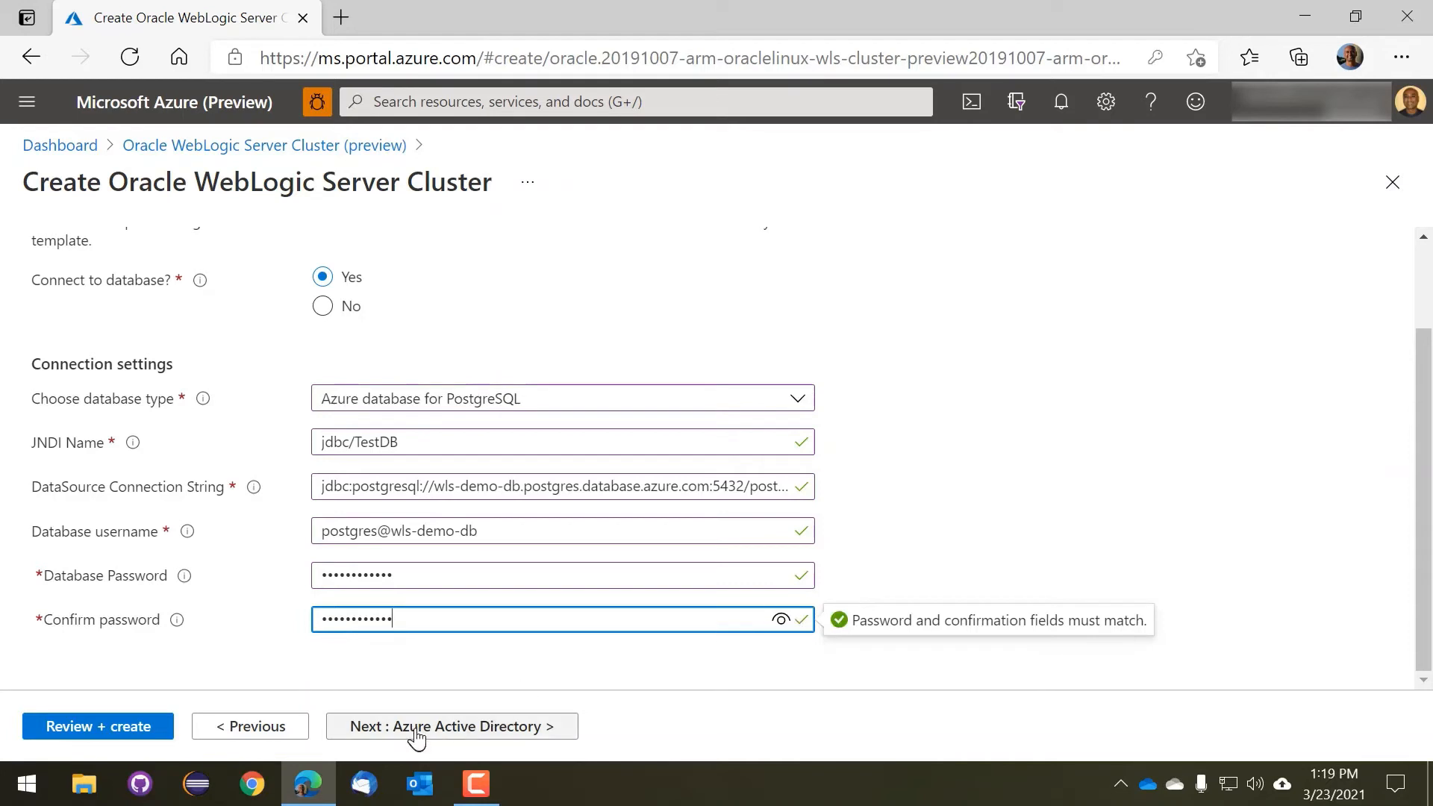
Enable Elasticsearch log export with endpoint, password, and all six WebLogic logs selected
{"action": "left_click", "coordinate": [451, 725]}
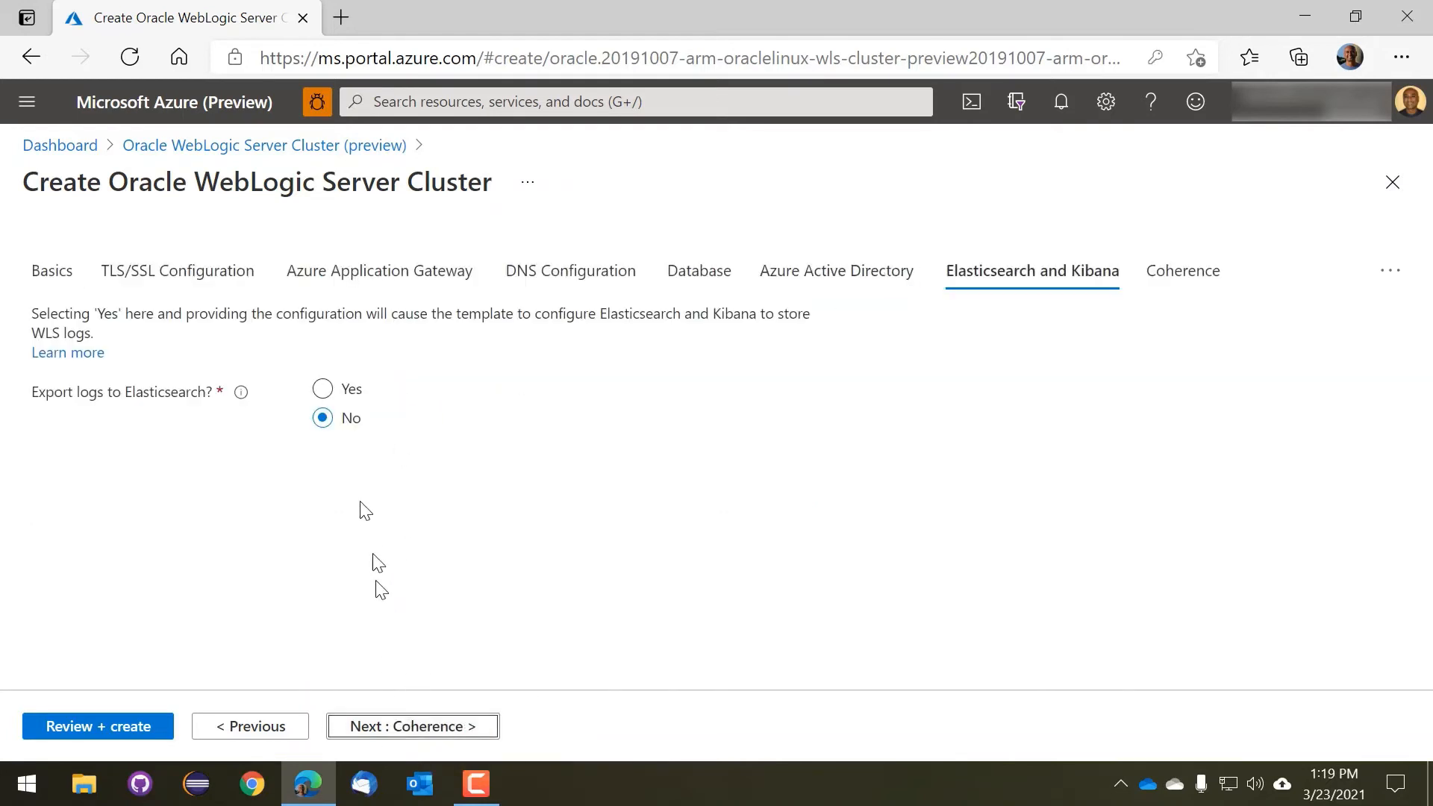
{"action": "left_click", "coordinate": [321, 389]}
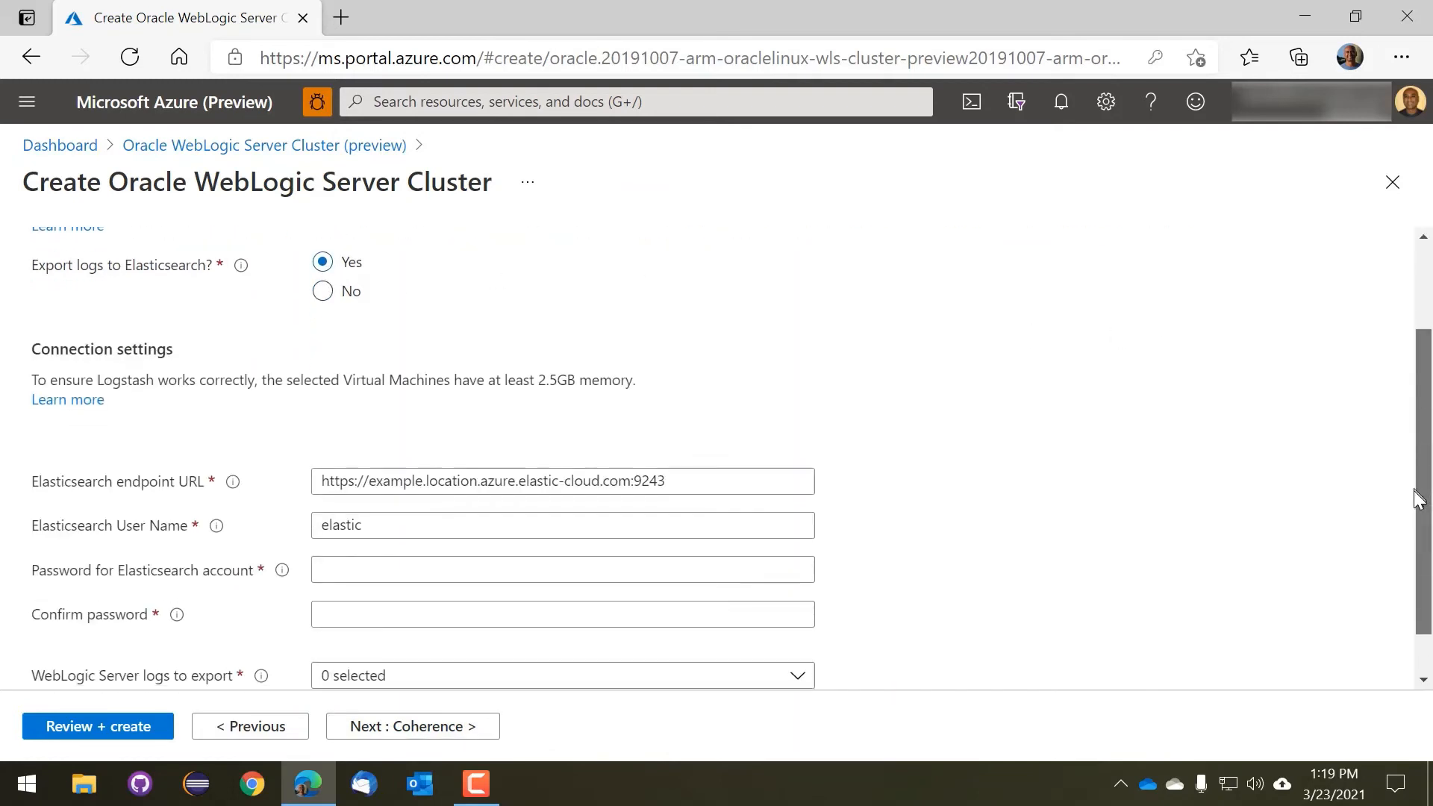
{"action": "left_click", "coordinate": [562, 482]}
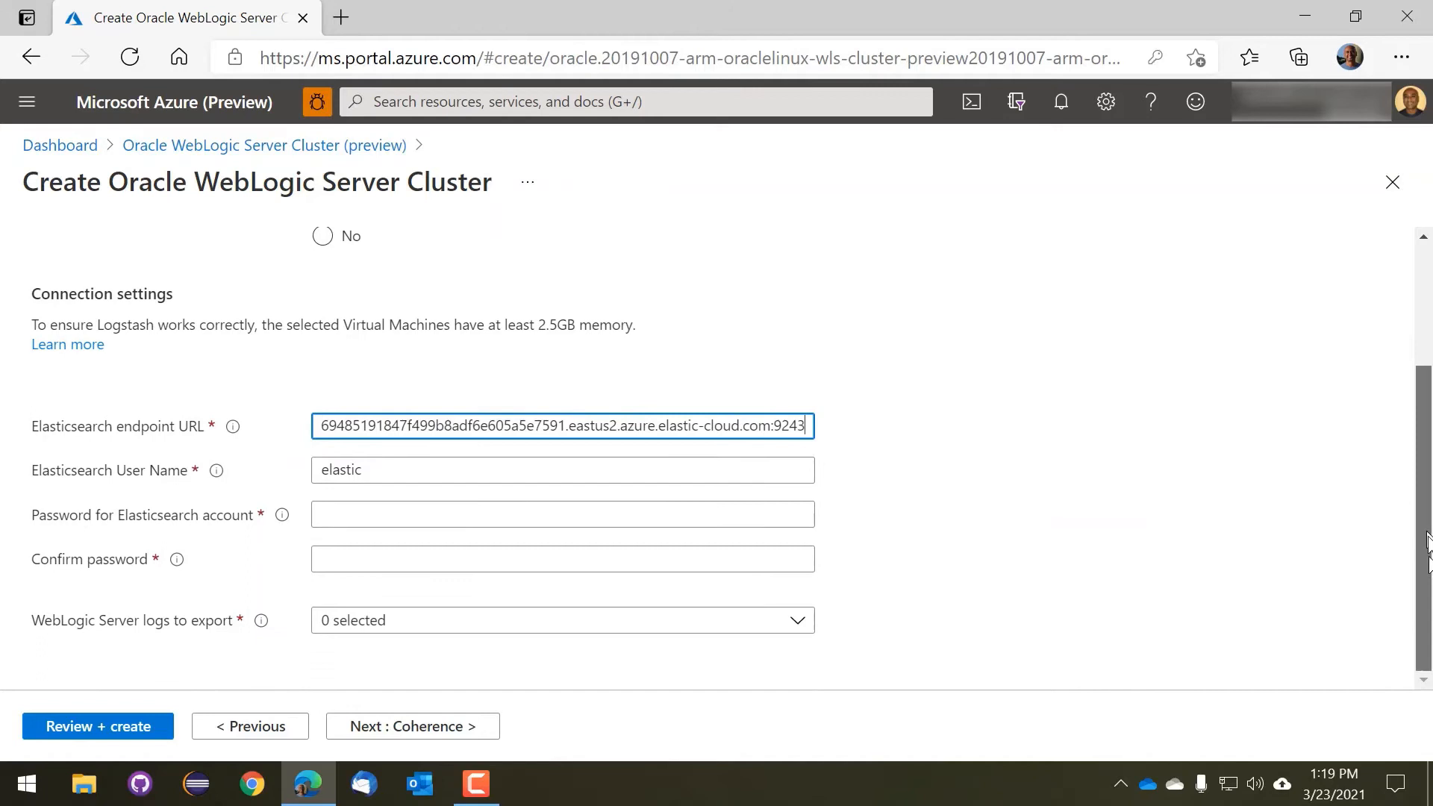
{"action": "left_click", "coordinate": [562, 514]}
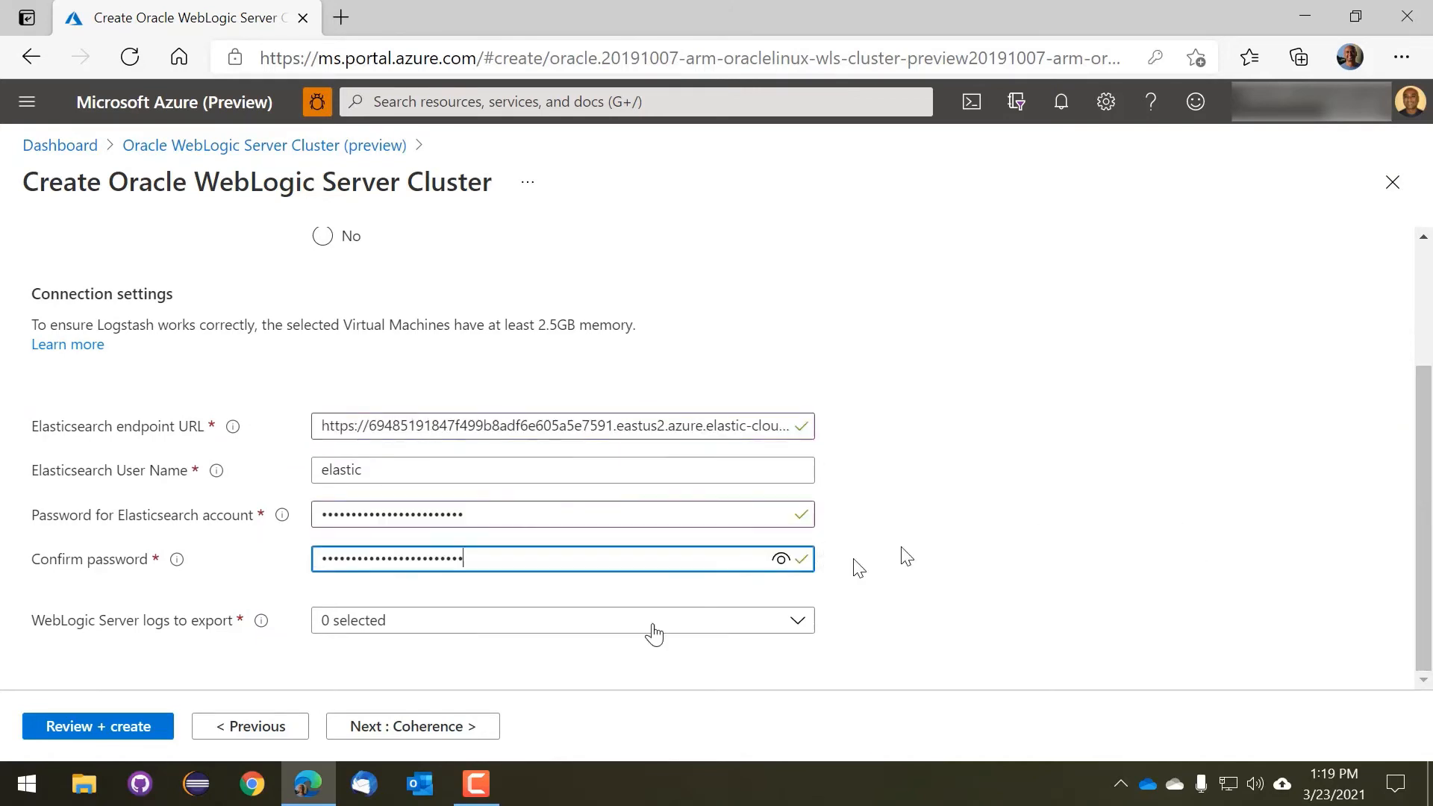
{"action": "left_click", "coordinate": [562, 620]}
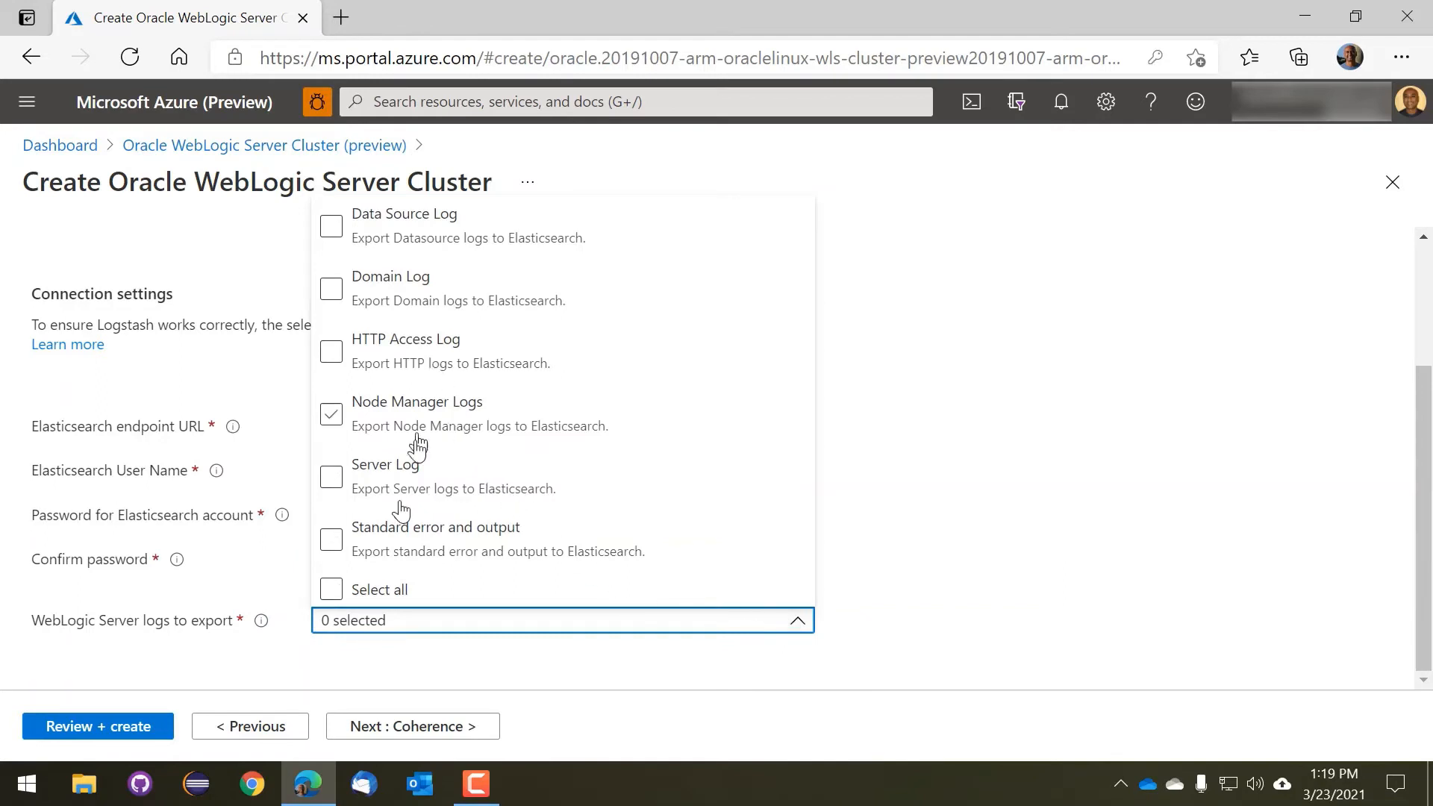
{"action": "left_click", "coordinate": [330, 588]}
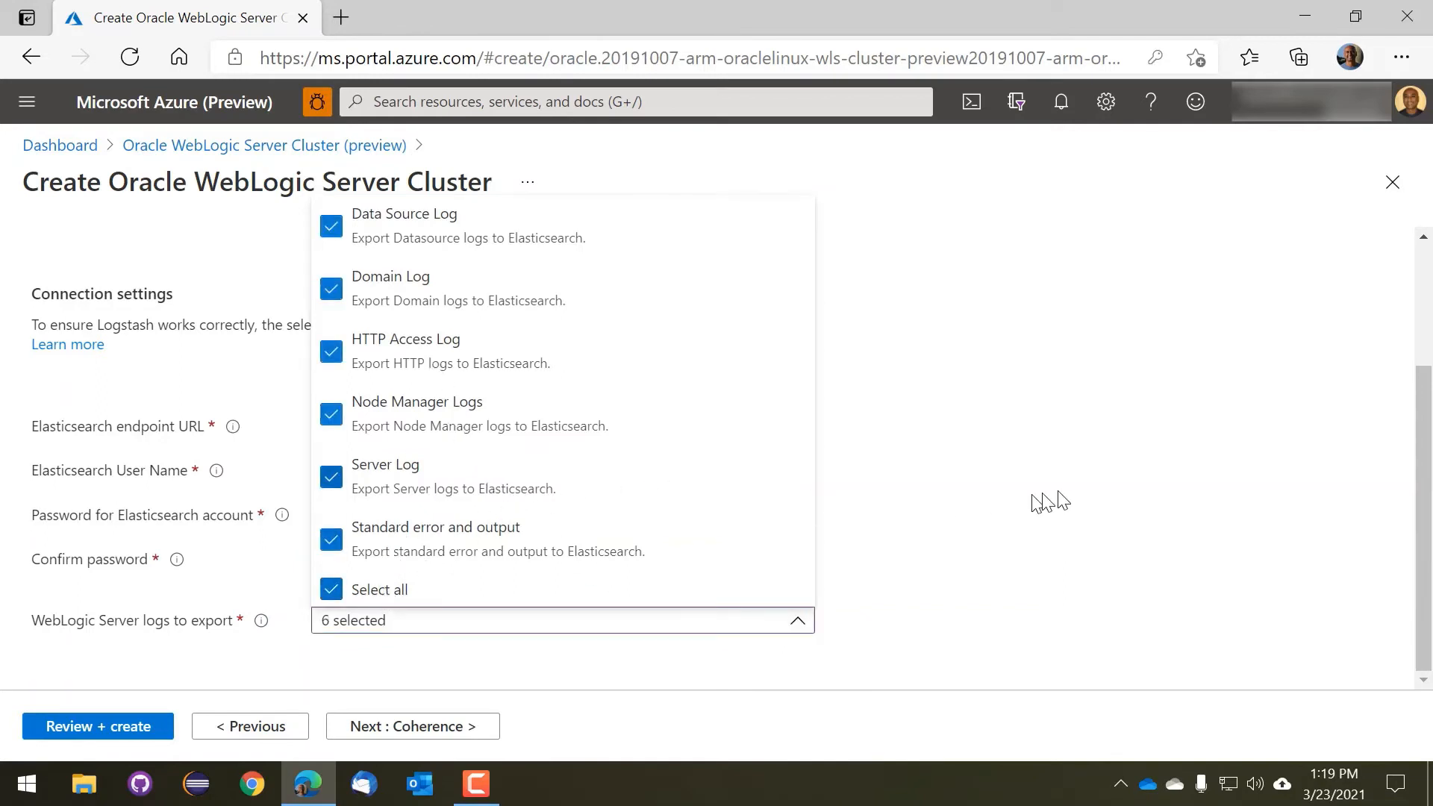
{"action": "left_click", "coordinate": [413, 726]}
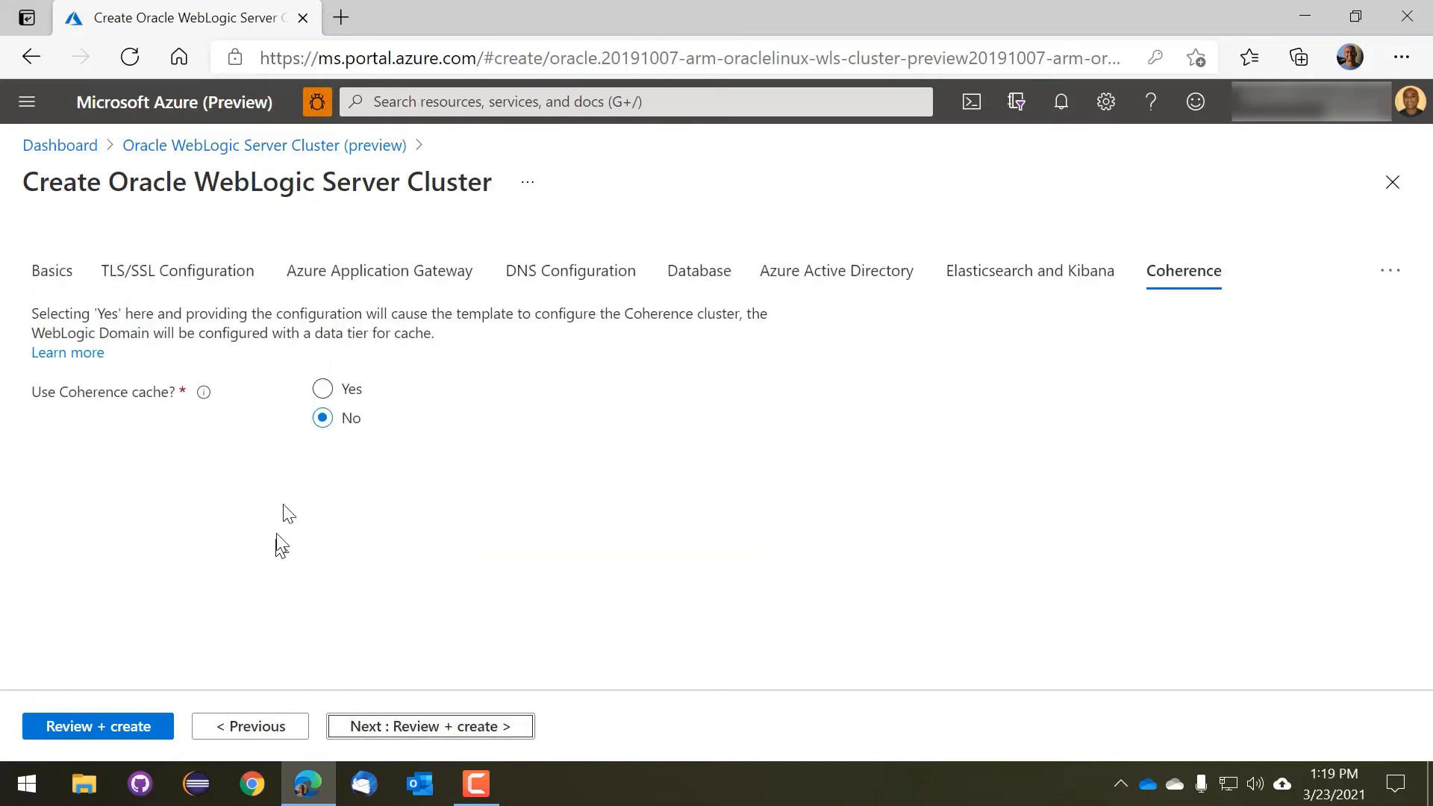
Enable Coherence cache and set the number of cache servers to 2
{"action": "left_click", "coordinate": [321, 389]}
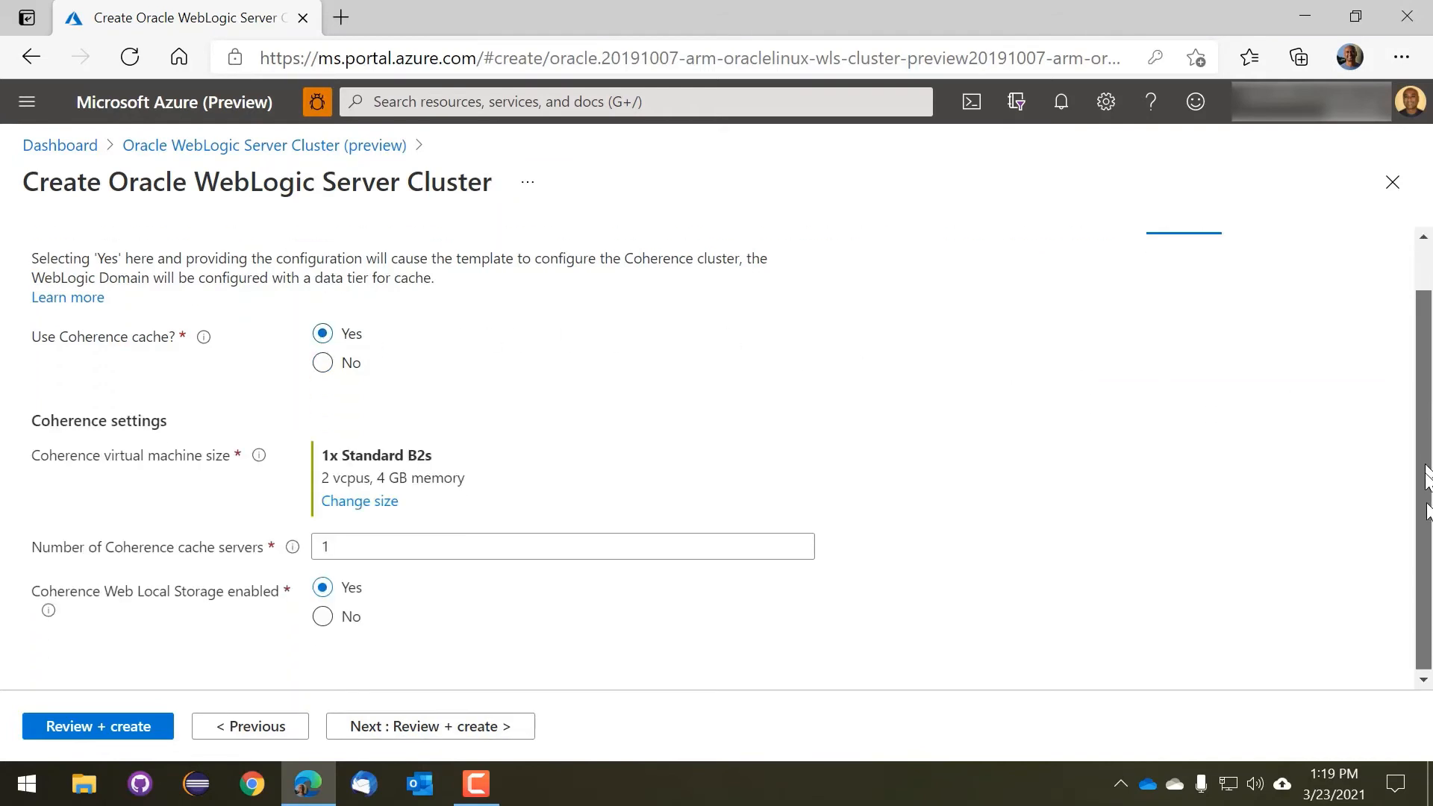
{"action": "left_click", "coordinate": [562, 546]}
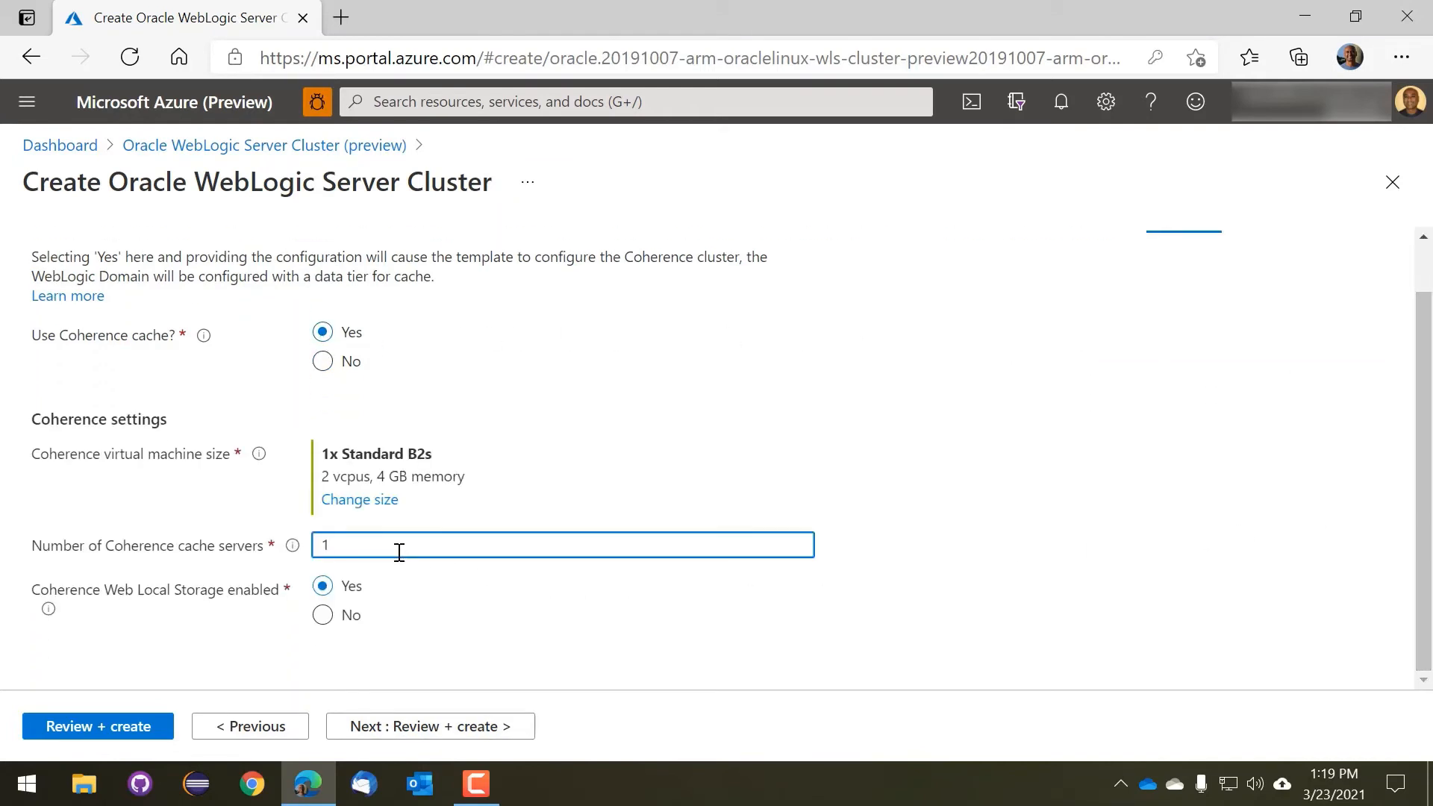
{"action": "type", "text": "2"}
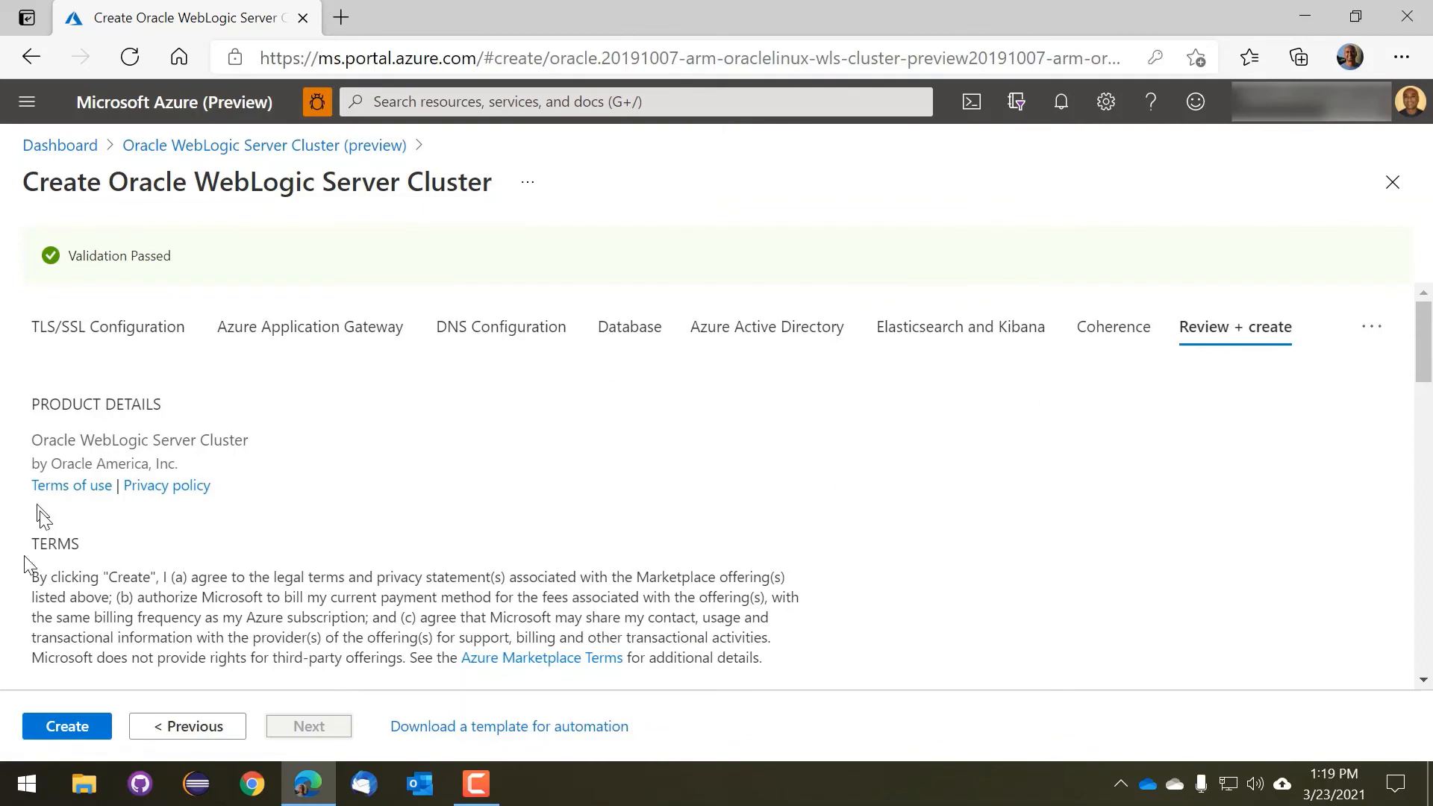
Submit the WebLogic cluster deployment and dismiss the initializing notification
{"action": "left_click", "coordinate": [66, 726]}
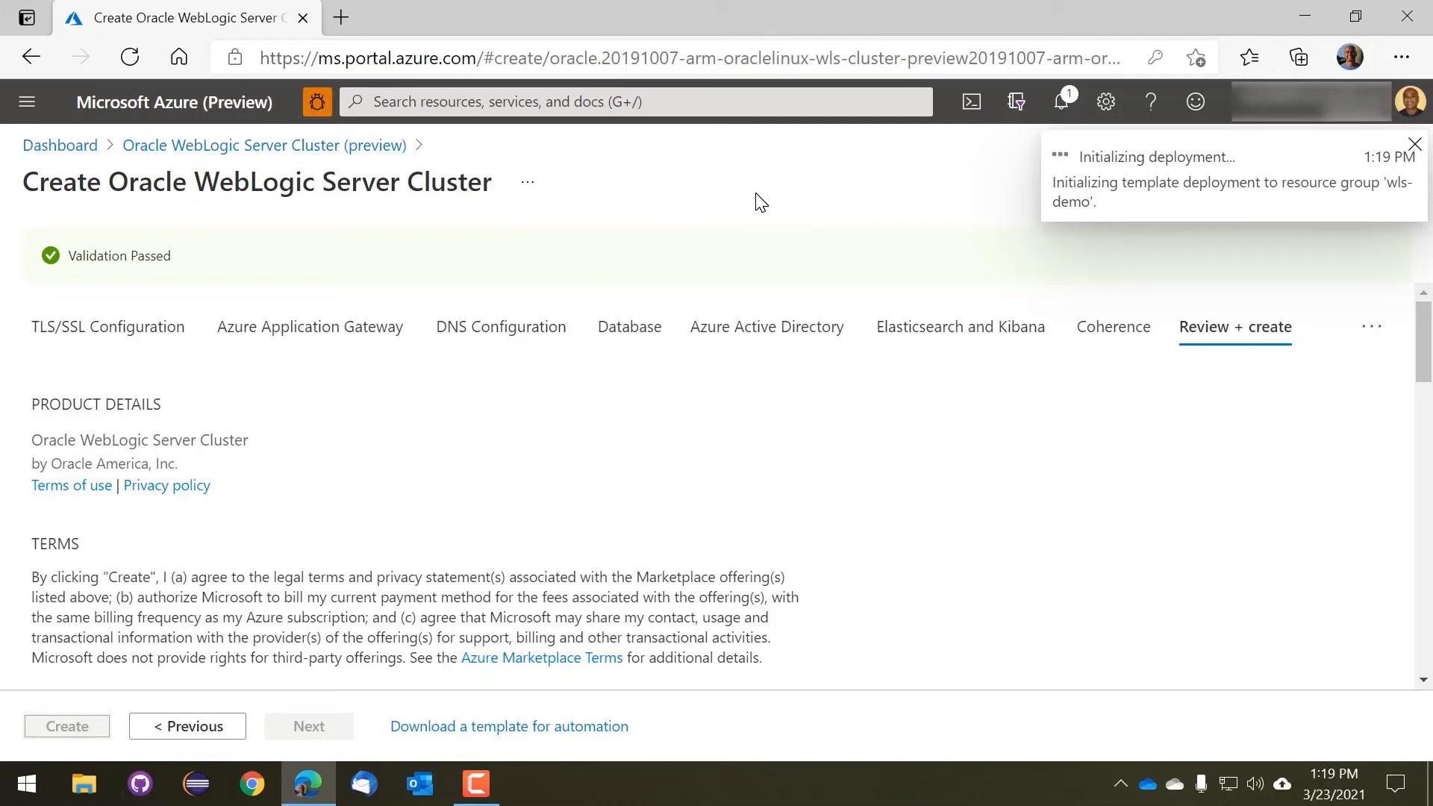
{"action": "left_click", "coordinate": [1414, 143]}
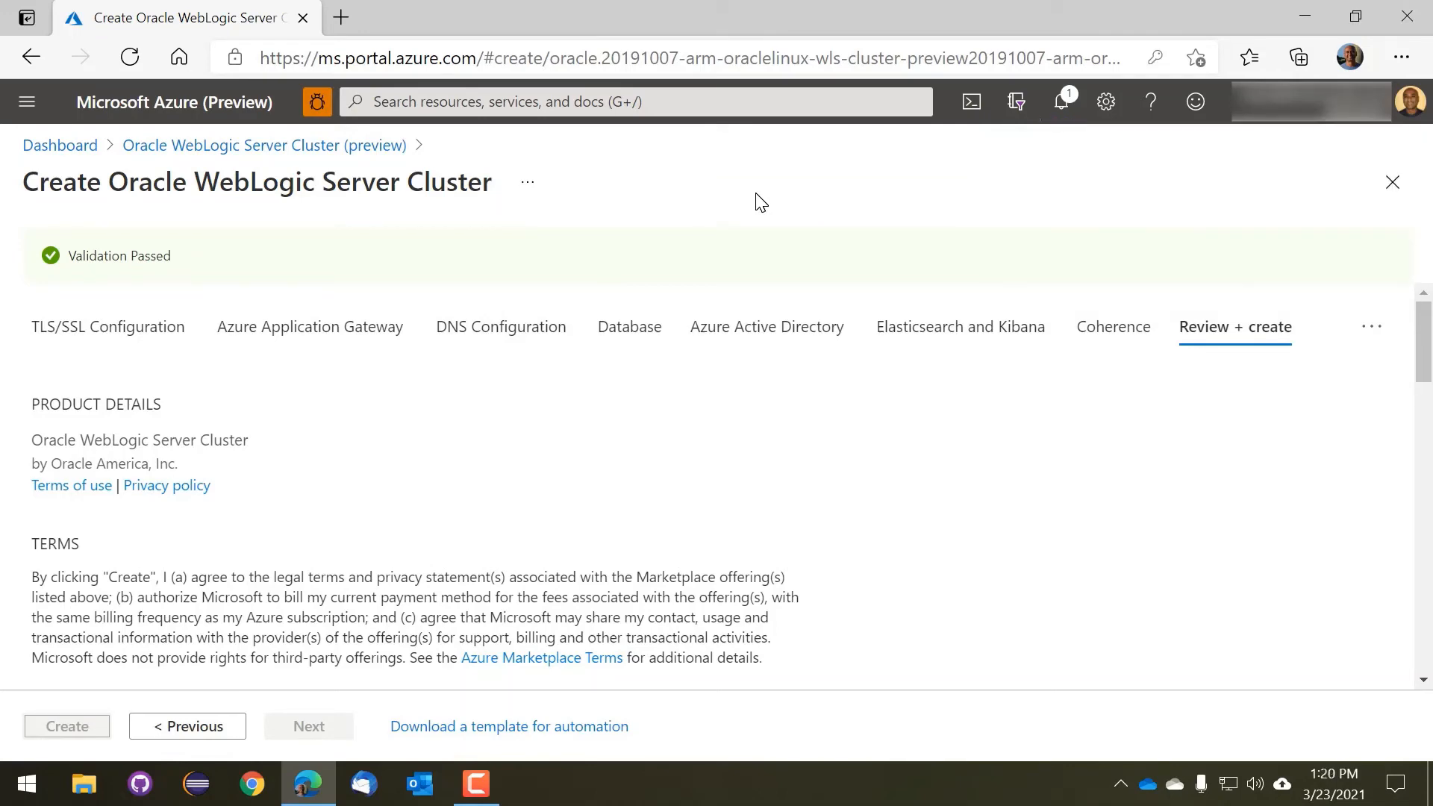
{"action": "left_click", "coordinate": [66, 726]}
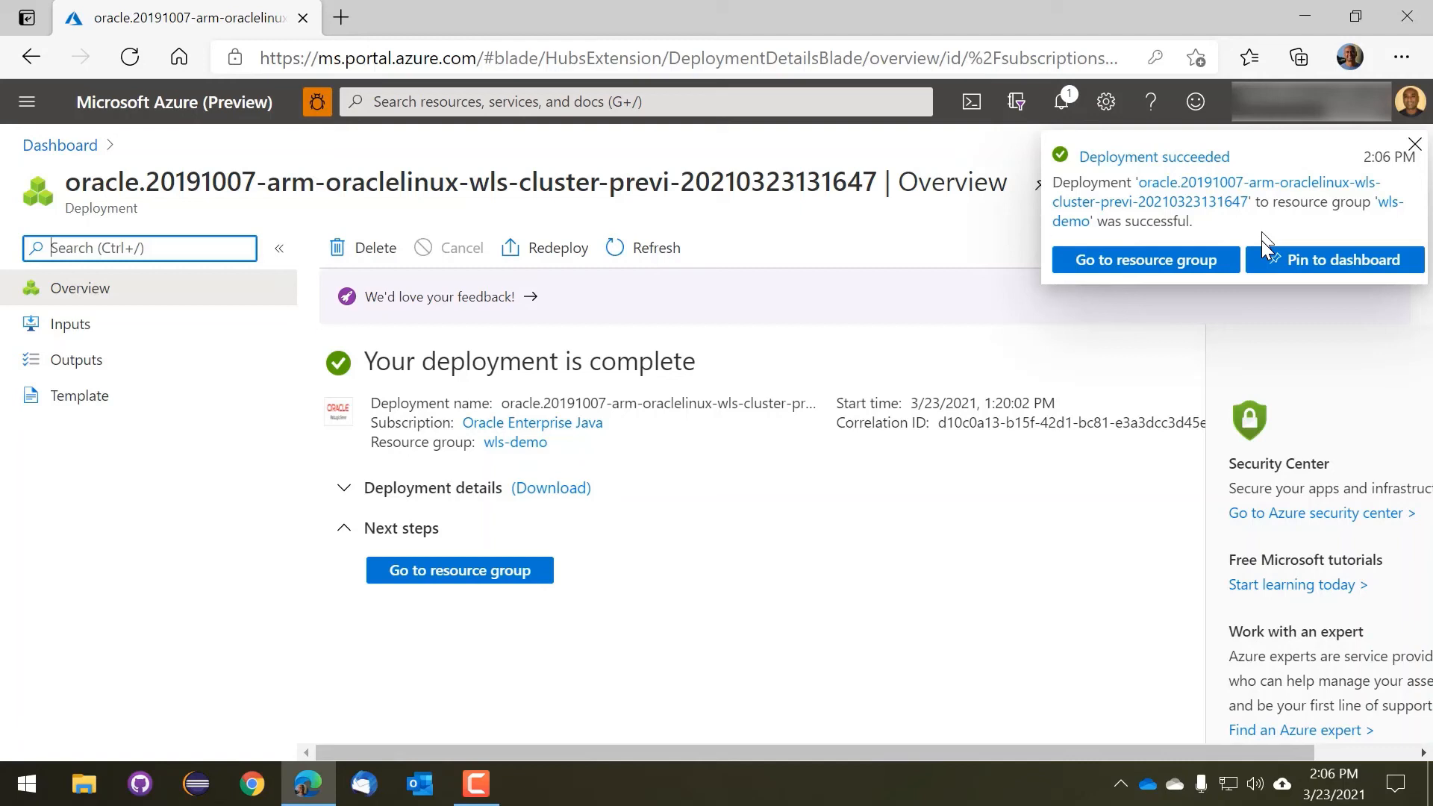
{"action": "mouse_move", "coordinate": [455, 575]}
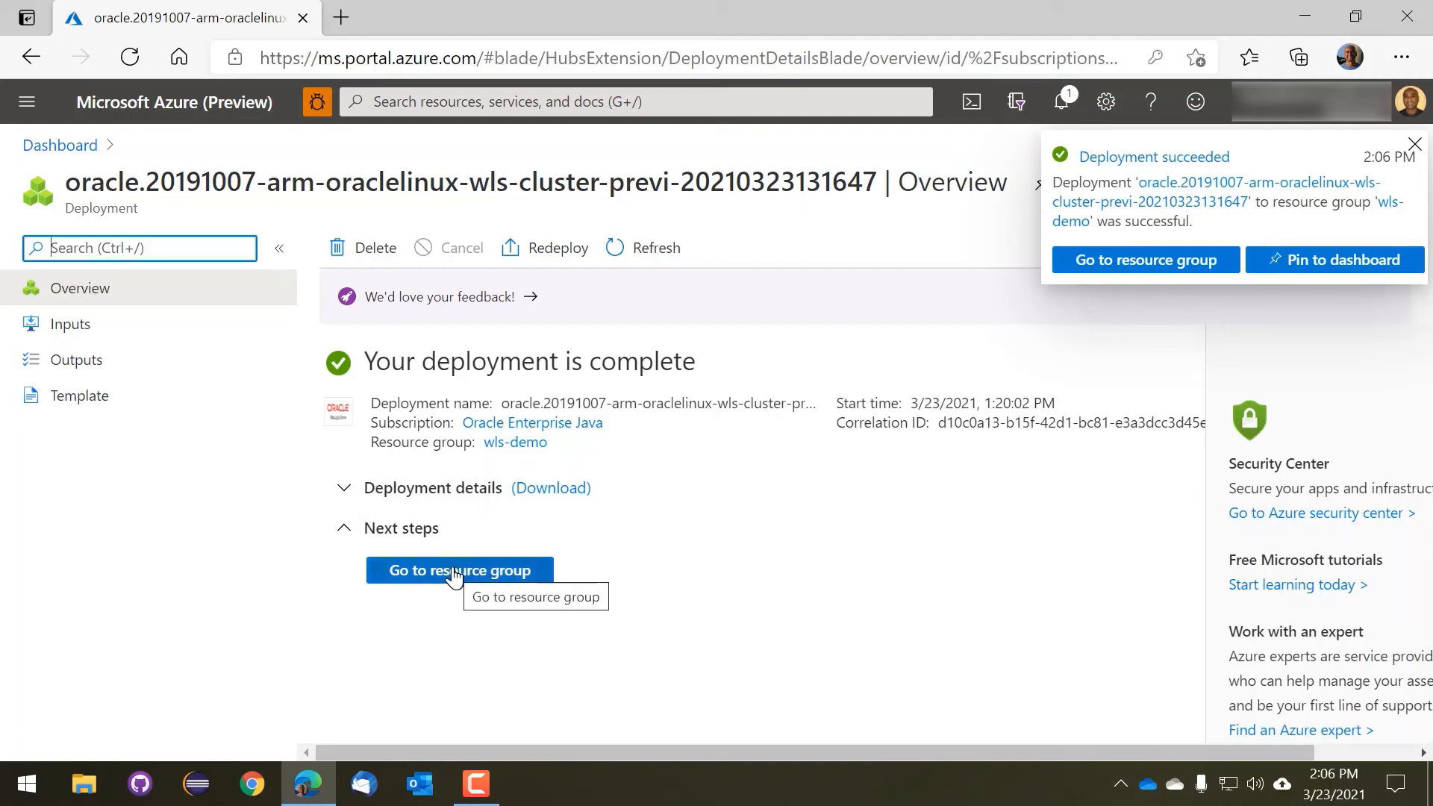
Open the wls-demo resource group and dismiss the deployment succeeded notification
{"action": "left_click", "coordinate": [462, 570]}
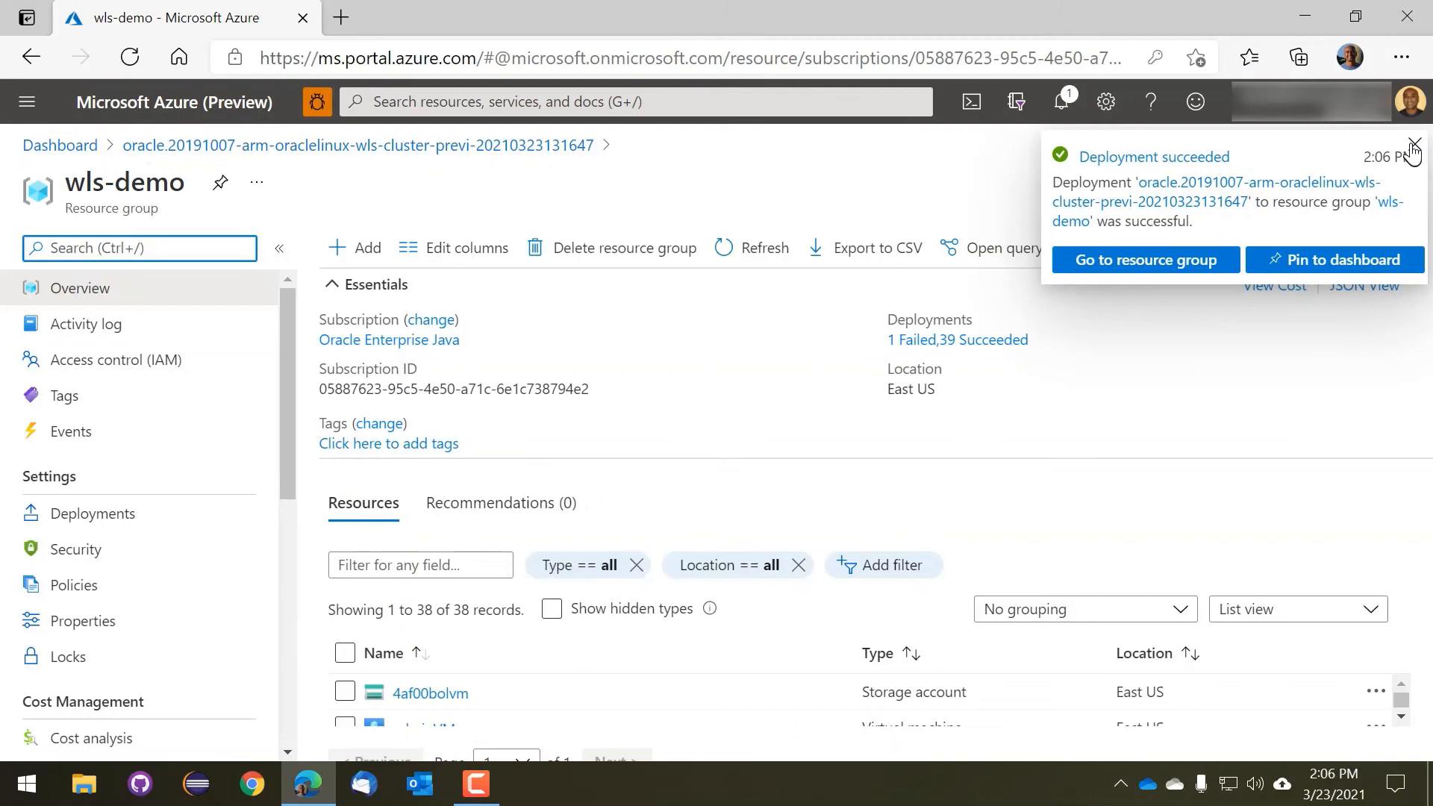
{"action": "left_click", "coordinate": [1412, 144]}
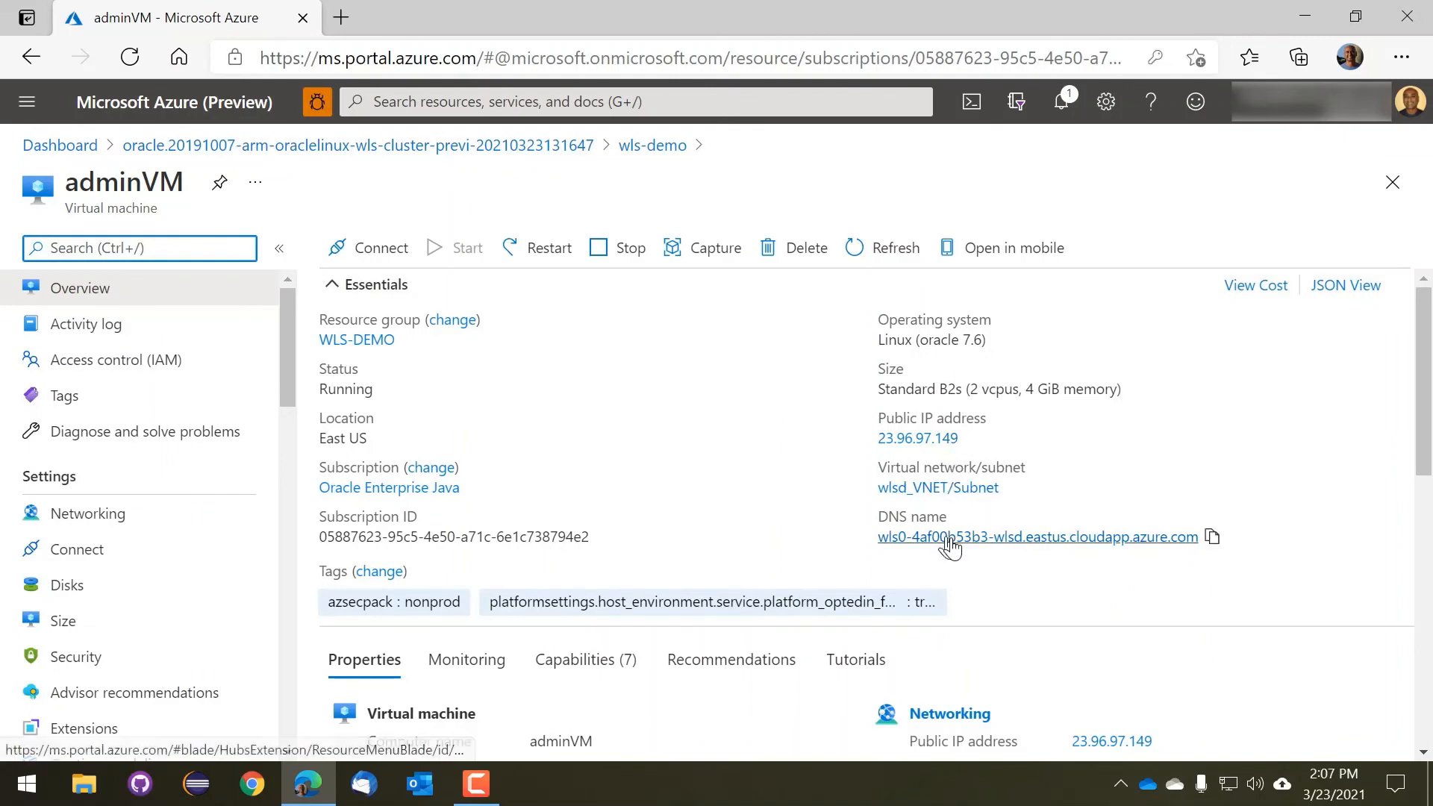
{"action": "mouse_move", "coordinate": [1211, 540]}
{"action": "type", "text": "weblo"}
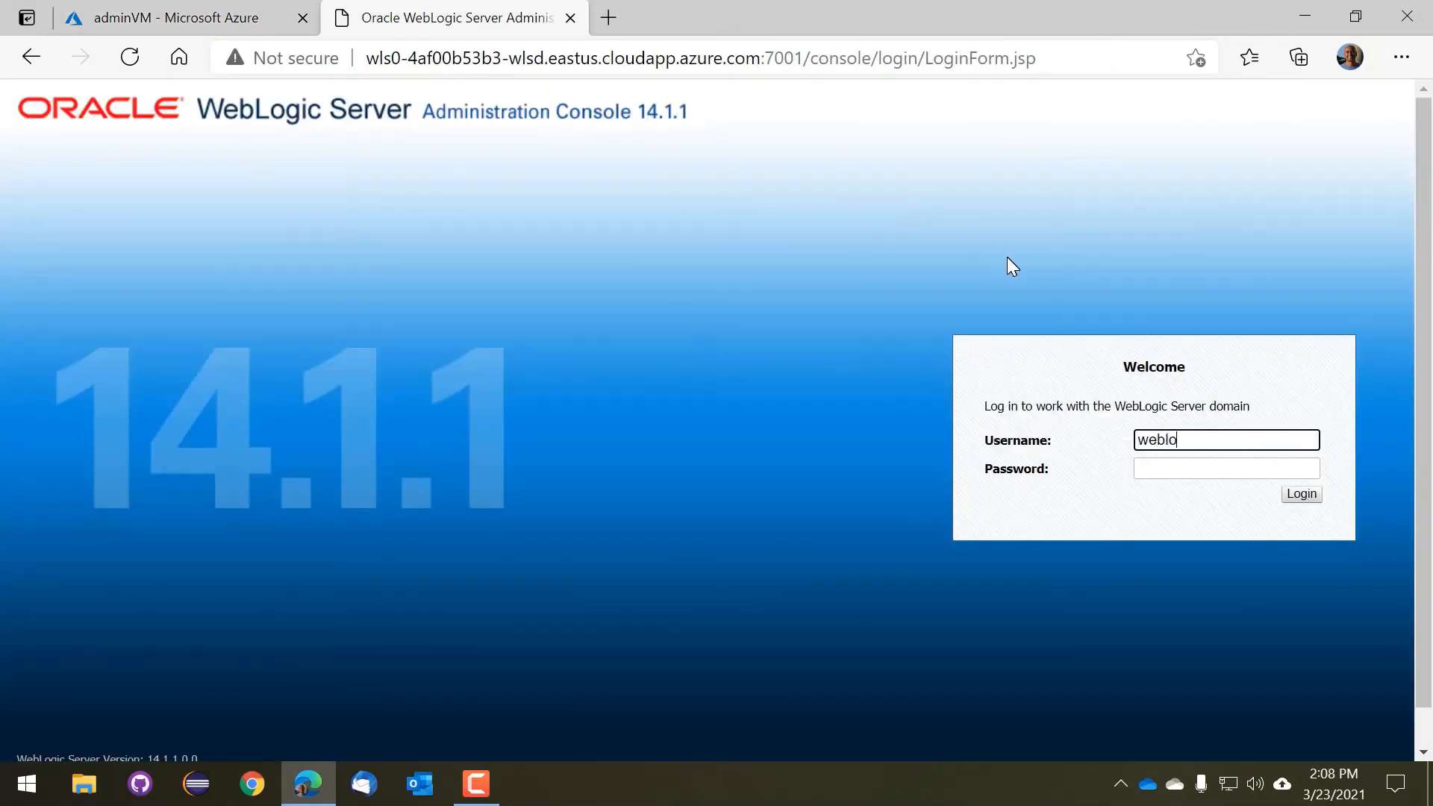
Log in to the WebLogic console as weblogic and view the wlsd domain's Environment summary
{"action": "left_click", "coordinate": [1226, 469]}
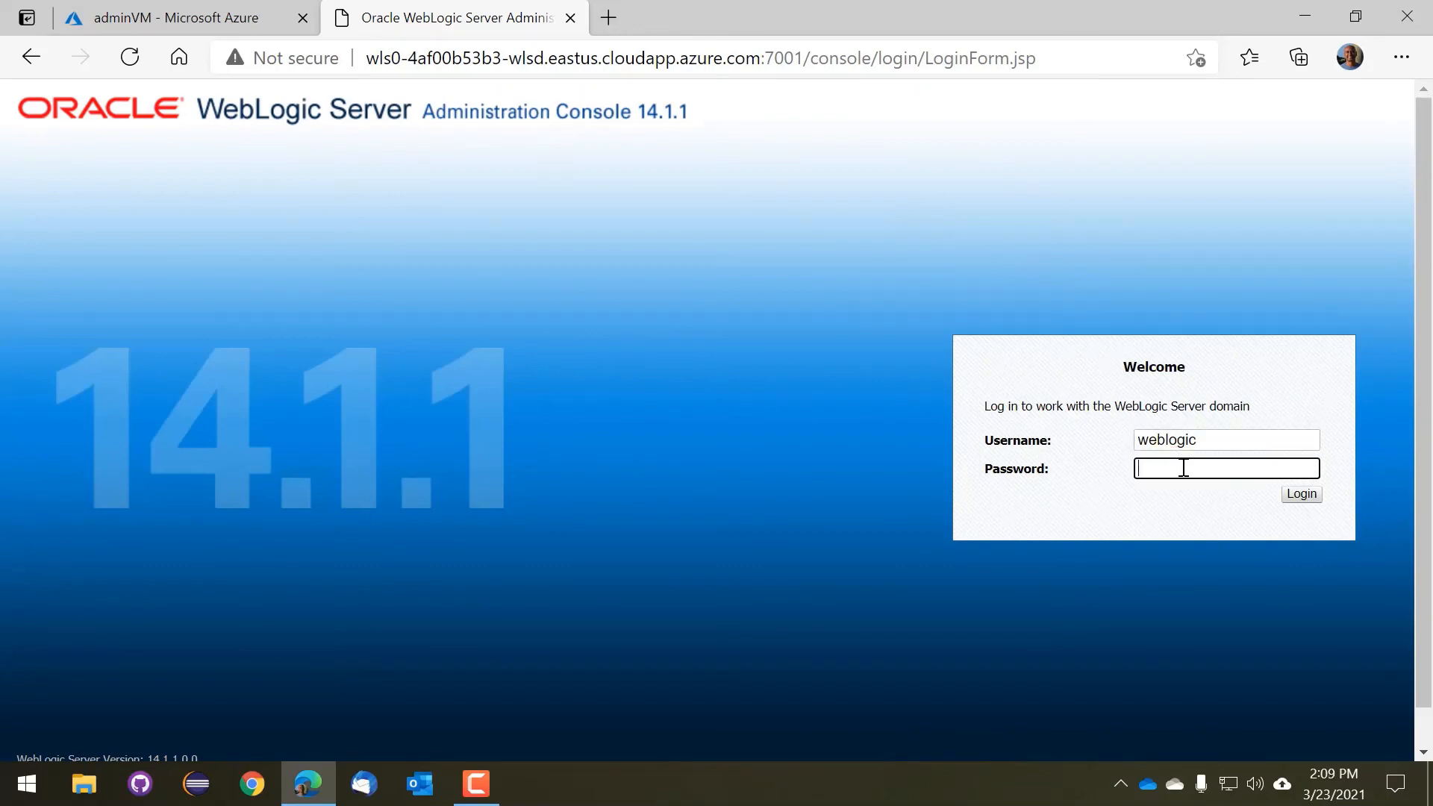
{"action": "type", "text": "•••••"}
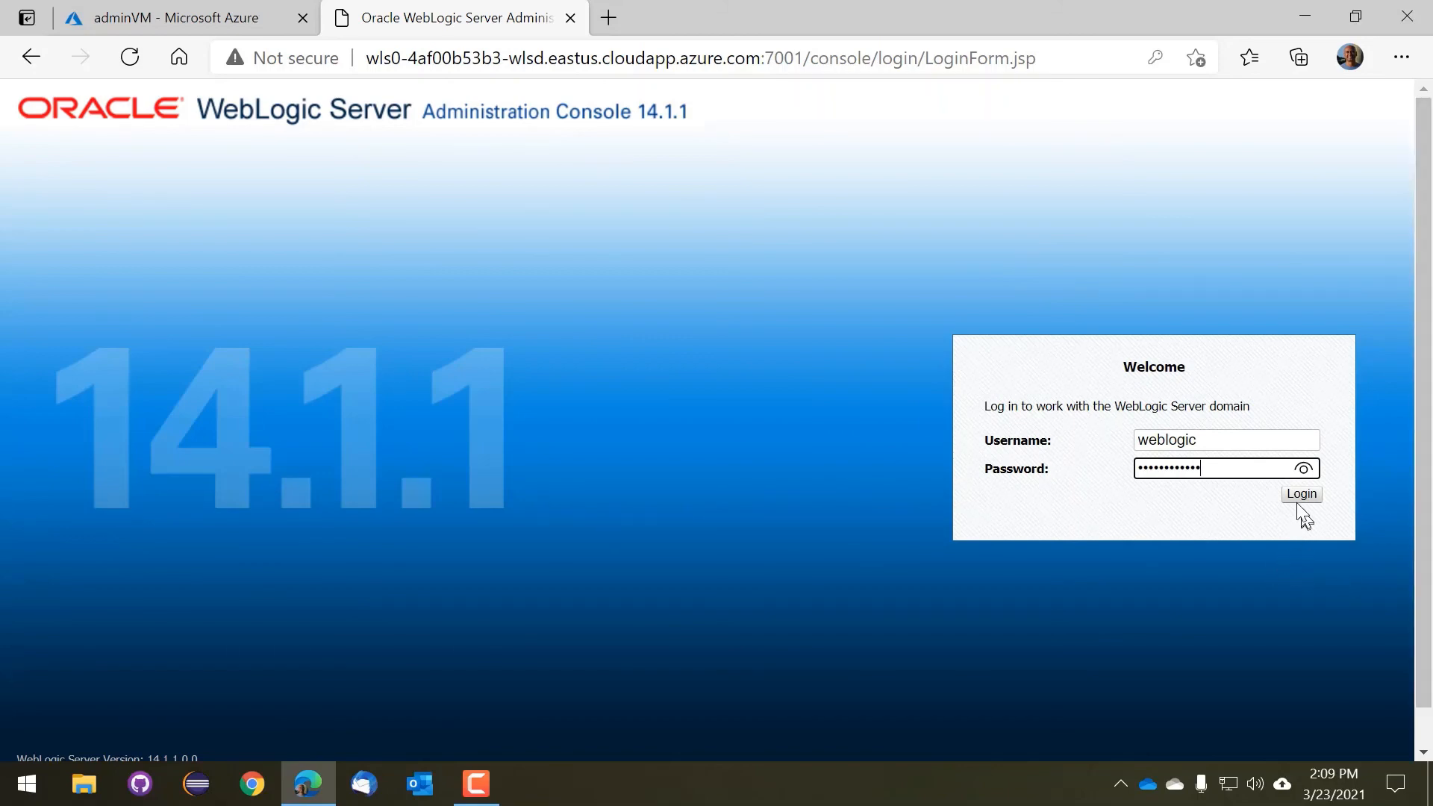
{"action": "left_click", "coordinate": [1301, 494]}
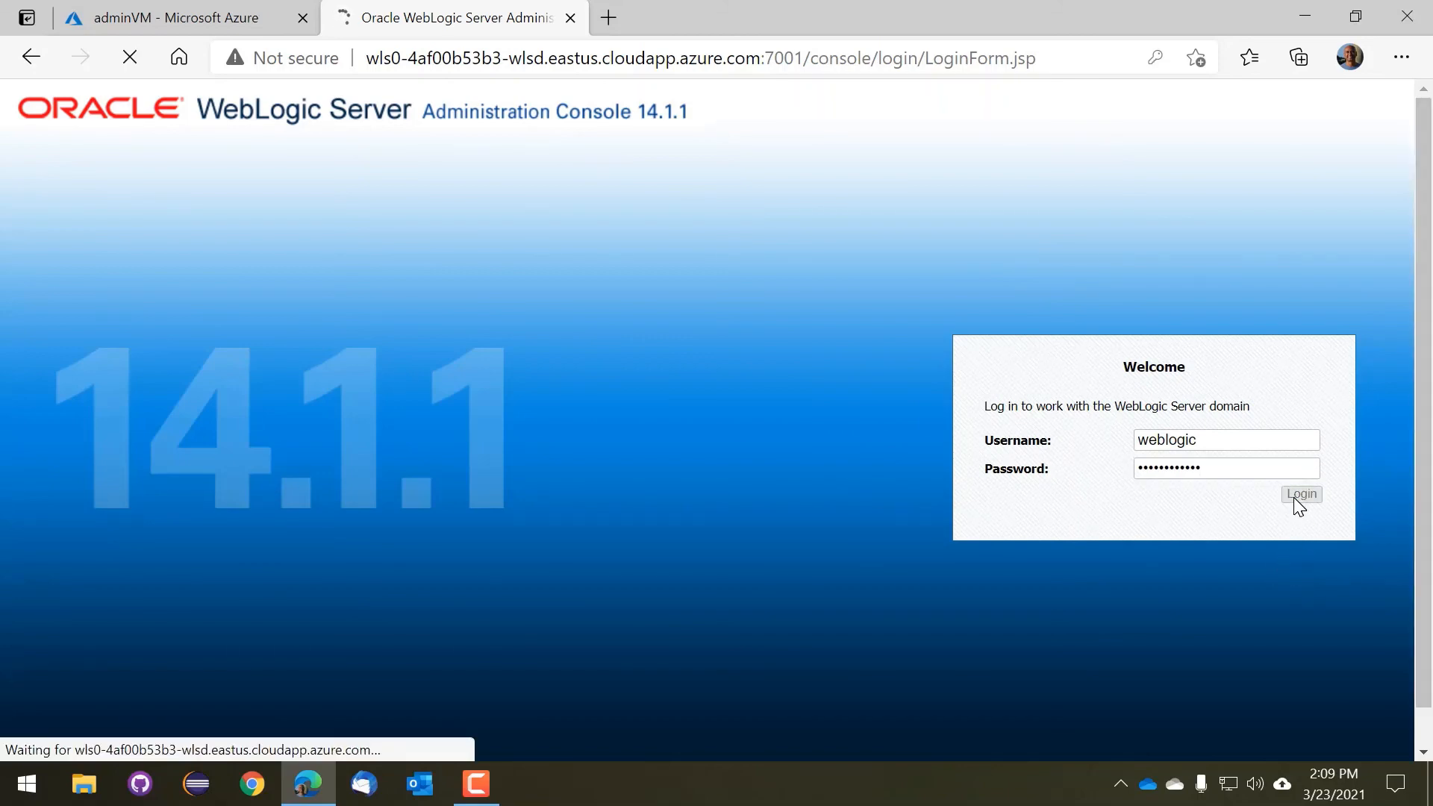
{"action": "left_click", "coordinate": [1300, 494]}
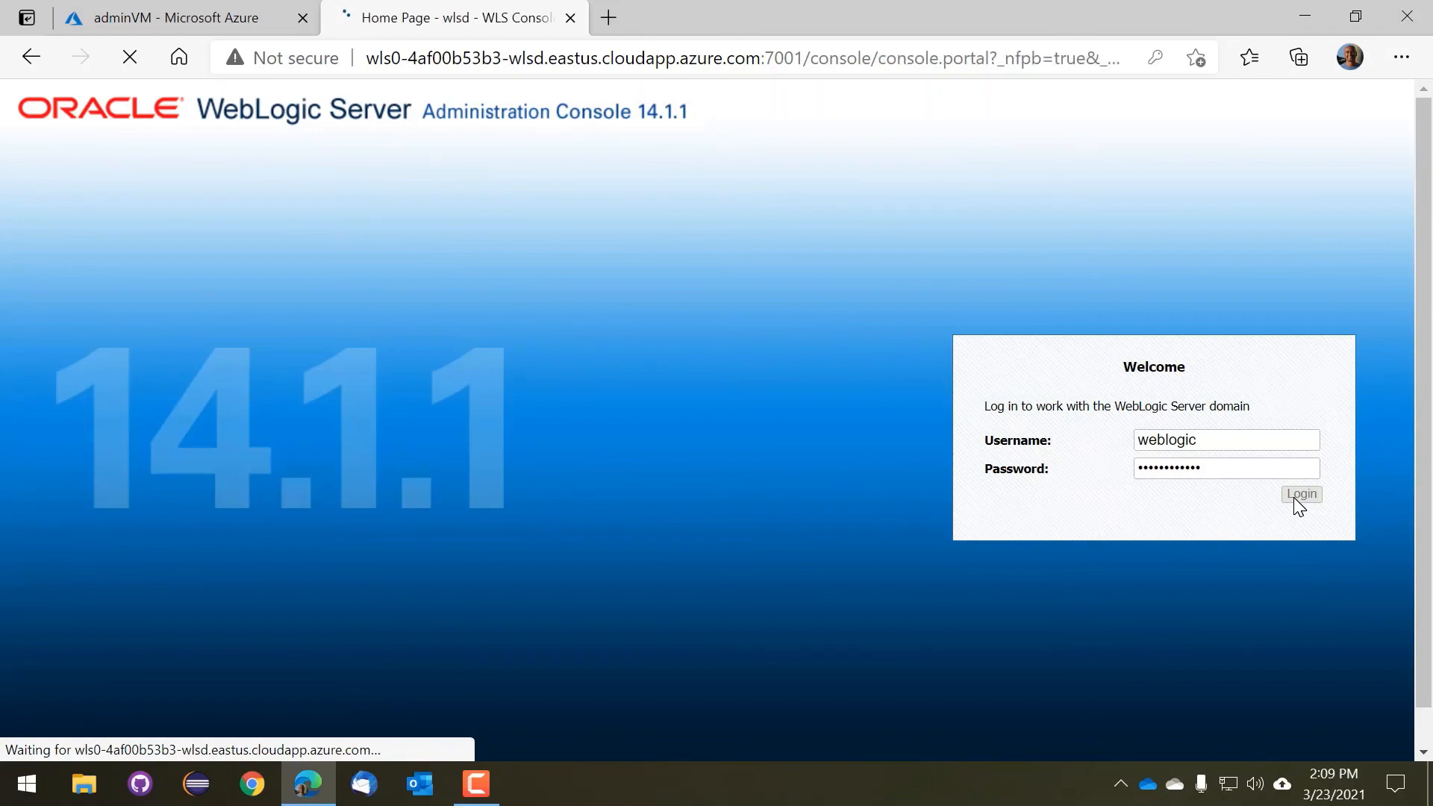
{"action": "left_click", "coordinate": [1301, 494]}
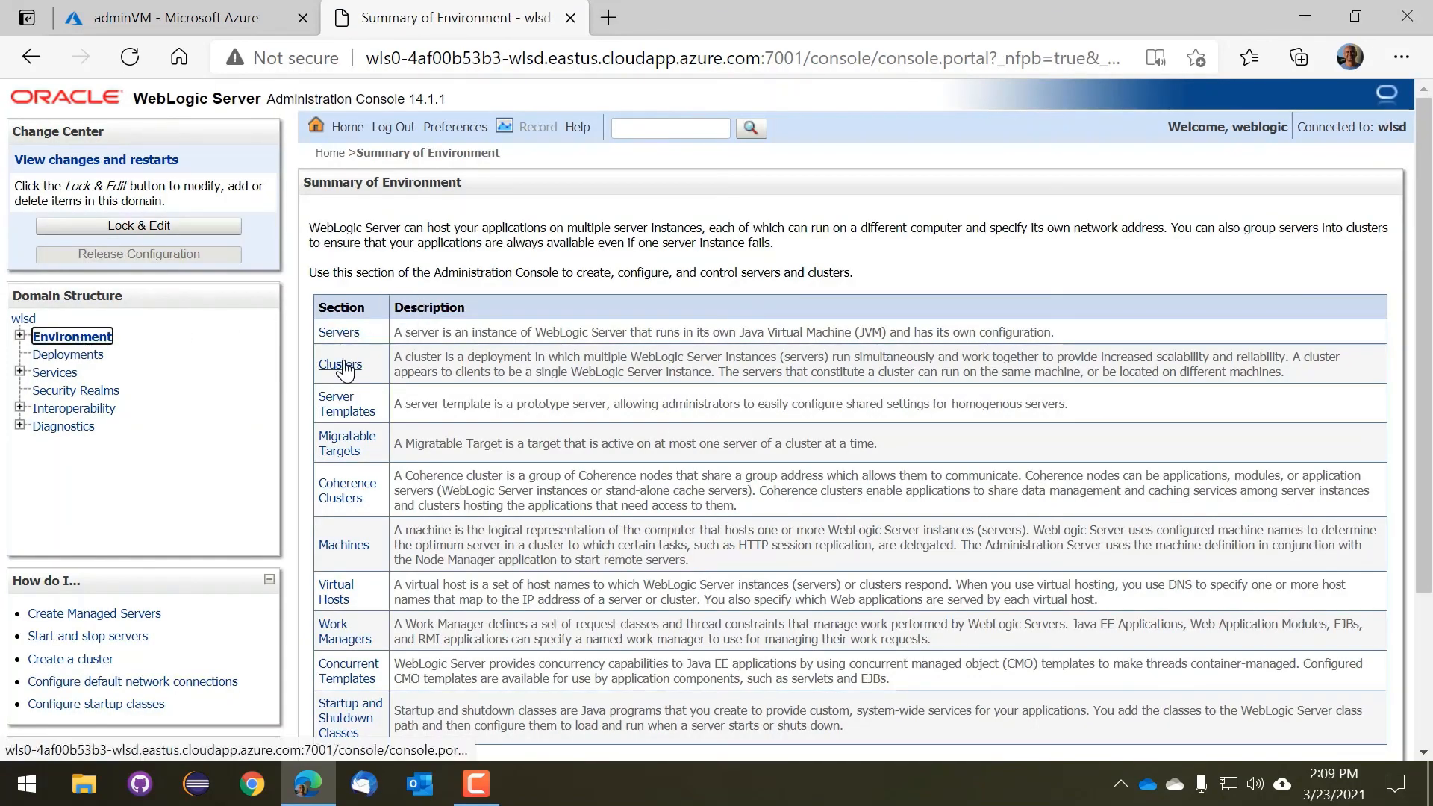
Open cluster1's General configuration from the Clusters table
{"action": "left_click", "coordinate": [339, 364]}
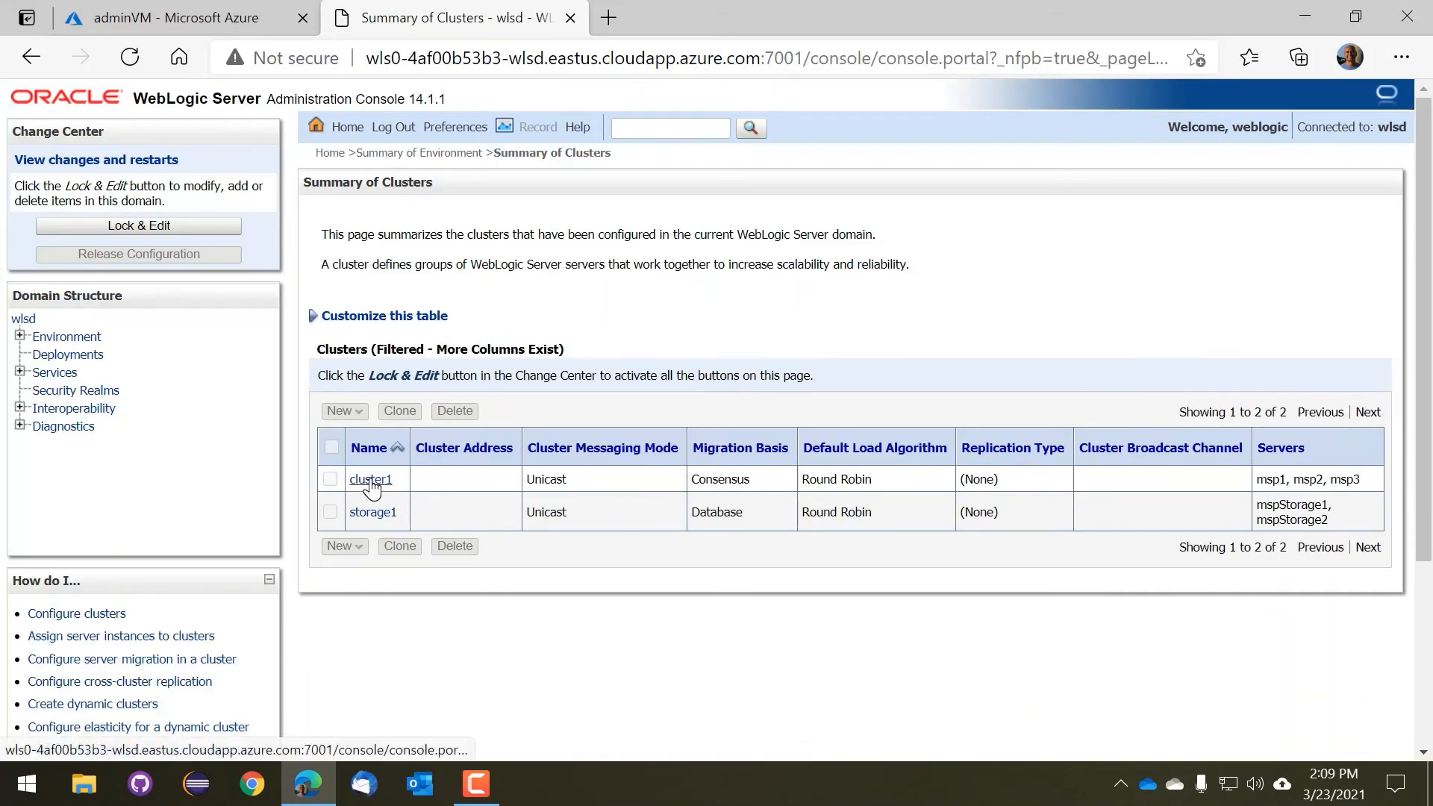
{"action": "left_click", "coordinate": [369, 479]}
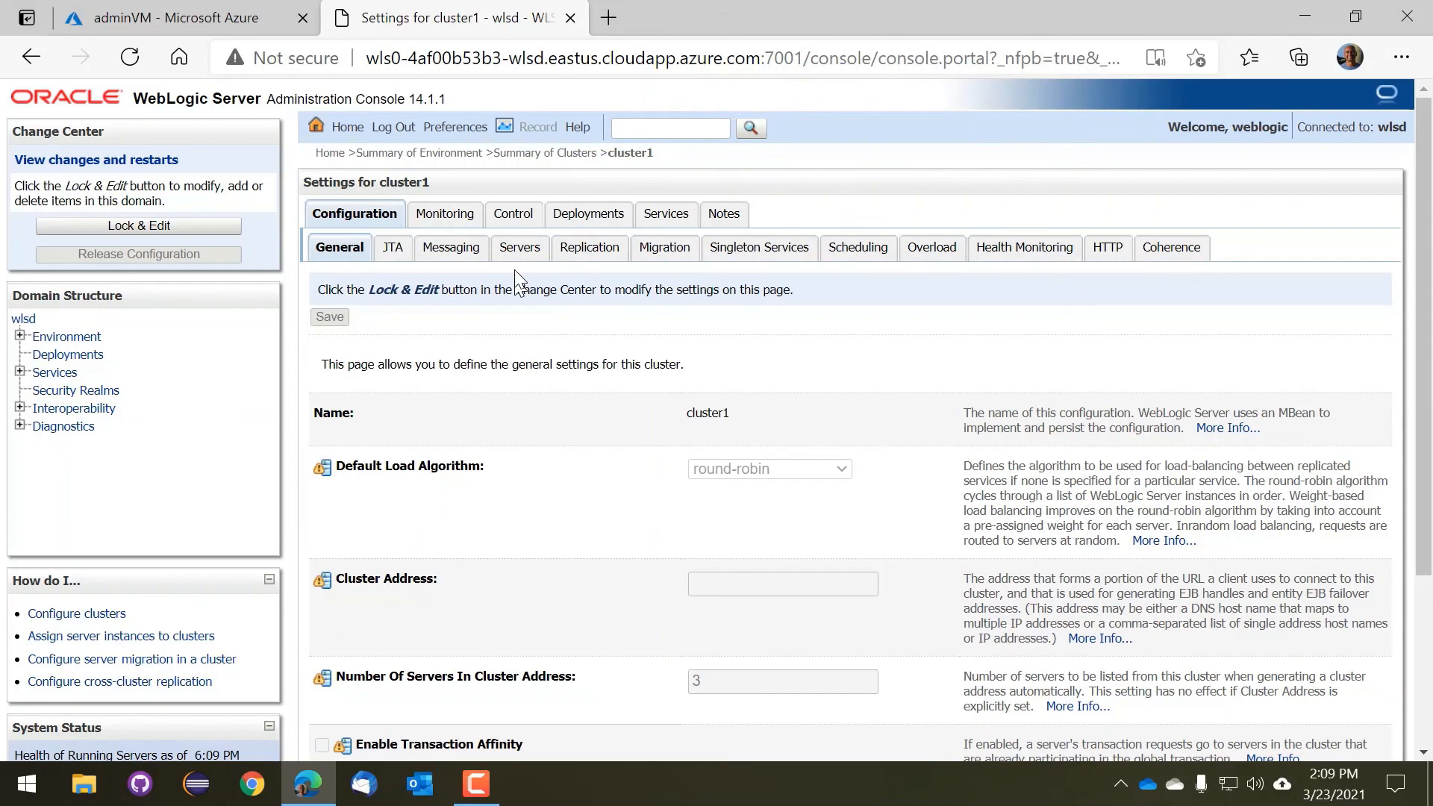